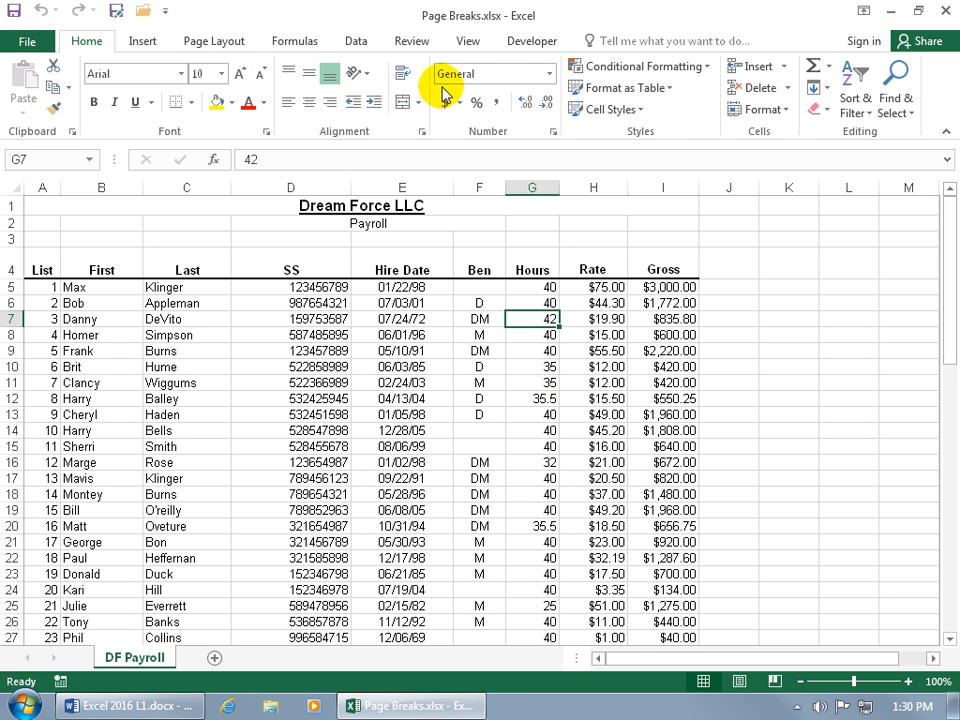
Switch the Dream Force LLC payroll sheet to Page Break Preview from the View tab.
{"action": "left_click", "coordinate": [467, 40]}
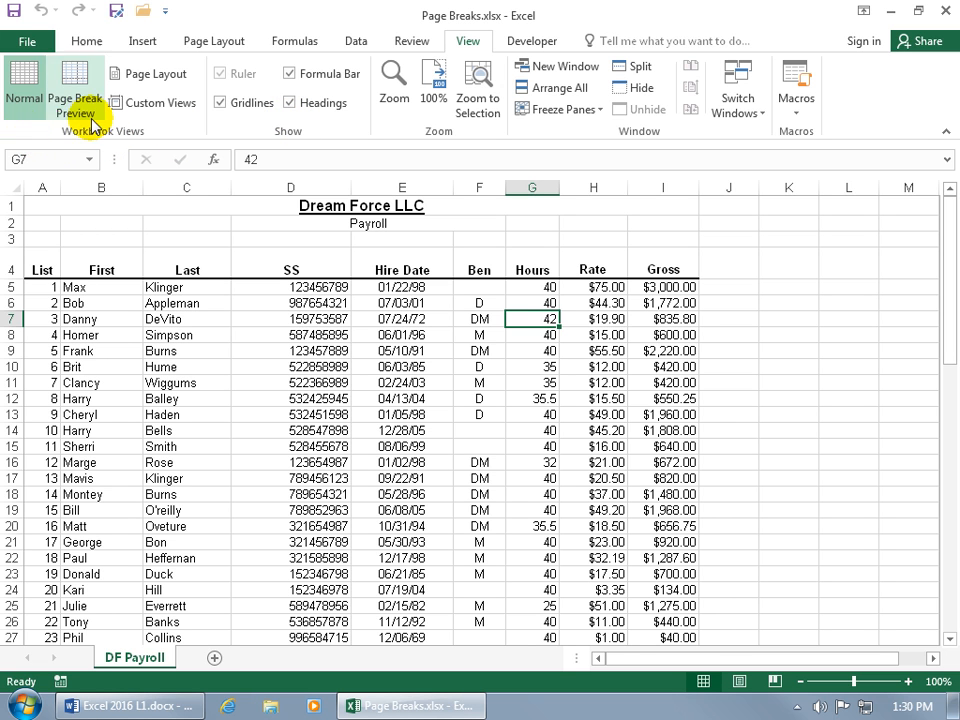
{"action": "left_click", "coordinate": [62, 95]}
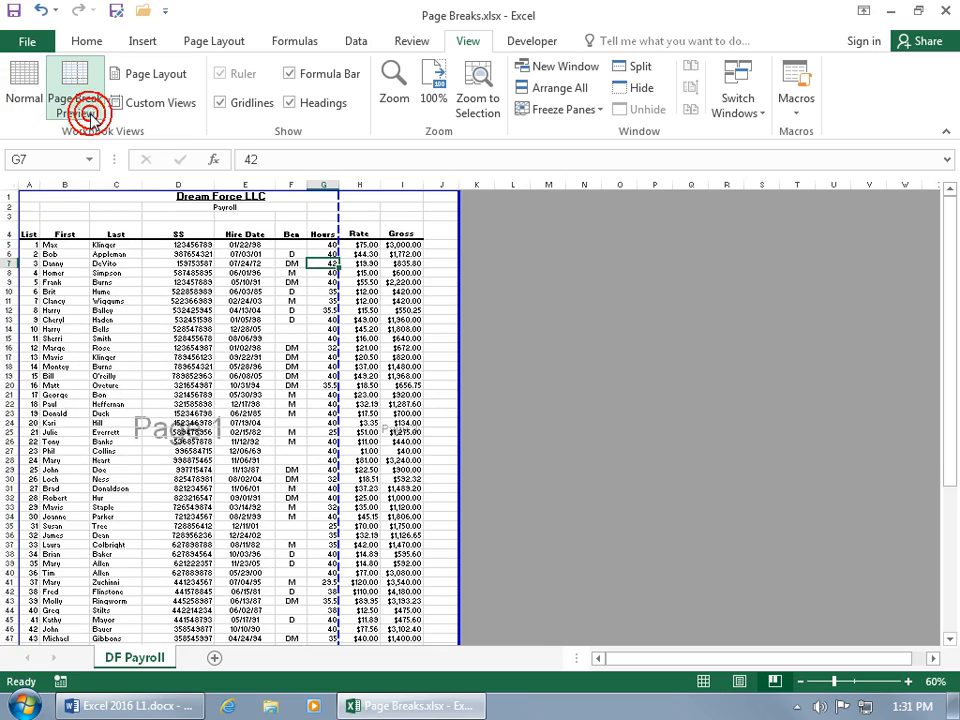
{"action": "left_click", "coordinate": [76, 85]}
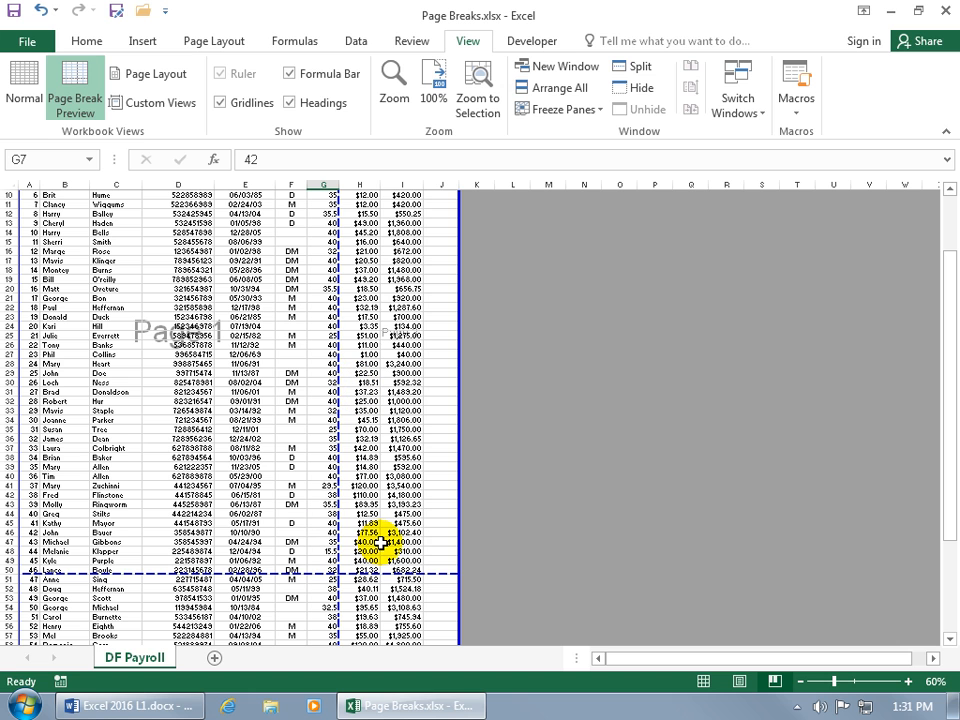
{"action": "mouse_move", "coordinate": [157, 364]}
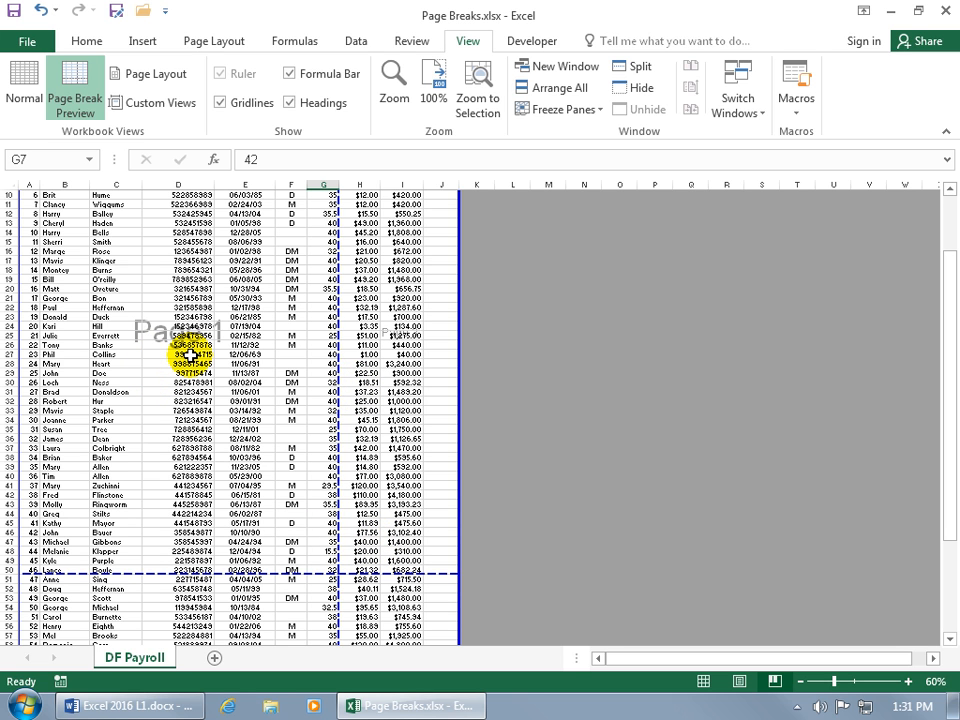
{"action": "scroll", "scroll_direction": "down", "scroll_amount": 3}
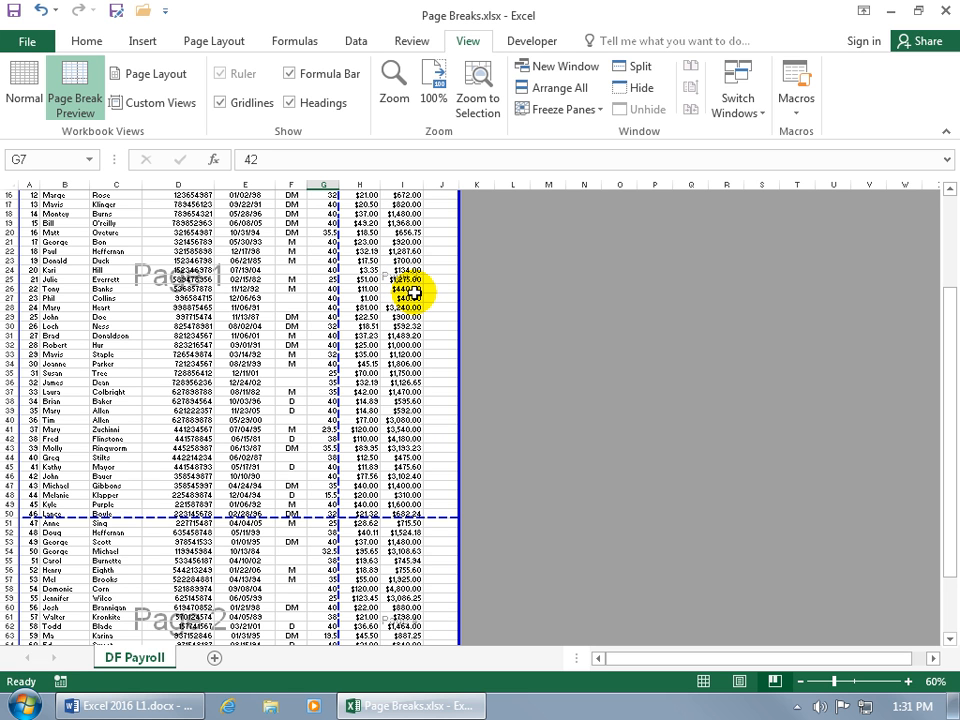
{"action": "scroll", "scroll_direction": "down", "scroll_amount": 3}
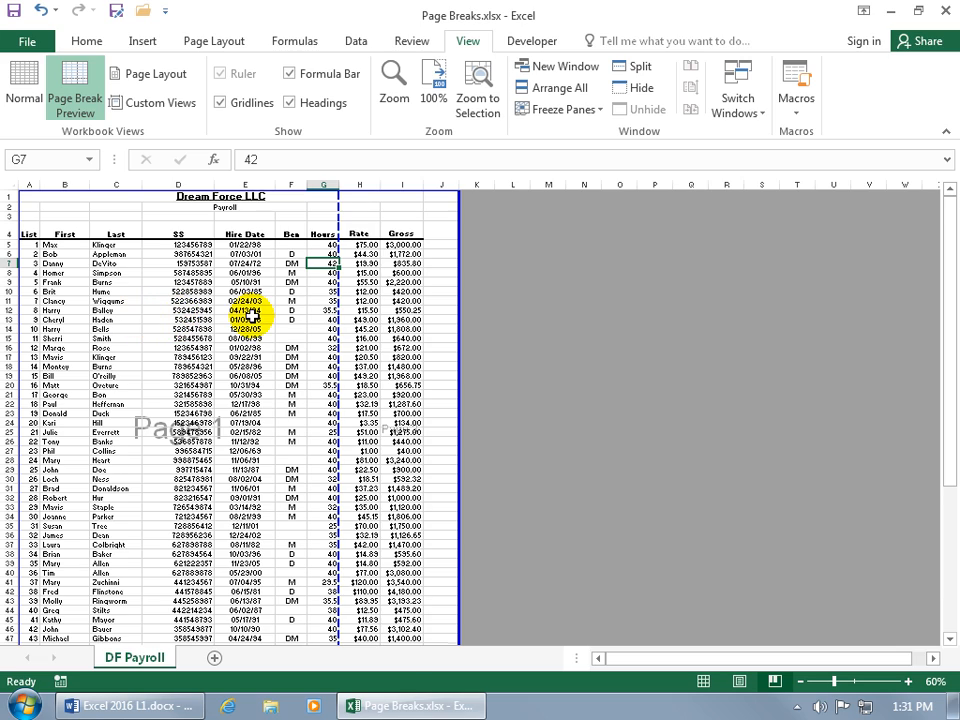
{"action": "scroll", "scroll_direction": "down", "scroll_amount": 3}
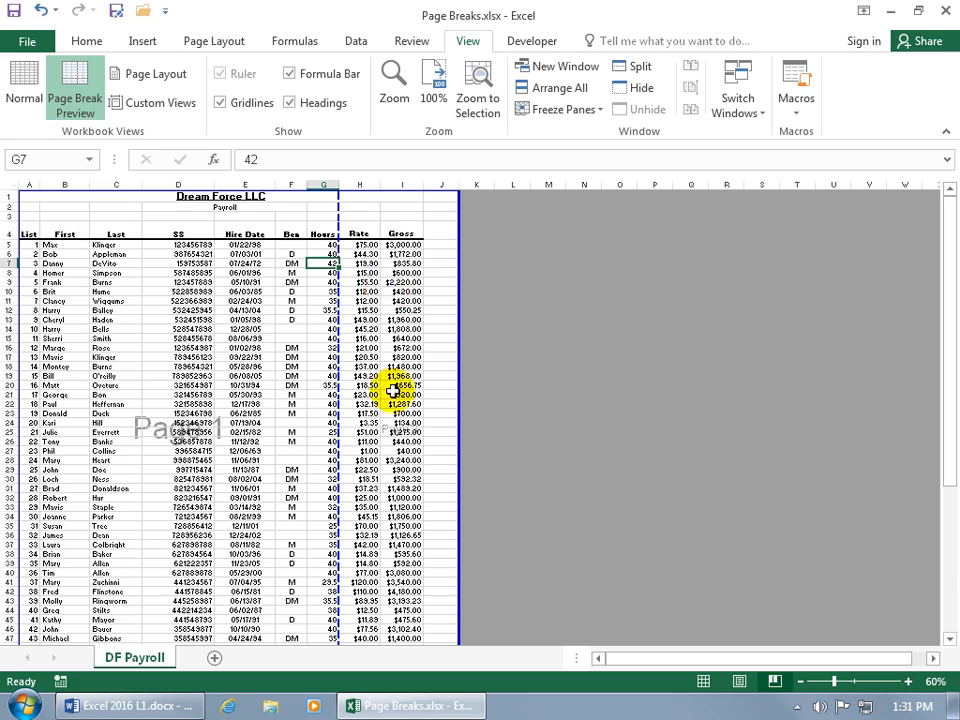
{"action": "scroll", "scroll_direction": "down", "scroll_amount": 3}
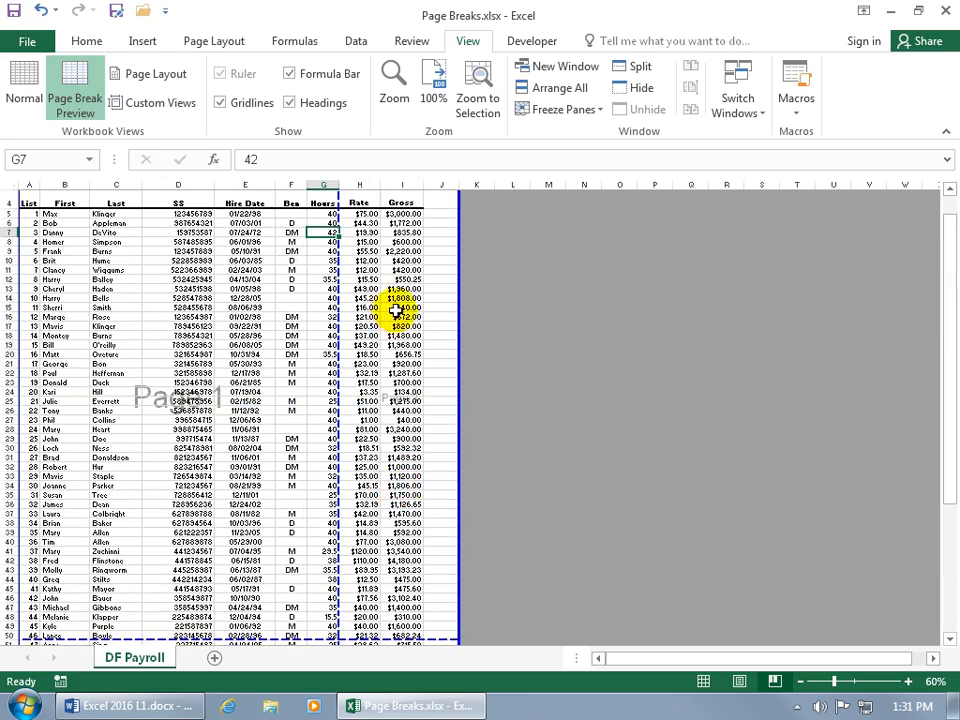
{"action": "scroll", "scroll_direction": "down", "scroll_amount": 3}
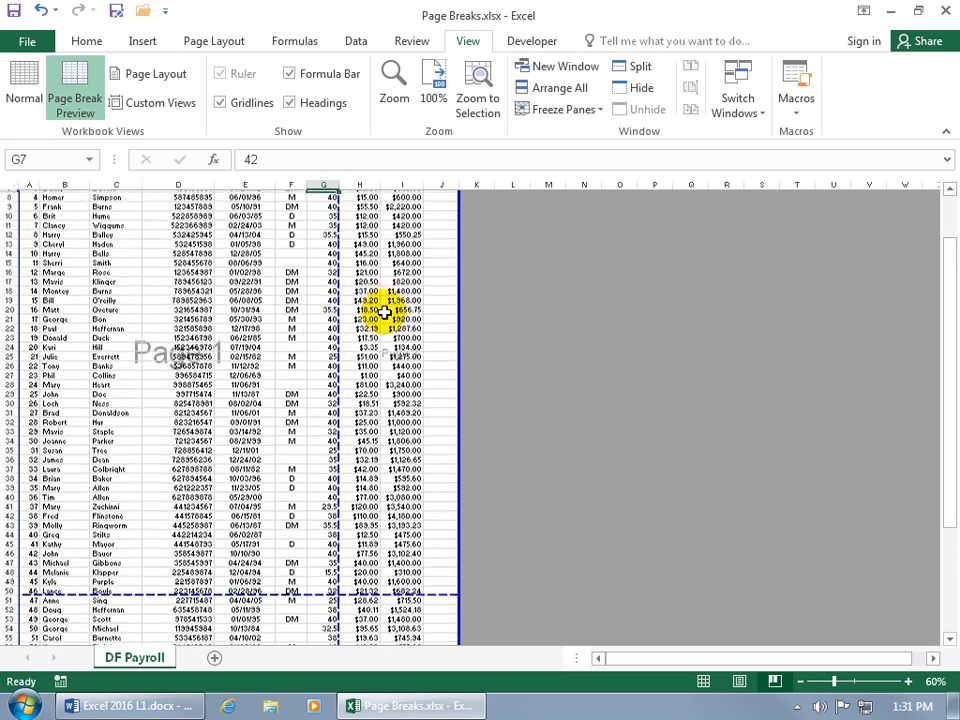
Scroll down to the automatic break between page 1 and page 2 near row 49.
{"action": "scroll", "scroll_direction": "down", "scroll_amount": 3}
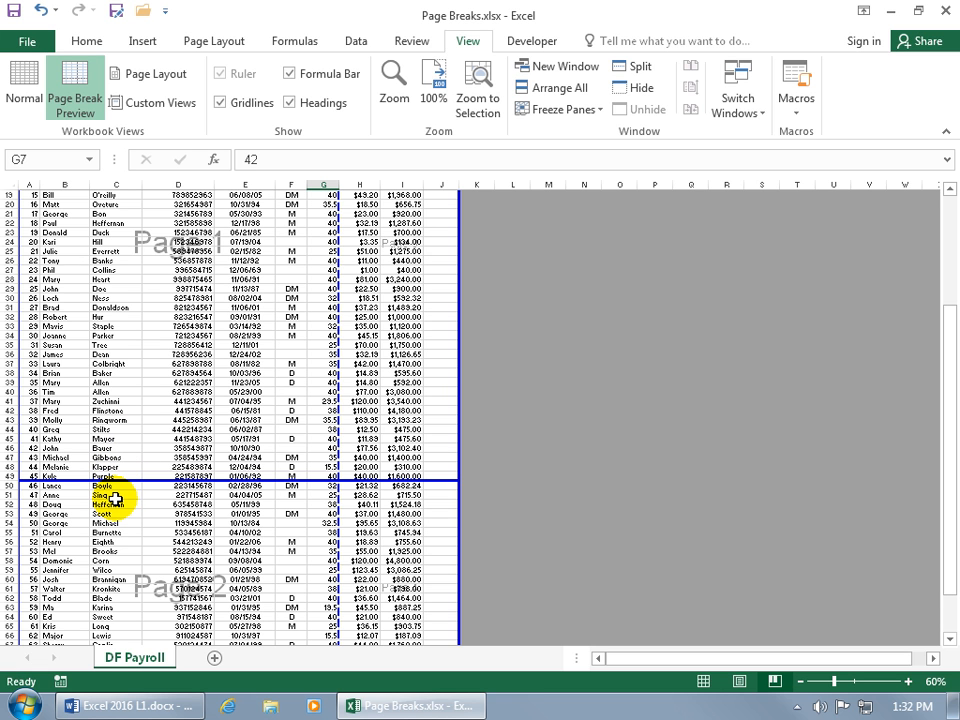
{"action": "left_click", "coordinate": [36, 44]}
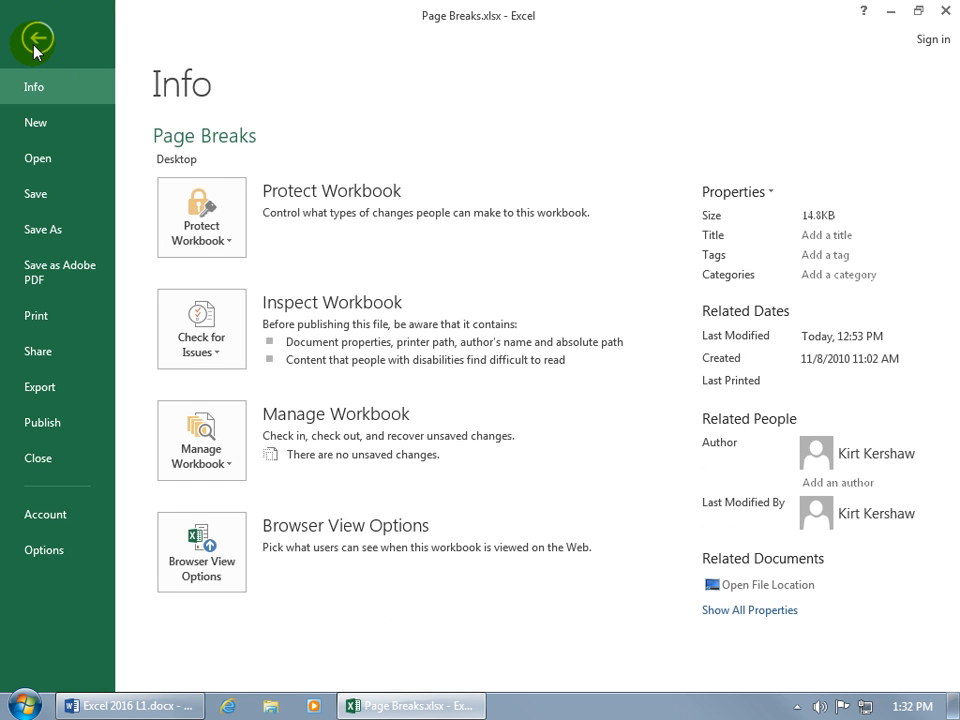
{"action": "left_click", "coordinate": [35, 315]}
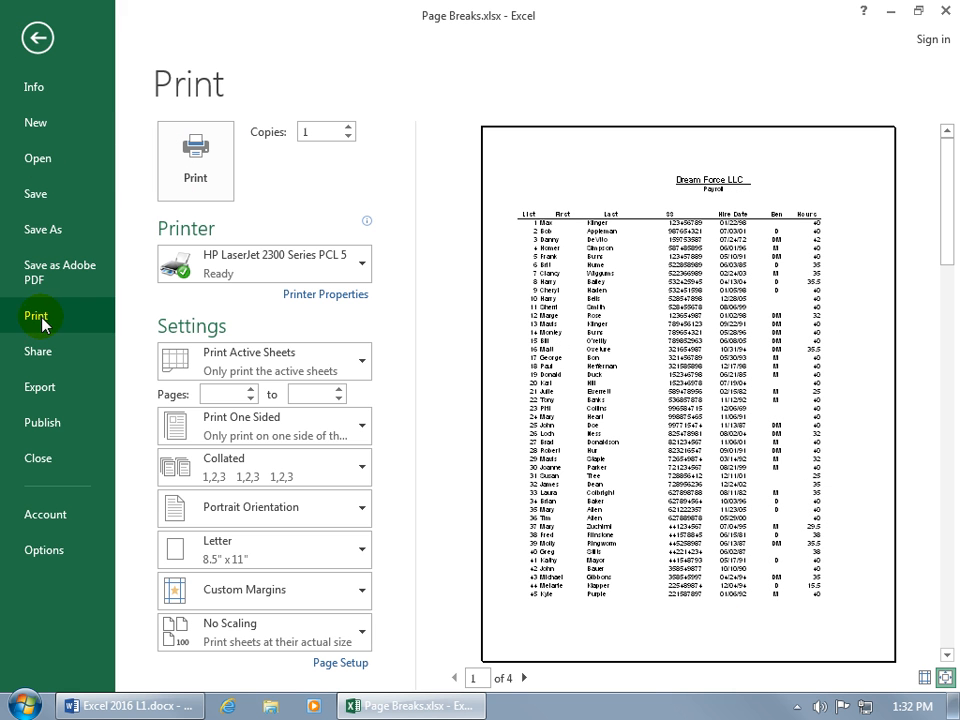
{"action": "mouse_move", "coordinate": [533, 614]}
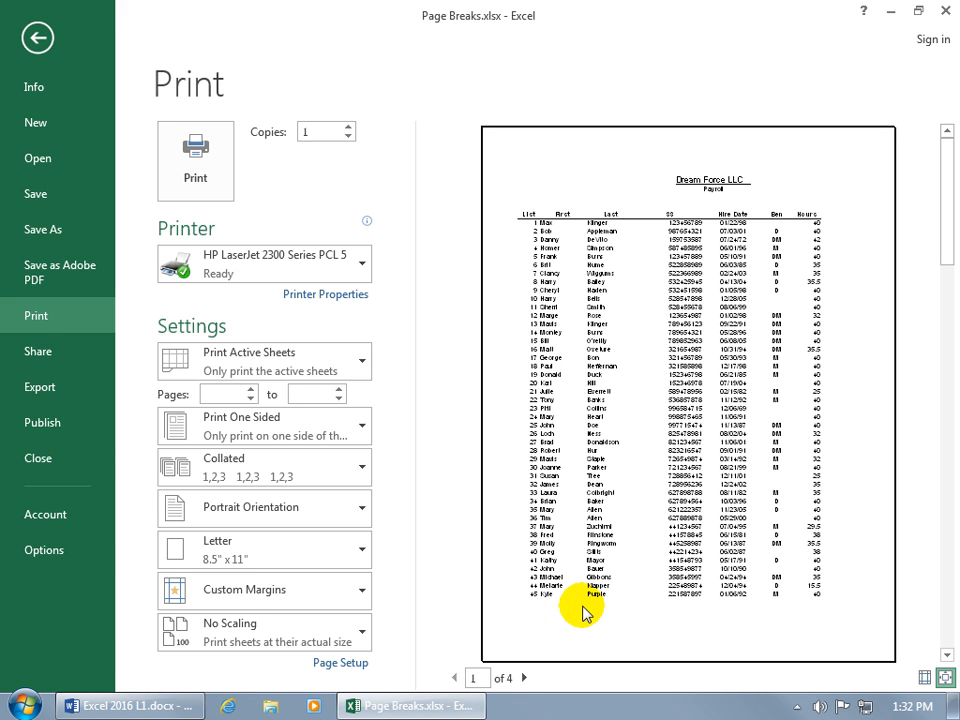
{"action": "left_click", "coordinate": [520, 676]}
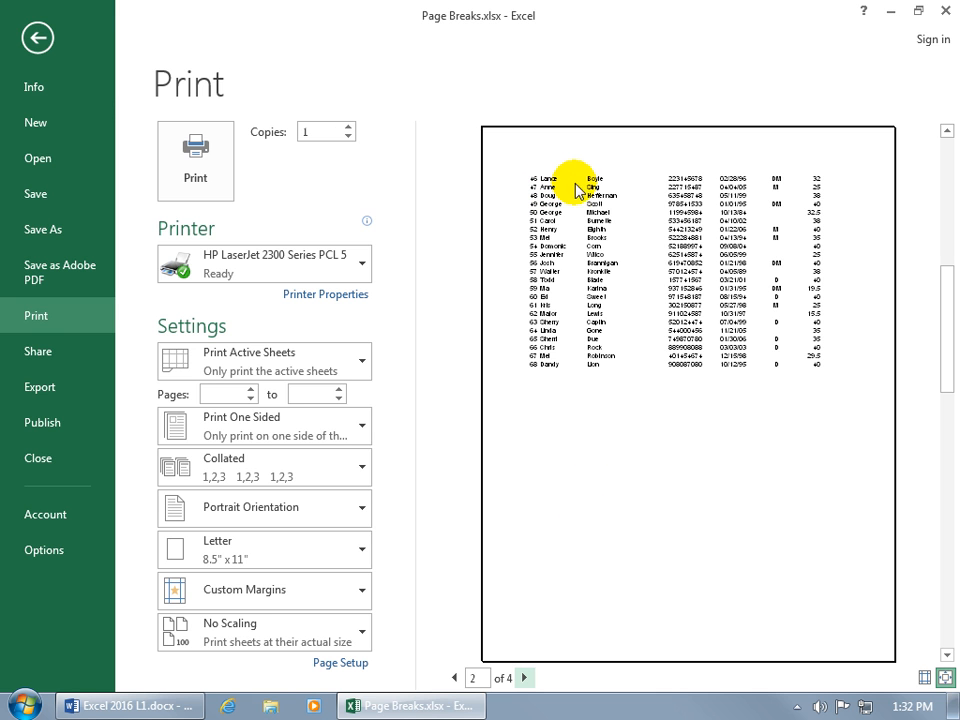
{"action": "mouse_move", "coordinate": [868, 603]}
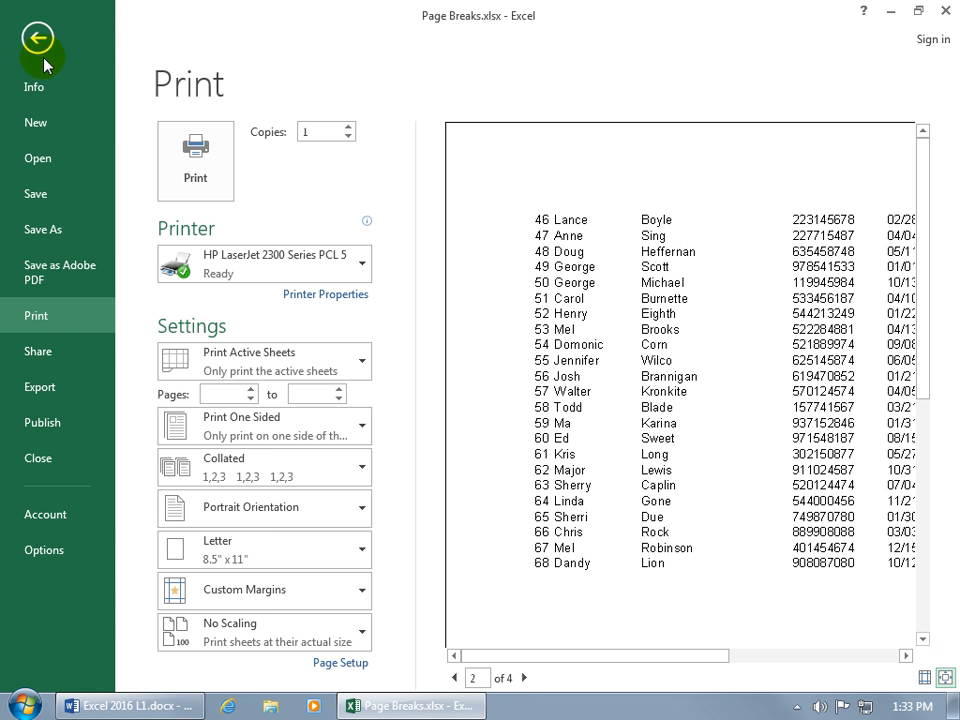
{"action": "left_click", "coordinate": [41, 40]}
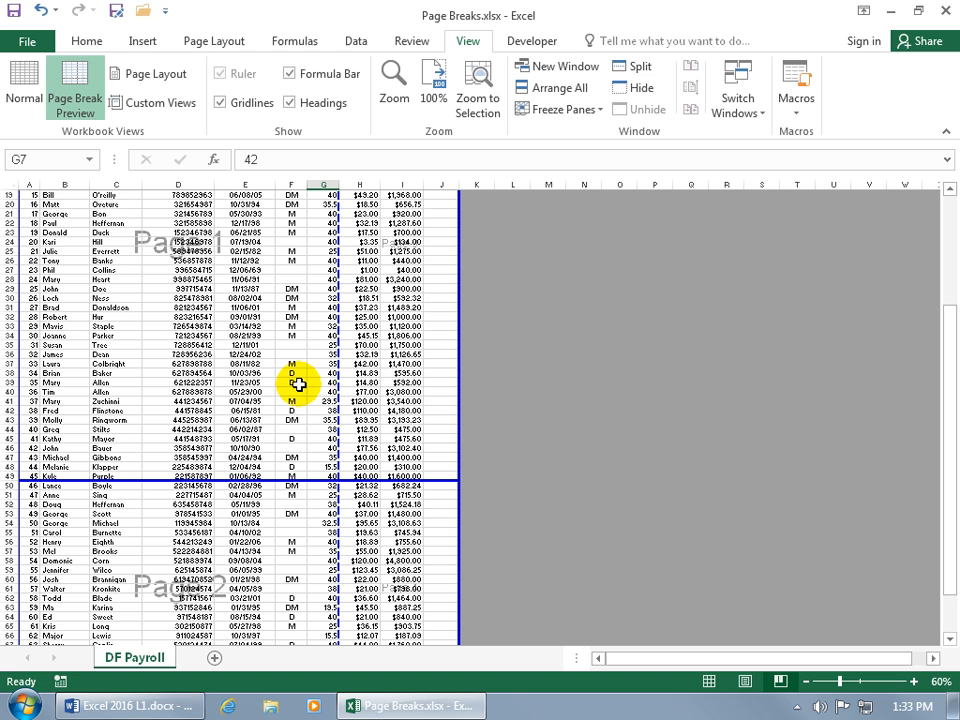
{"action": "mouse_move", "coordinate": [331, 379]}
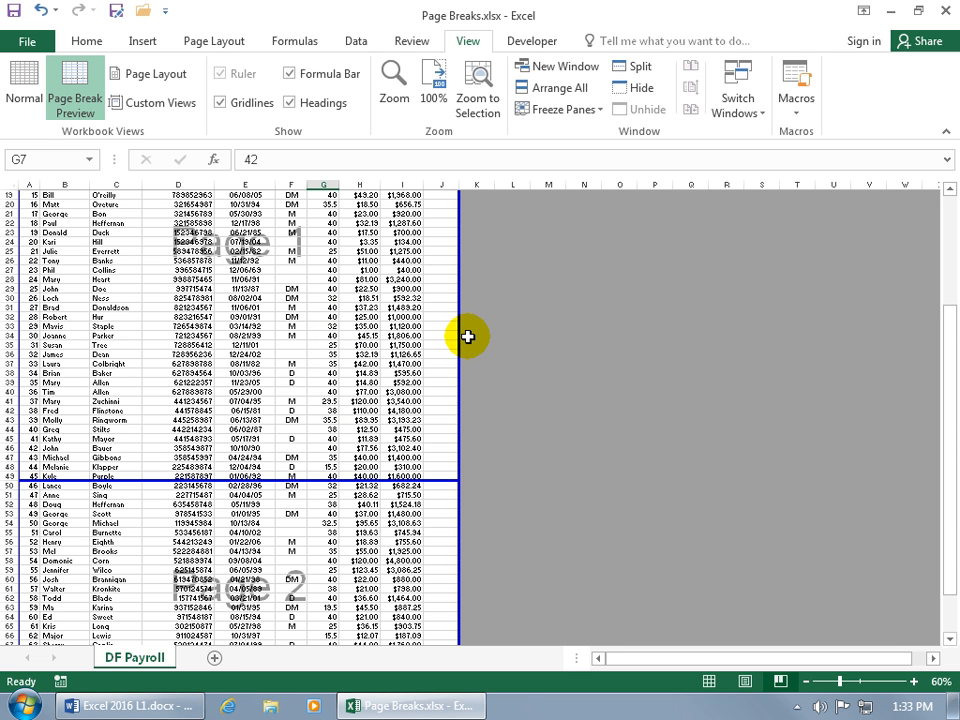
Show the Page Layout commands while the sheet stays in page break preview.
{"action": "left_click", "coordinate": [210, 42]}
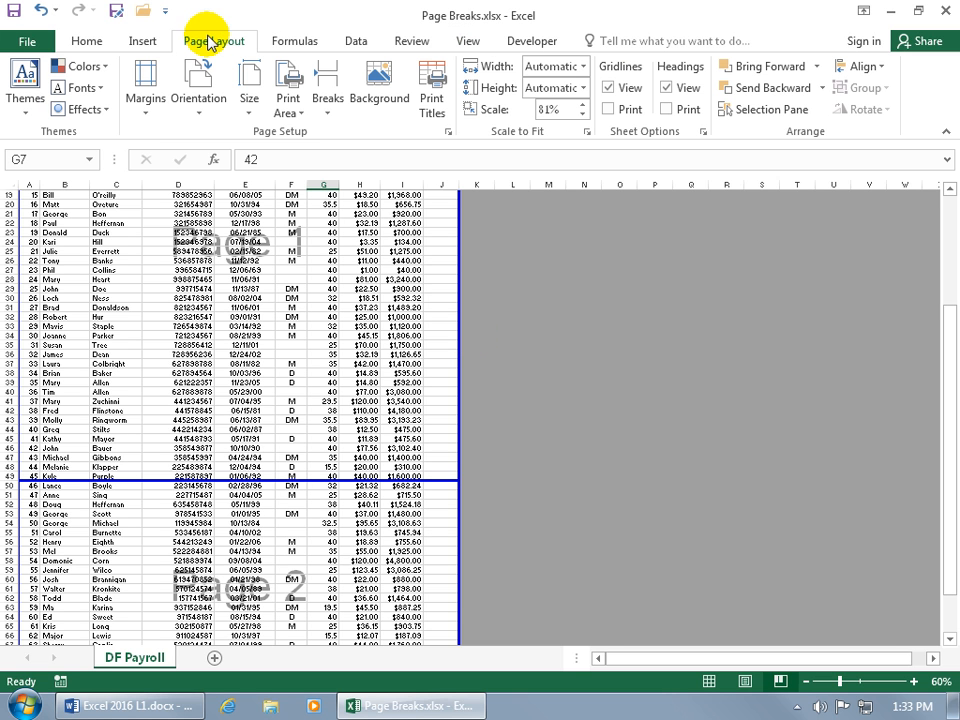
{"action": "mouse_move", "coordinate": [500, 143]}
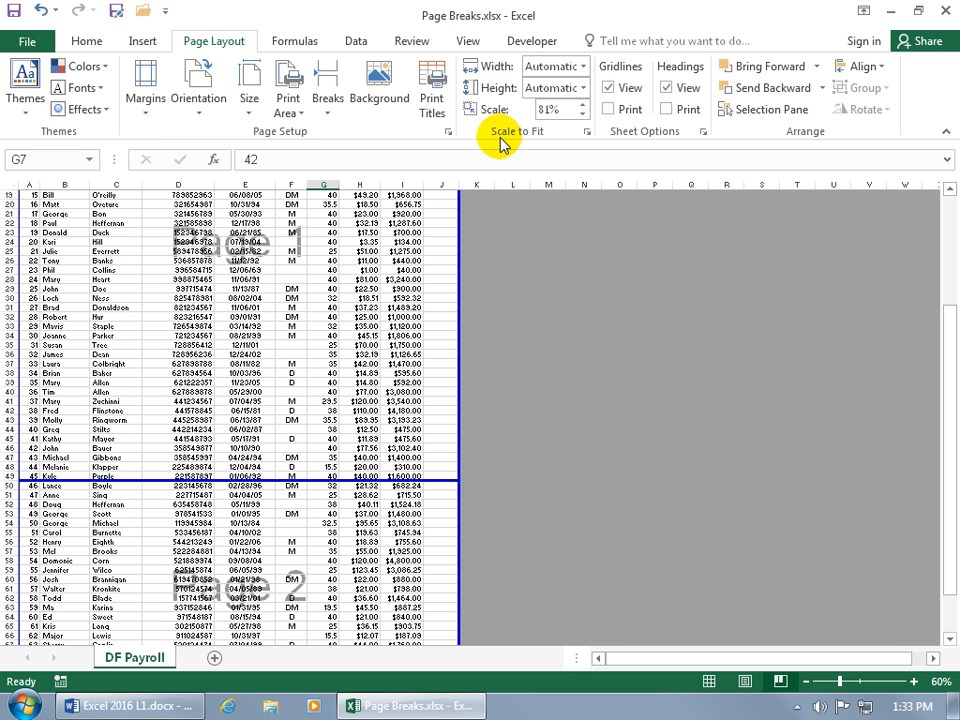
{"action": "mouse_move", "coordinate": [558, 135]}
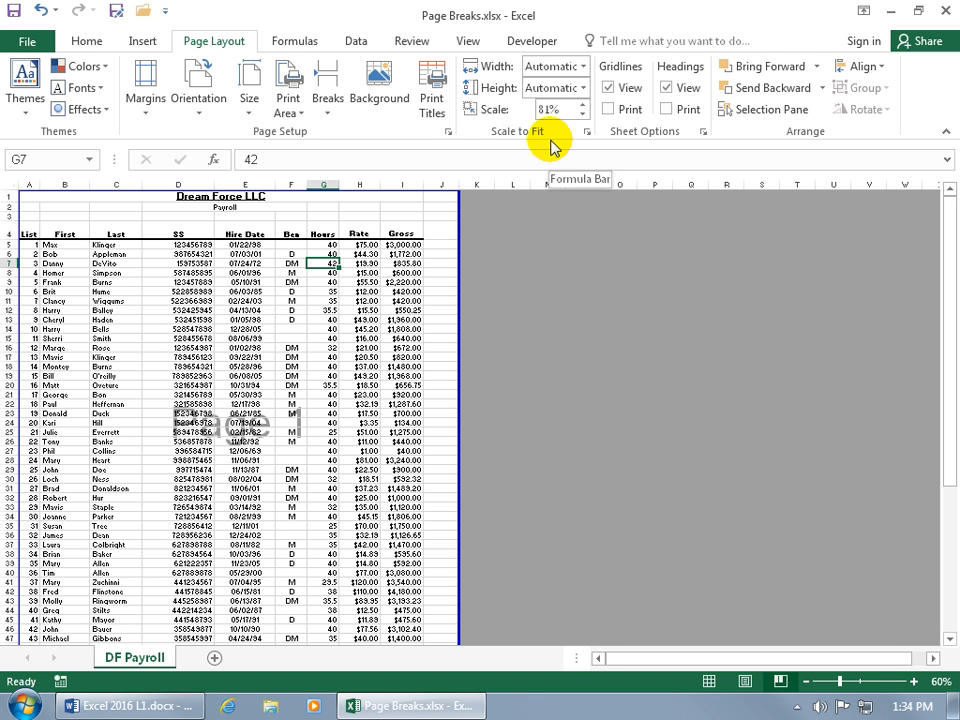
Select cell D50 and remove the manual page break above row 50.
{"action": "scroll", "scroll_direction": "down", "scroll_amount": 3}
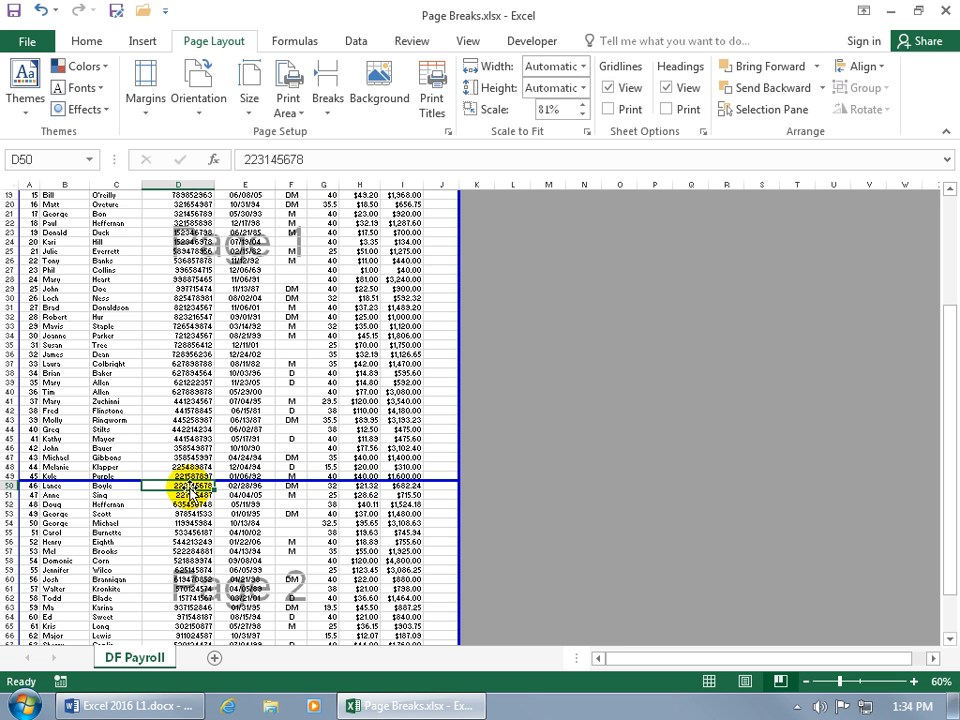
{"action": "left_click", "coordinate": [358, 438]}
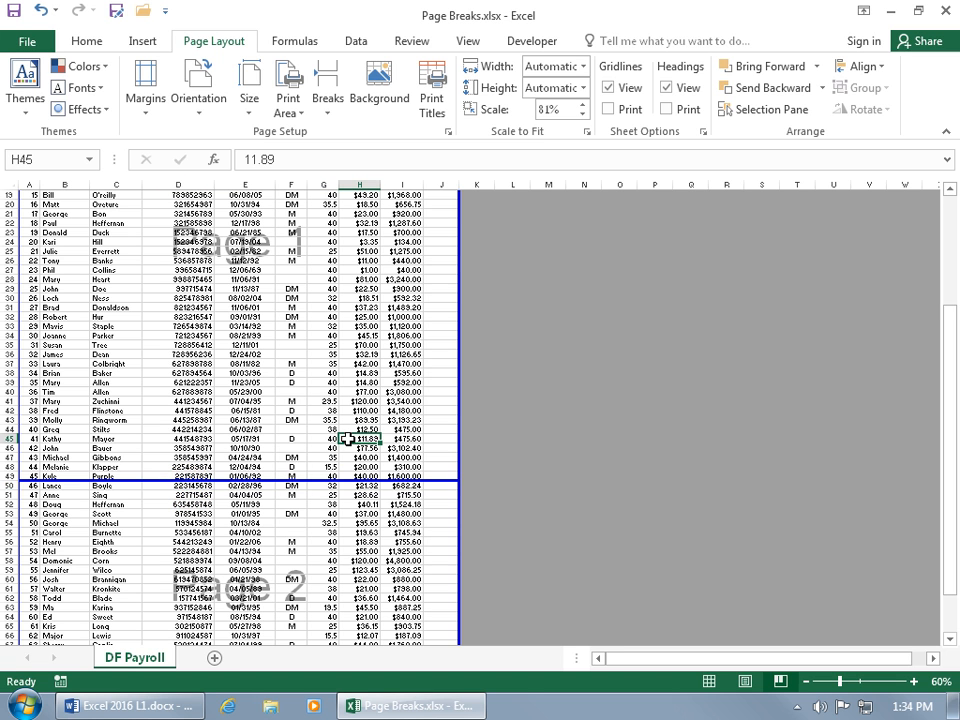
{"action": "left_click", "coordinate": [177, 485]}
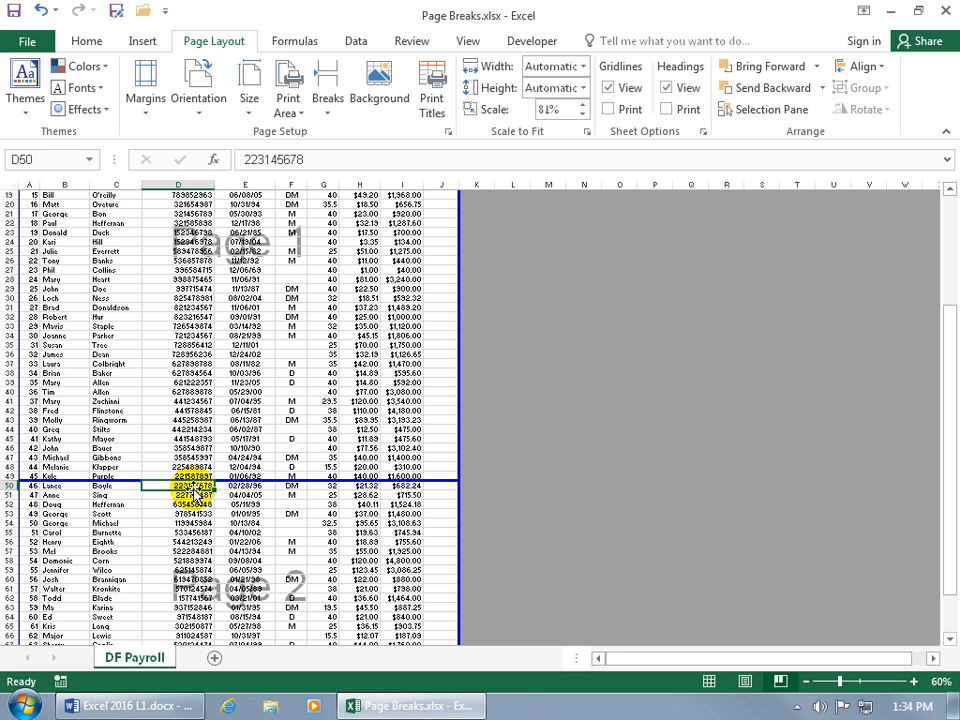
{"action": "mouse_move", "coordinate": [244, 99]}
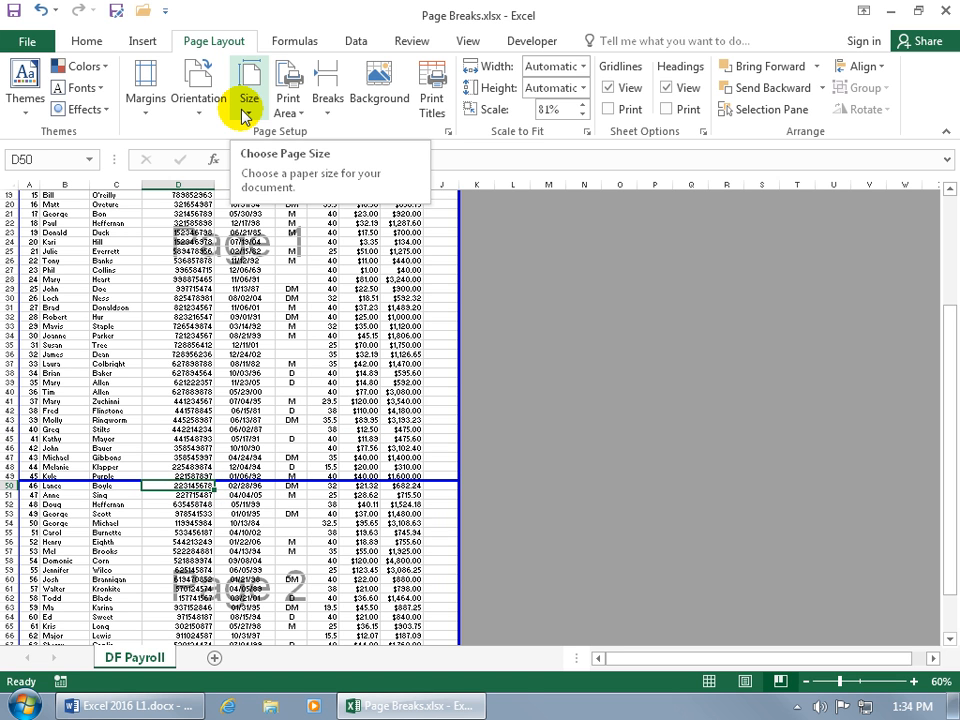
{"action": "left_click", "coordinate": [326, 85]}
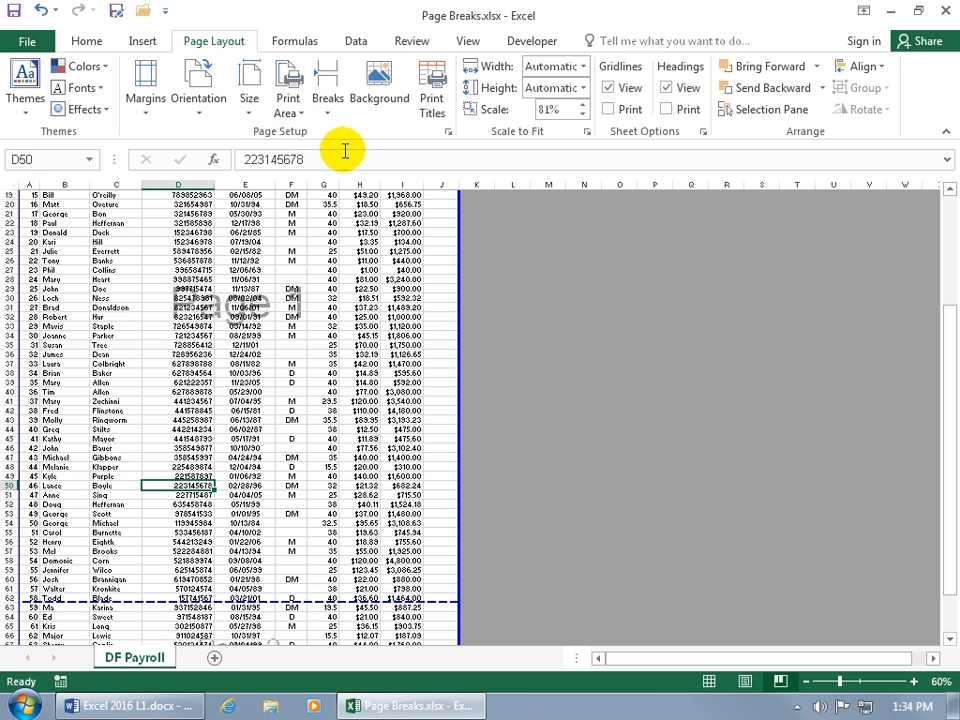
{"action": "mouse_move", "coordinate": [329, 527]}
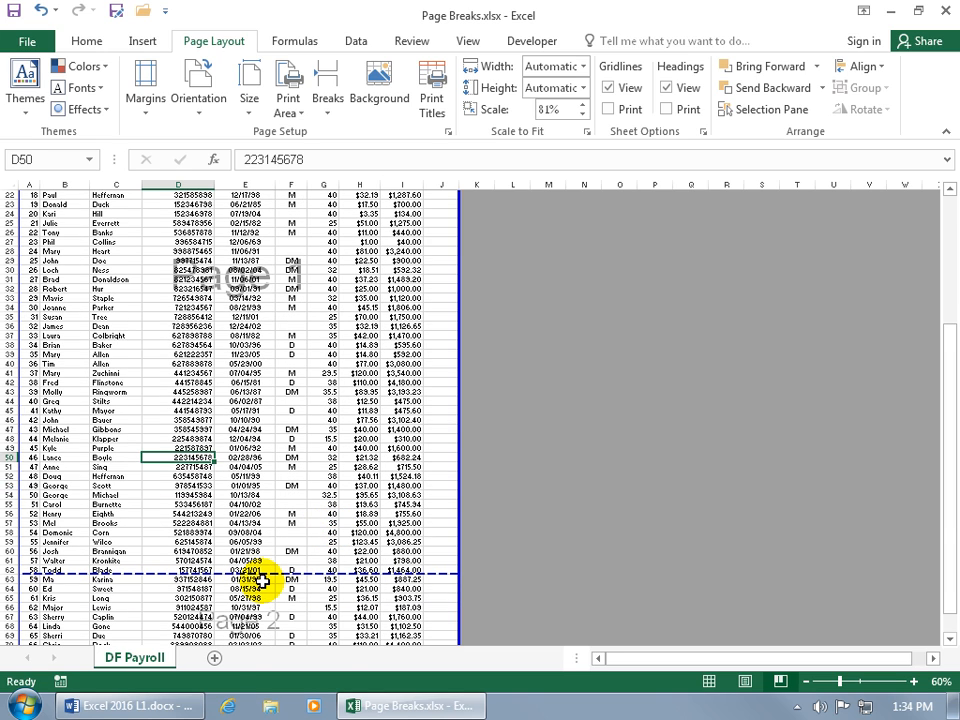
Select D63 and extend page 1 past row 71, scaling the printout to 70%.
{"action": "scroll", "scroll_direction": "down", "scroll_amount": 3}
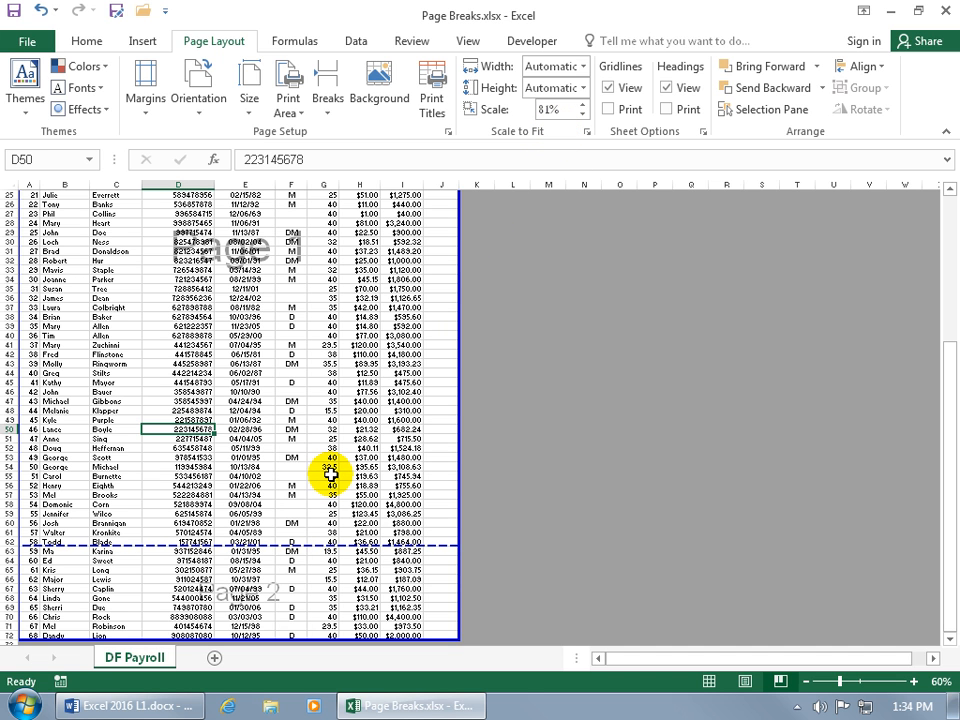
{"action": "mouse_move", "coordinate": [279, 440]}
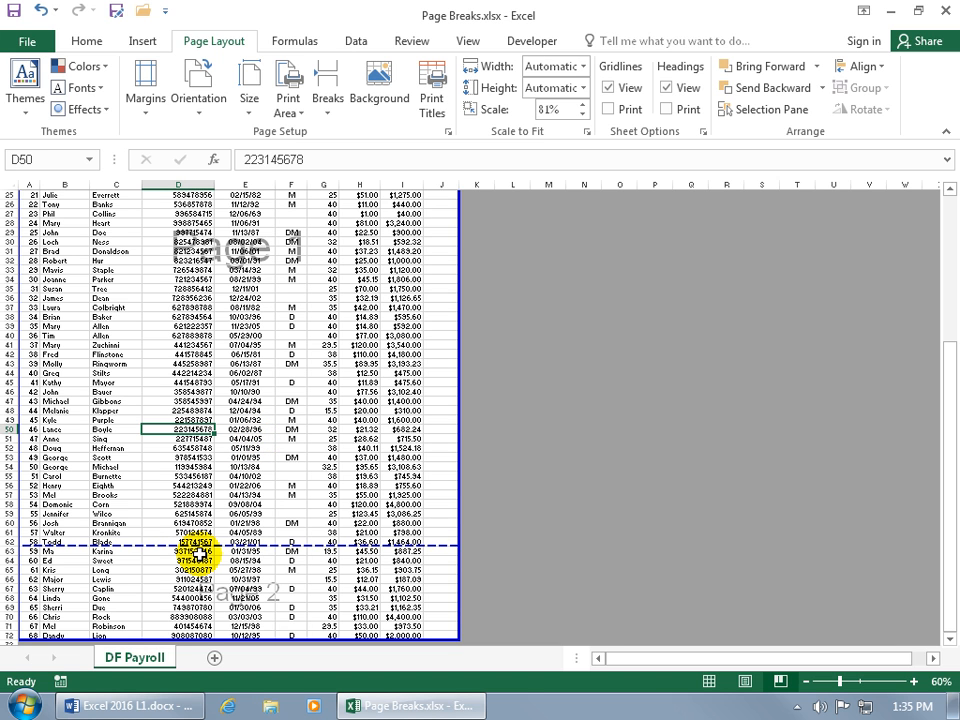
{"action": "mouse_move", "coordinate": [148, 555]}
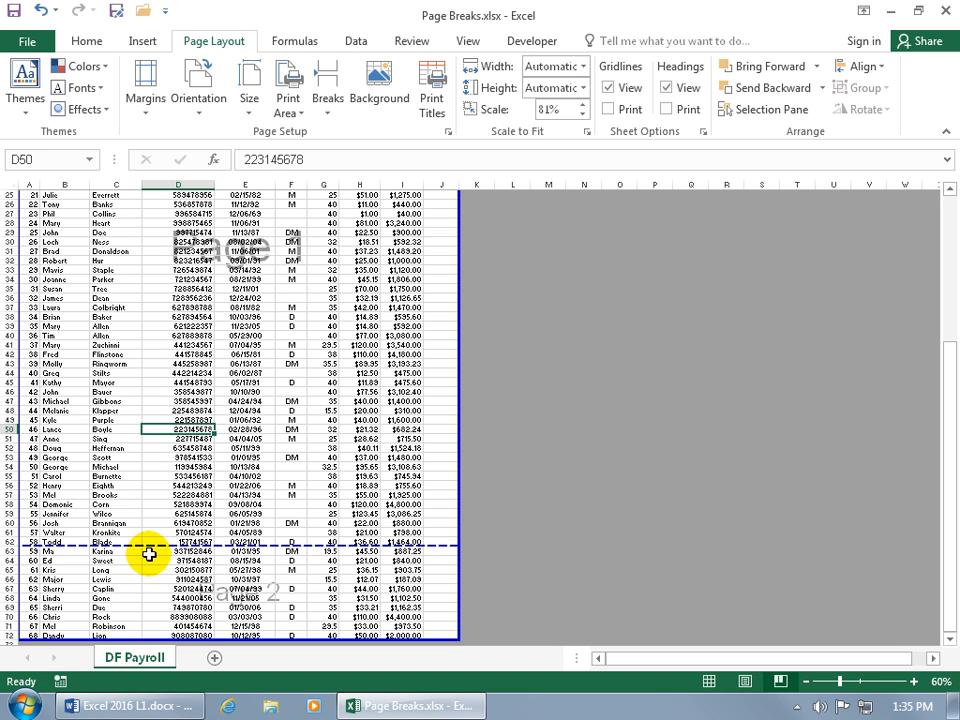
{"action": "left_click", "coordinate": [180, 553]}
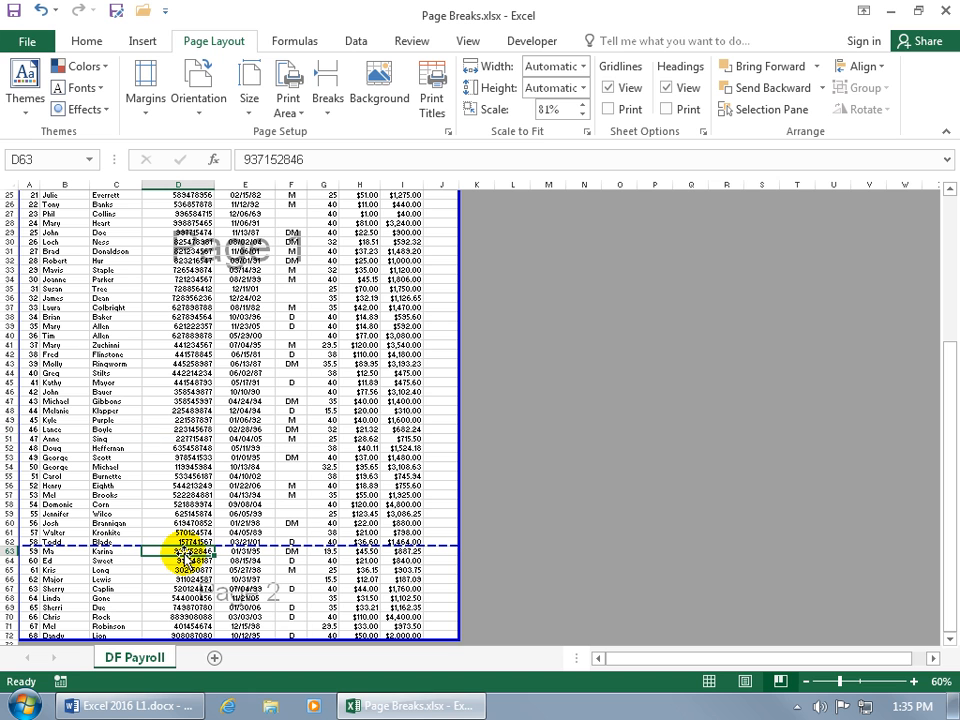
{"action": "left_click", "coordinate": [328, 82]}
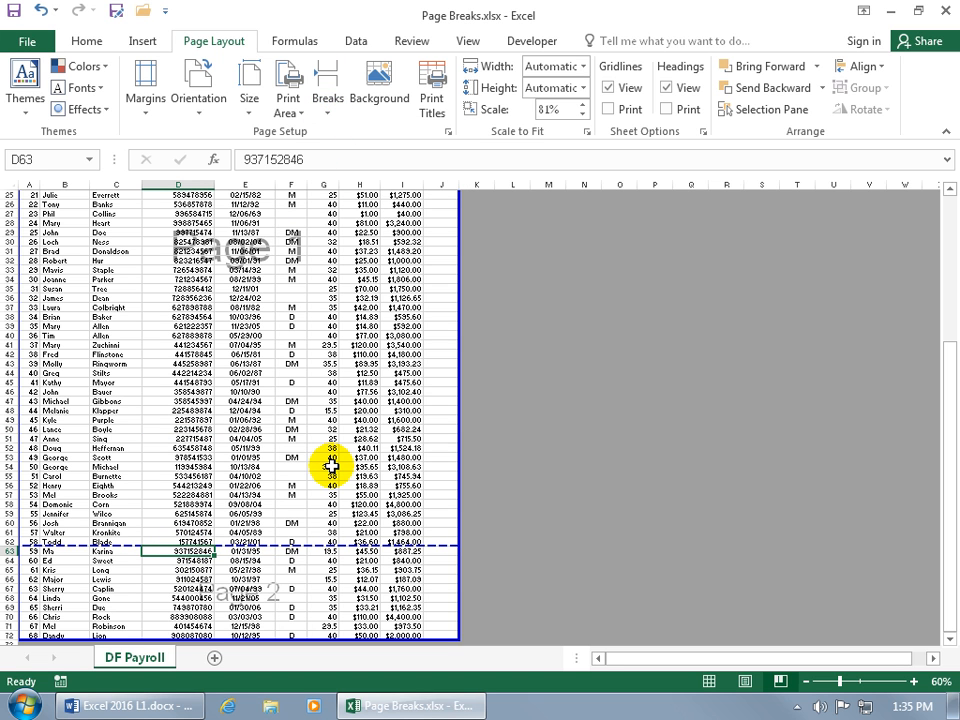
{"action": "scroll", "scroll_direction": "down", "scroll_amount": 3}
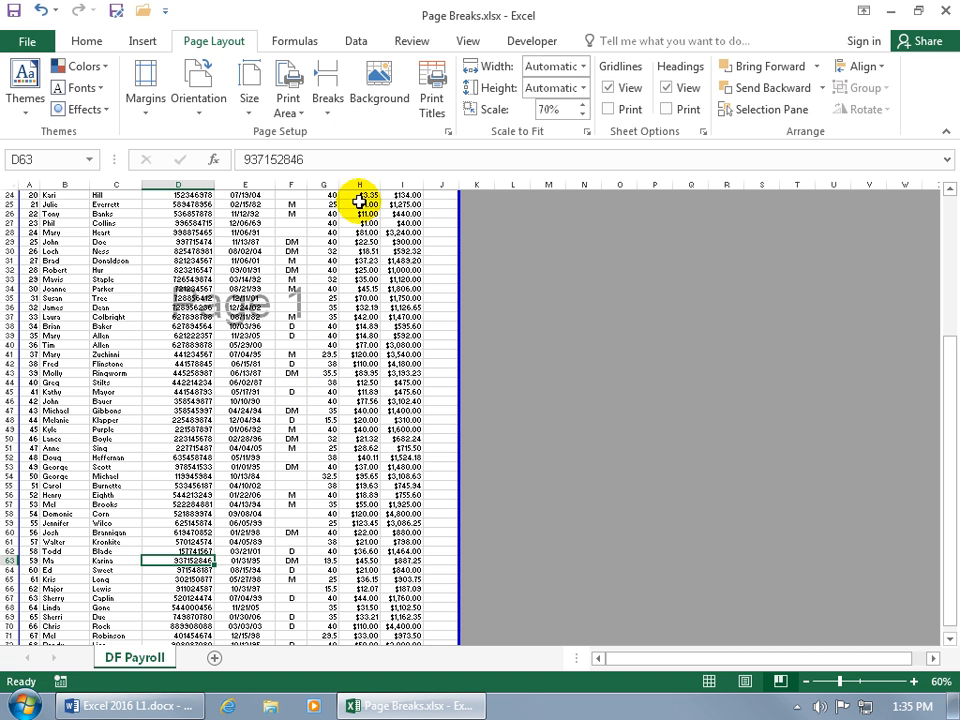
{"action": "mouse_move", "coordinate": [333, 183]}
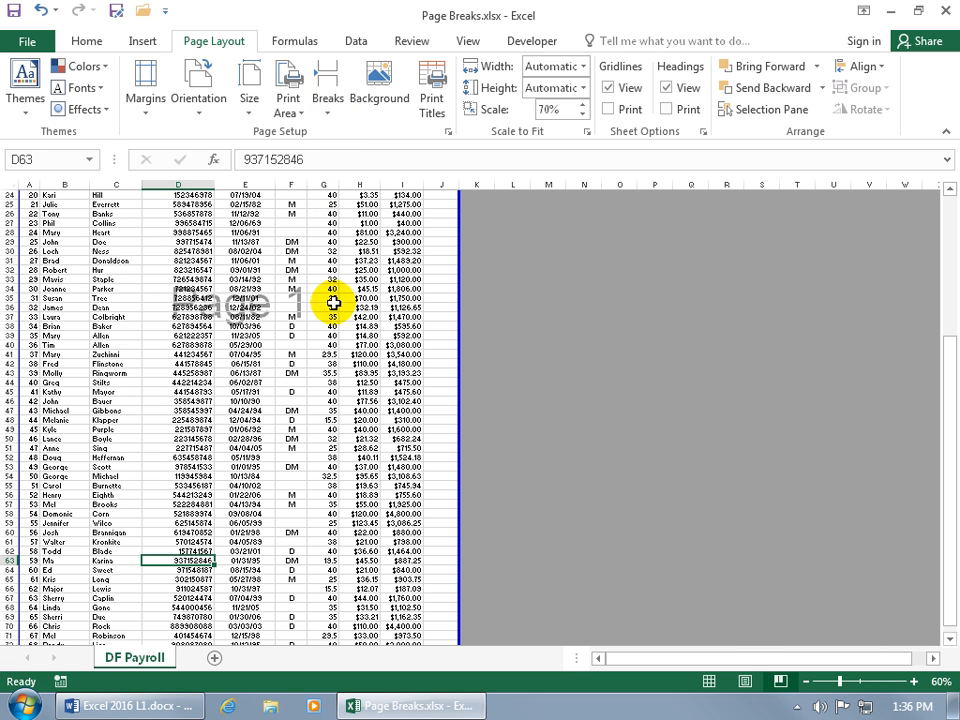
{"action": "mouse_move", "coordinate": [339, 332]}
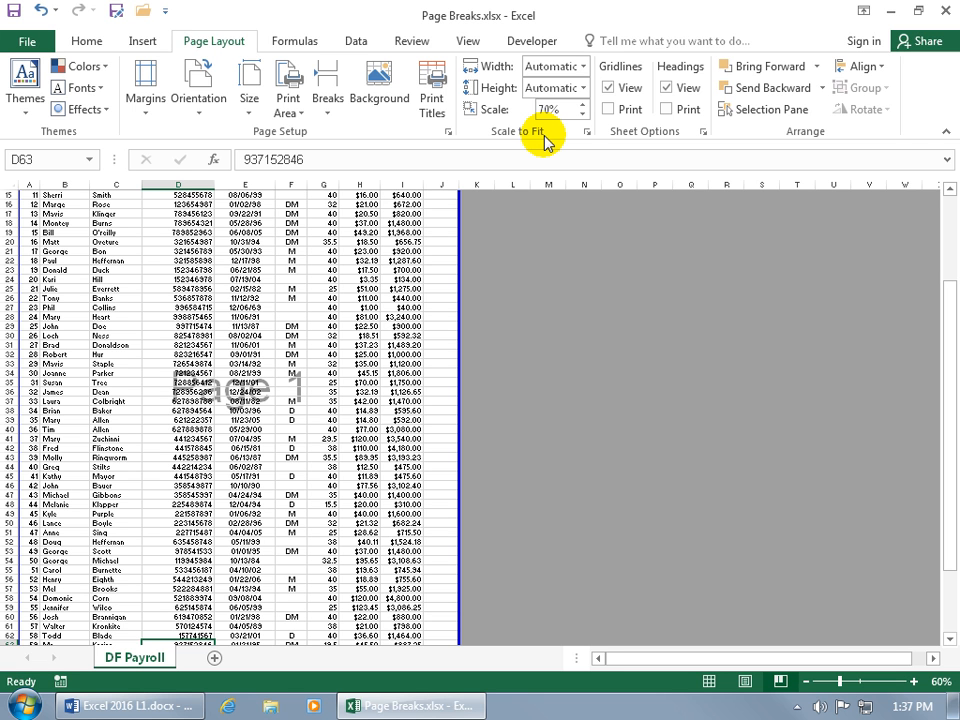
Open the print preview, showing the 70%-scaled payroll on a single page.
{"action": "left_click", "coordinate": [30, 47]}
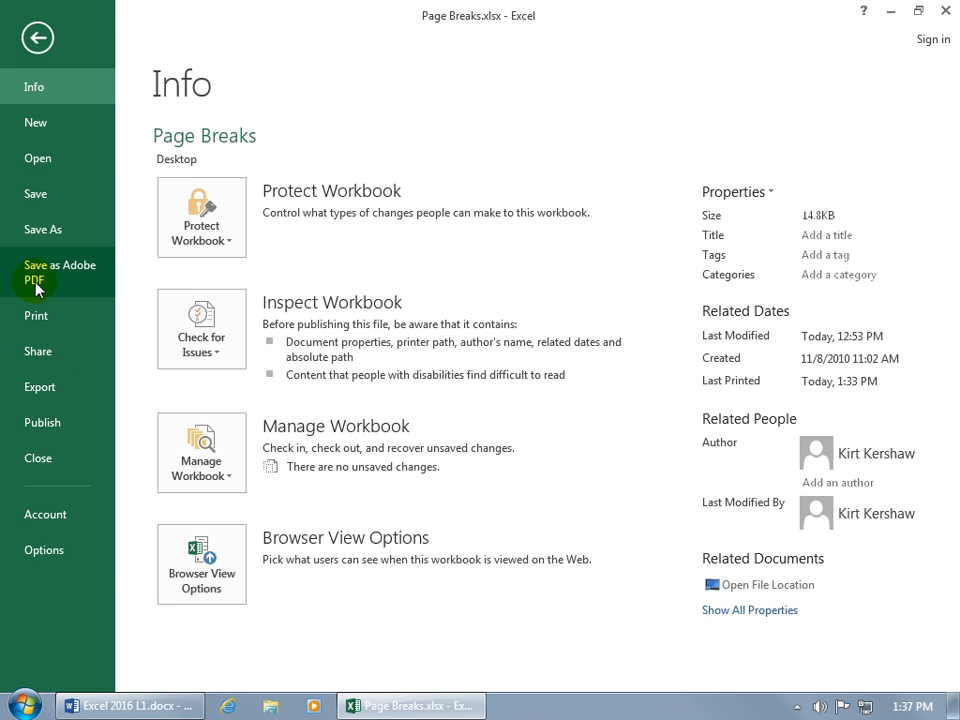
{"action": "left_click", "coordinate": [35, 315]}
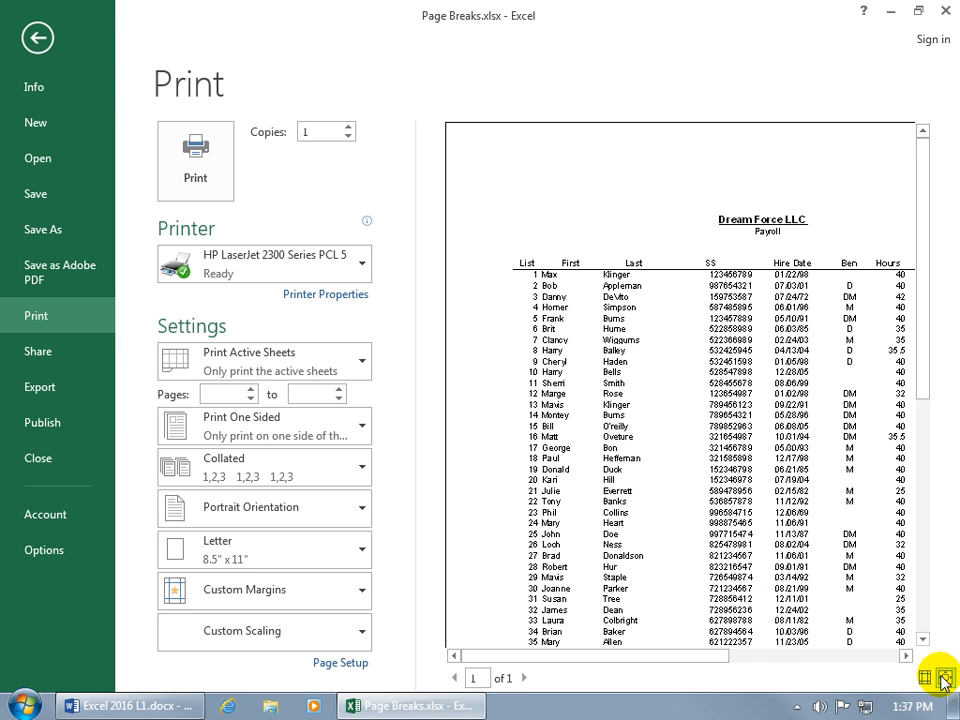
{"action": "left_click", "coordinate": [939, 669]}
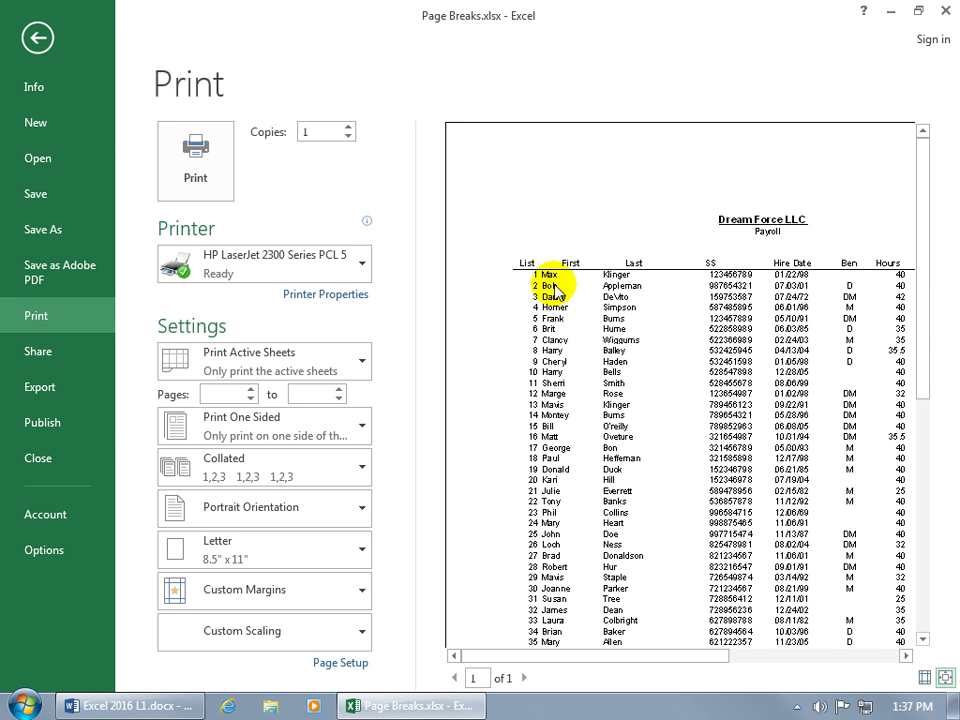
{"action": "mouse_move", "coordinate": [580, 287]}
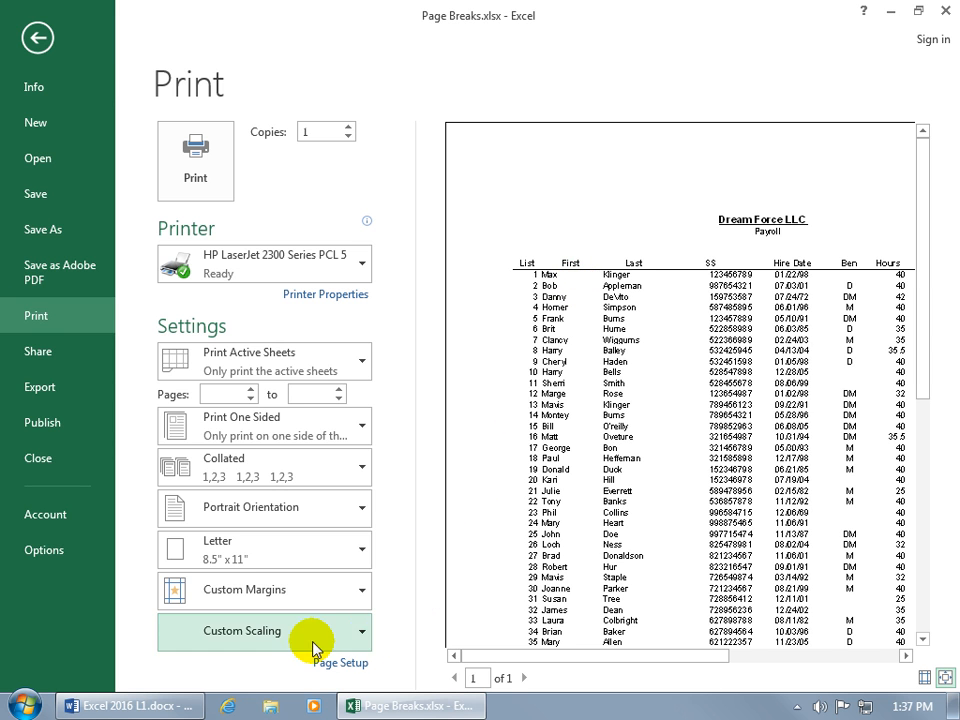
Set custom scaling to Adjust to 100%, spreading the payroll over four pages.
{"action": "left_click", "coordinate": [263, 631]}
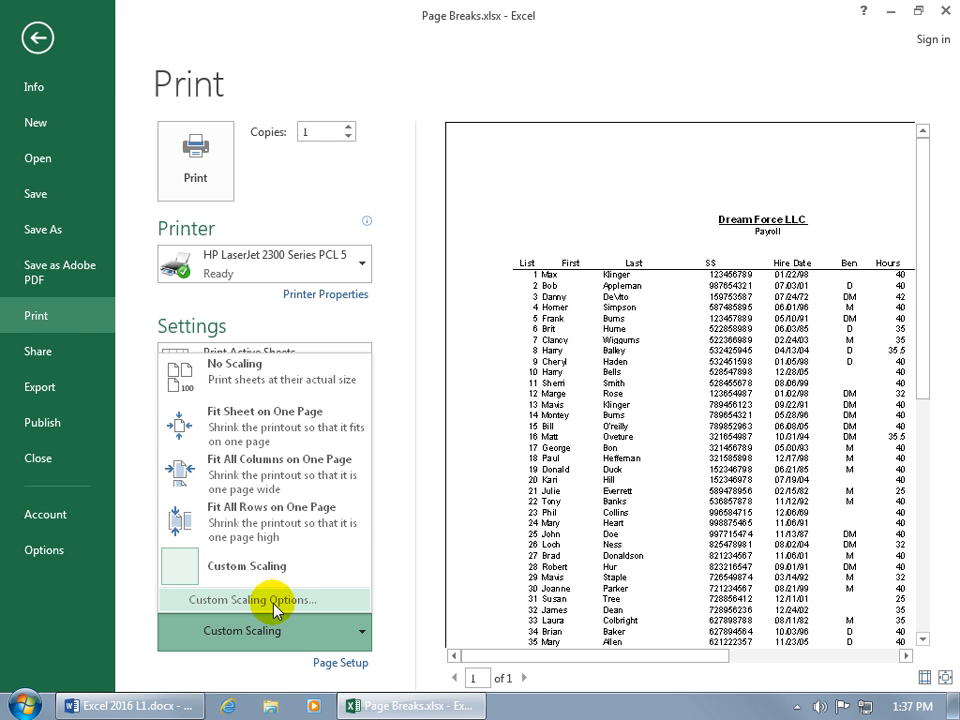
{"action": "left_click", "coordinate": [250, 599]}
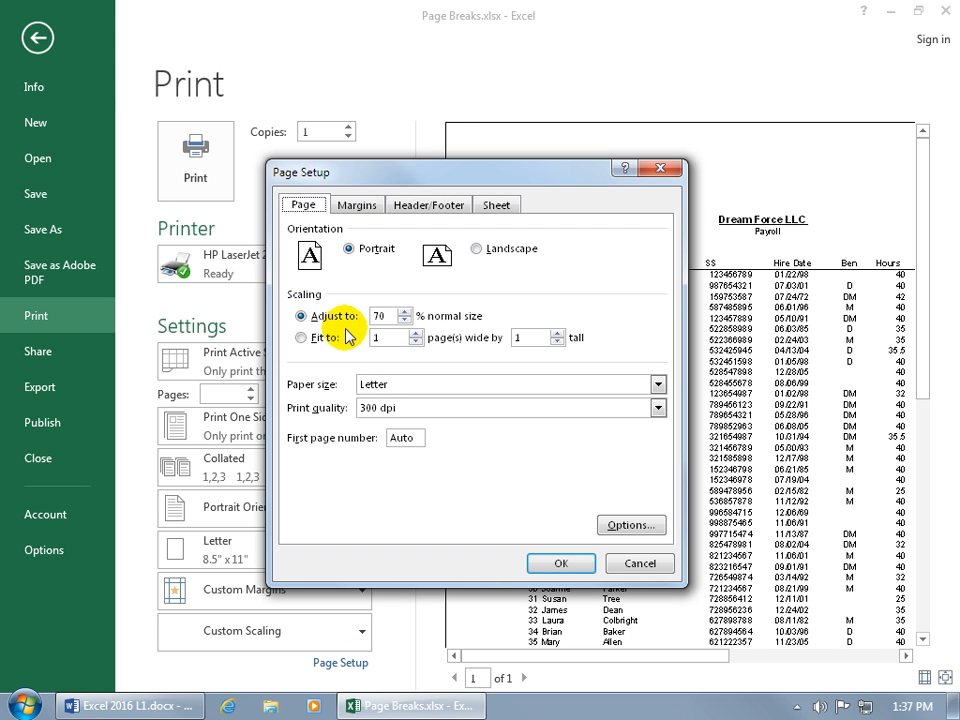
{"action": "mouse_move", "coordinate": [335, 330]}
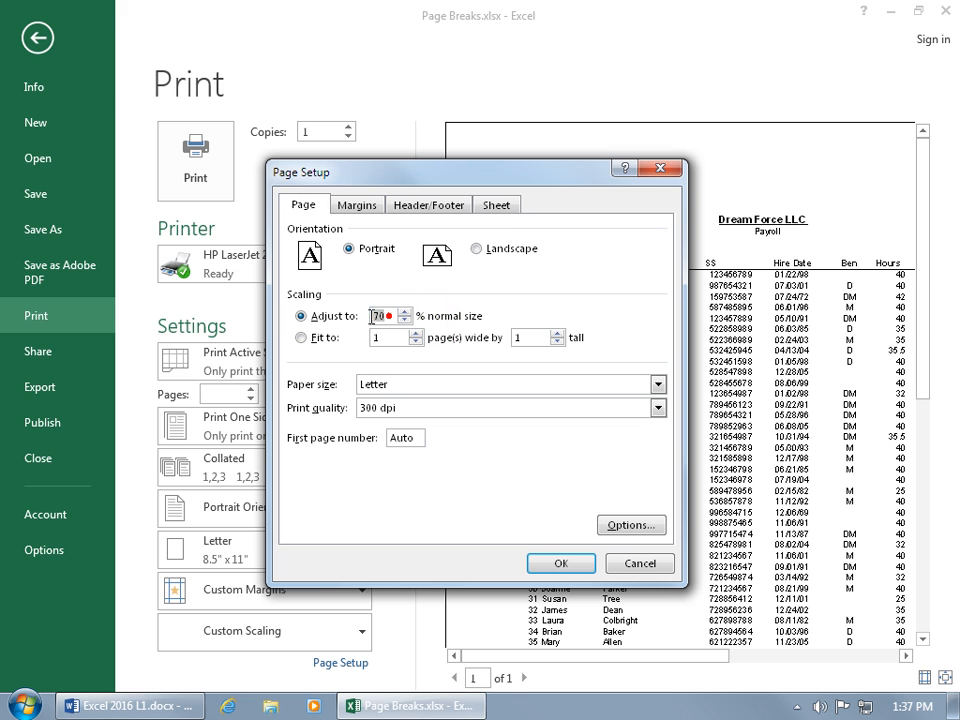
{"action": "type", "text": "100"}
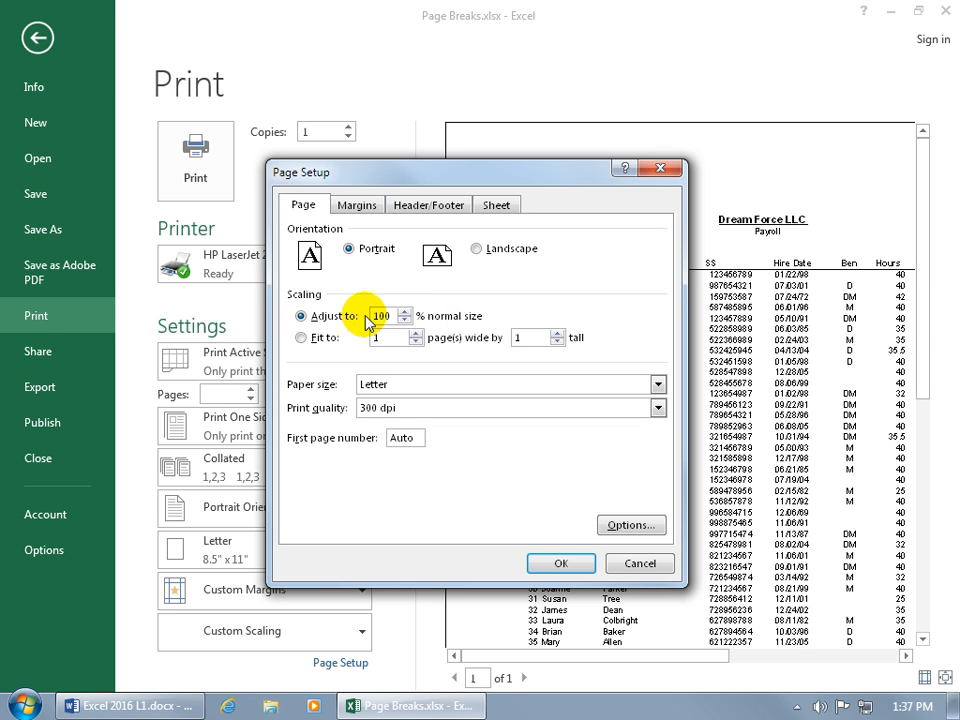
{"action": "left_click", "coordinate": [561, 563]}
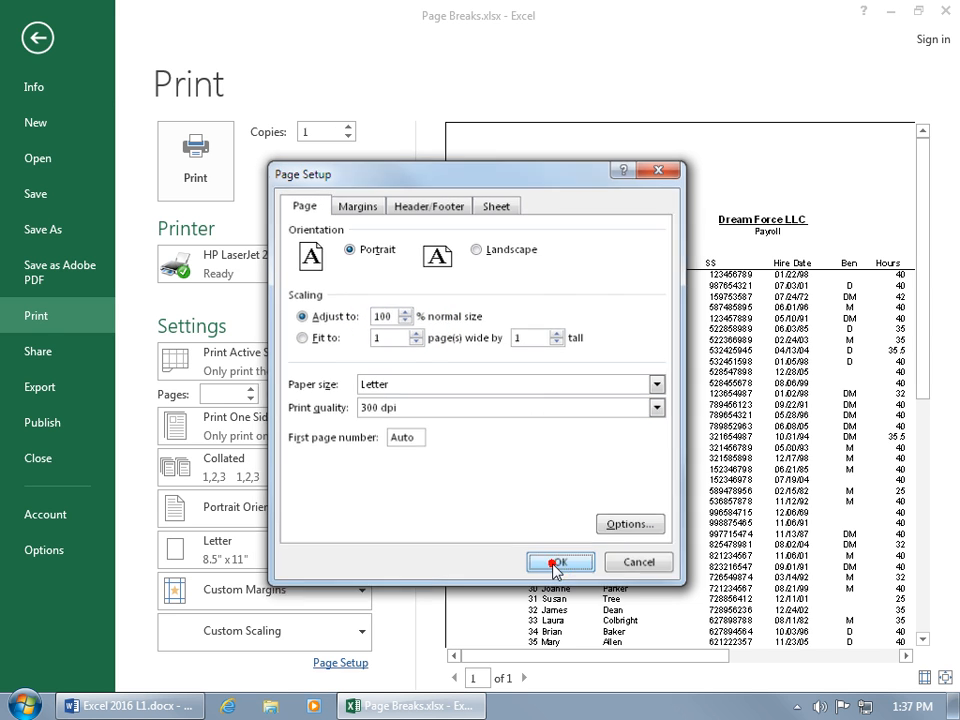
{"action": "left_click", "coordinate": [560, 562]}
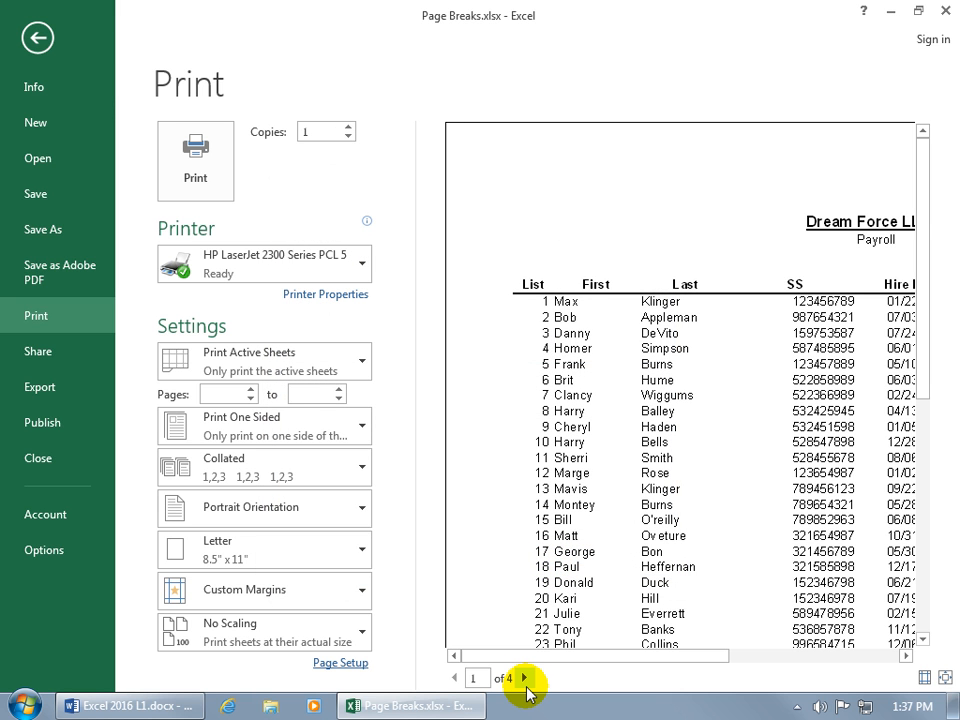
{"action": "mouse_move", "coordinate": [525, 676]}
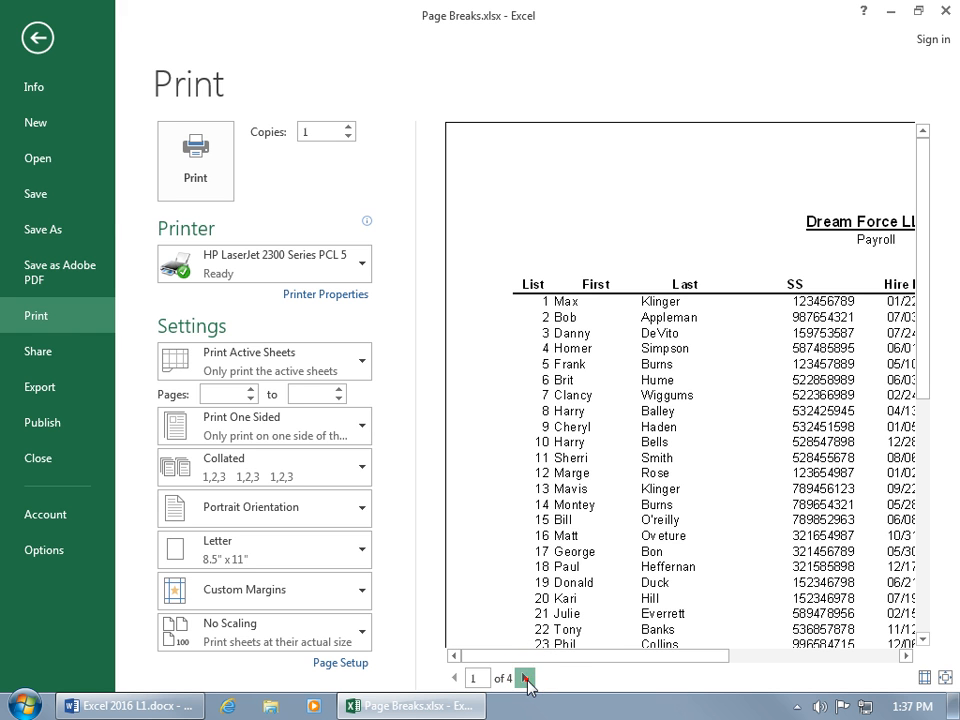
Page forward through the four-page print preview toward page 3.
{"action": "left_click", "coordinate": [523, 677]}
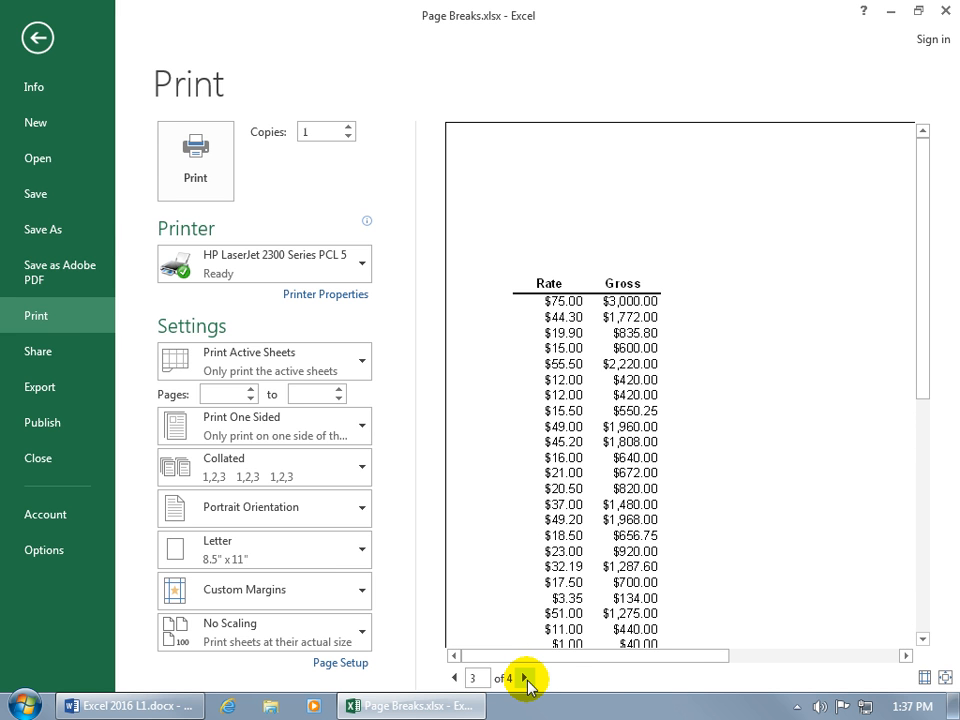
{"action": "left_click", "coordinate": [38, 38]}
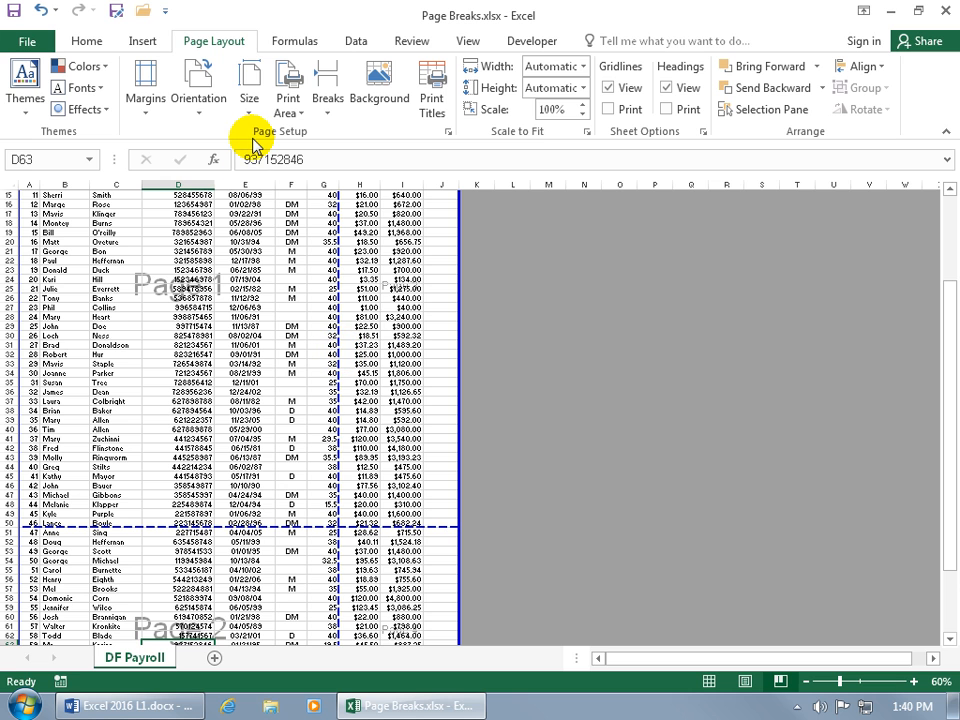
Return to Page Break Preview and scroll to check that page 1 ends after row 36.
{"action": "left_click", "coordinate": [197, 75]}
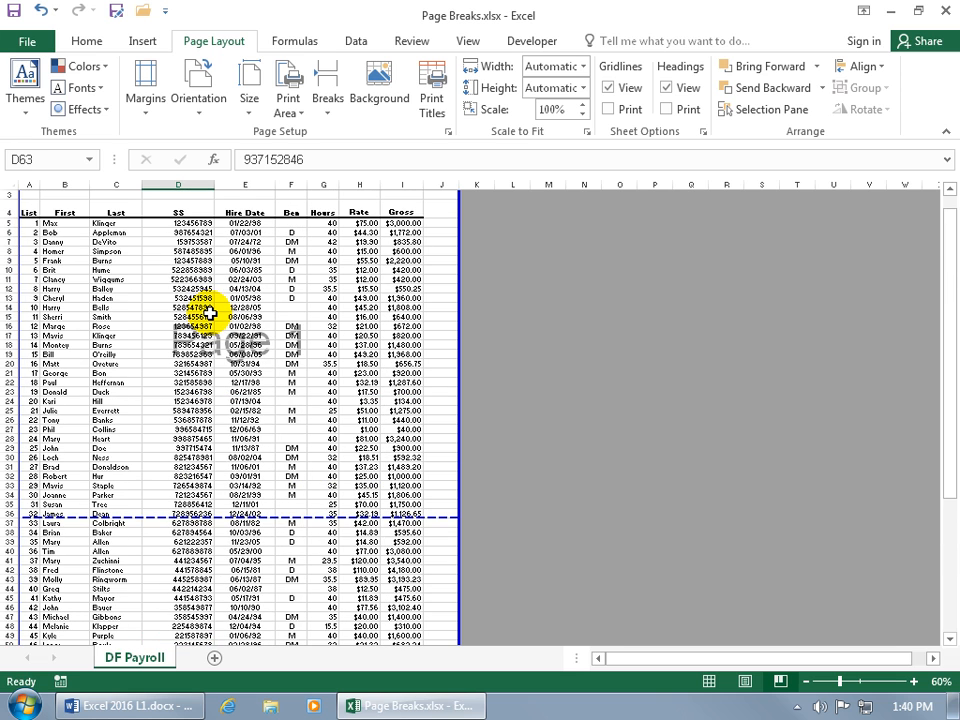
{"action": "scroll", "scroll_direction": "down", "scroll_amount": 3}
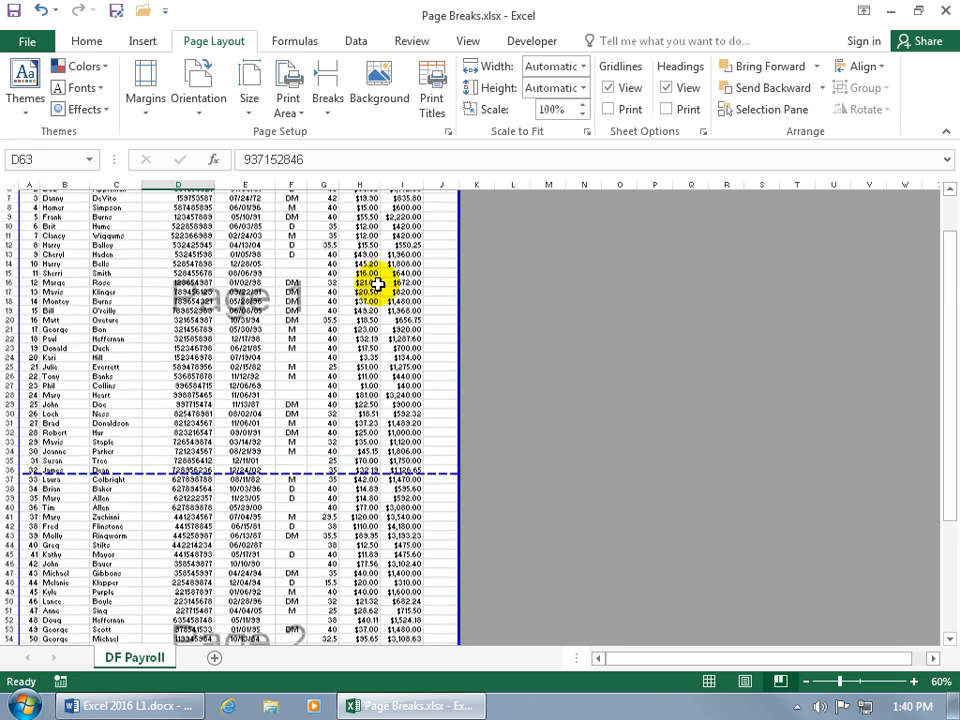
{"action": "scroll", "scroll_direction": "down", "scroll_amount": 3}
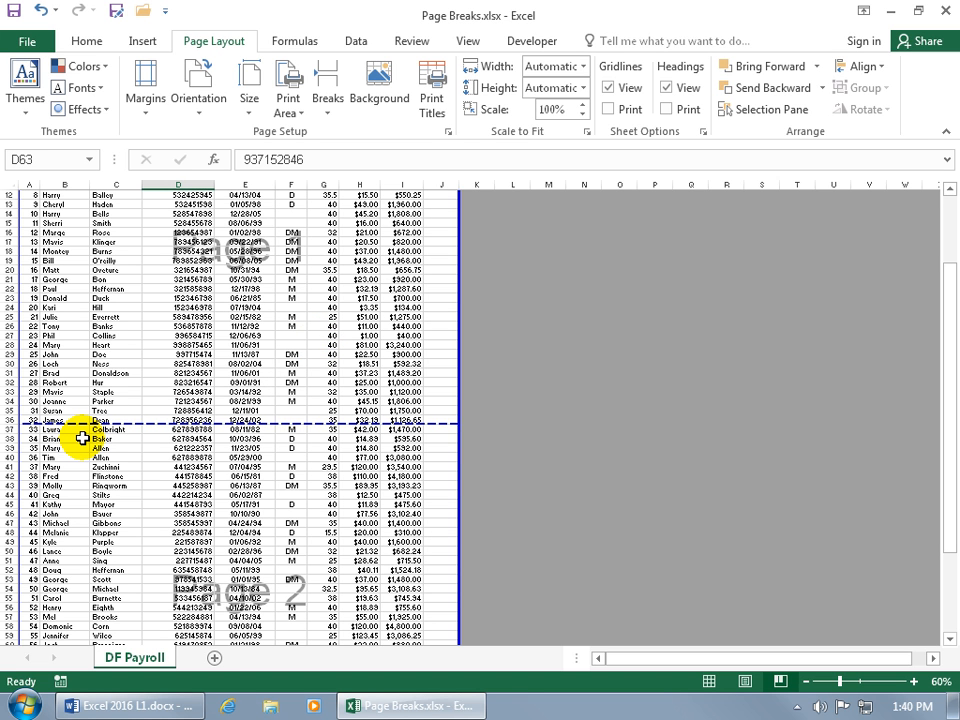
{"action": "scroll", "scroll_direction": "down", "scroll_amount": 3}
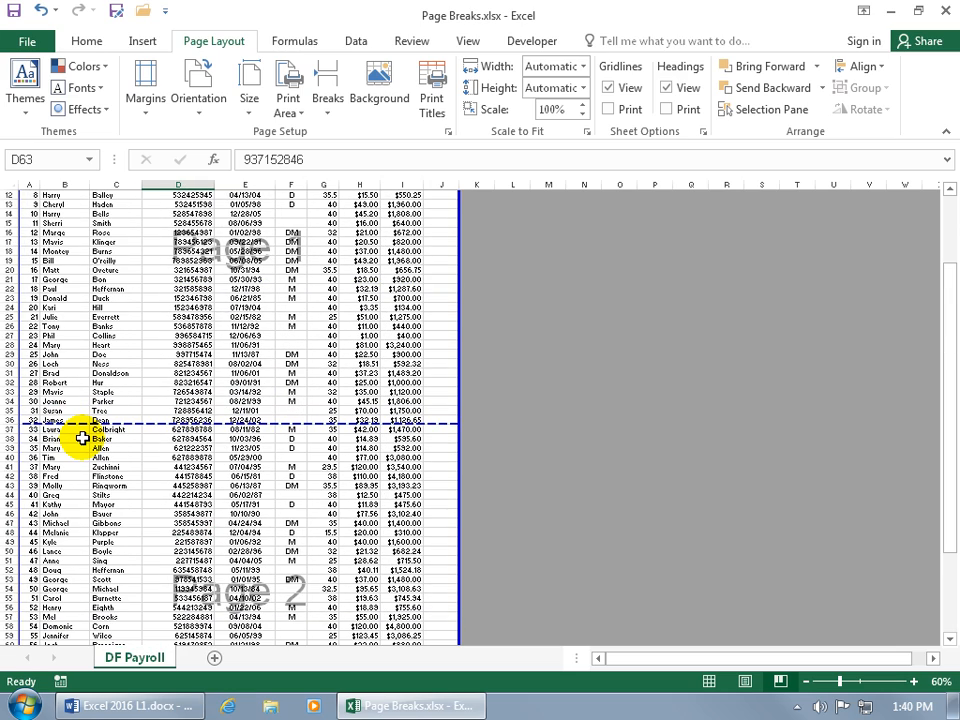
{"action": "mouse_move", "coordinate": [117, 434]}
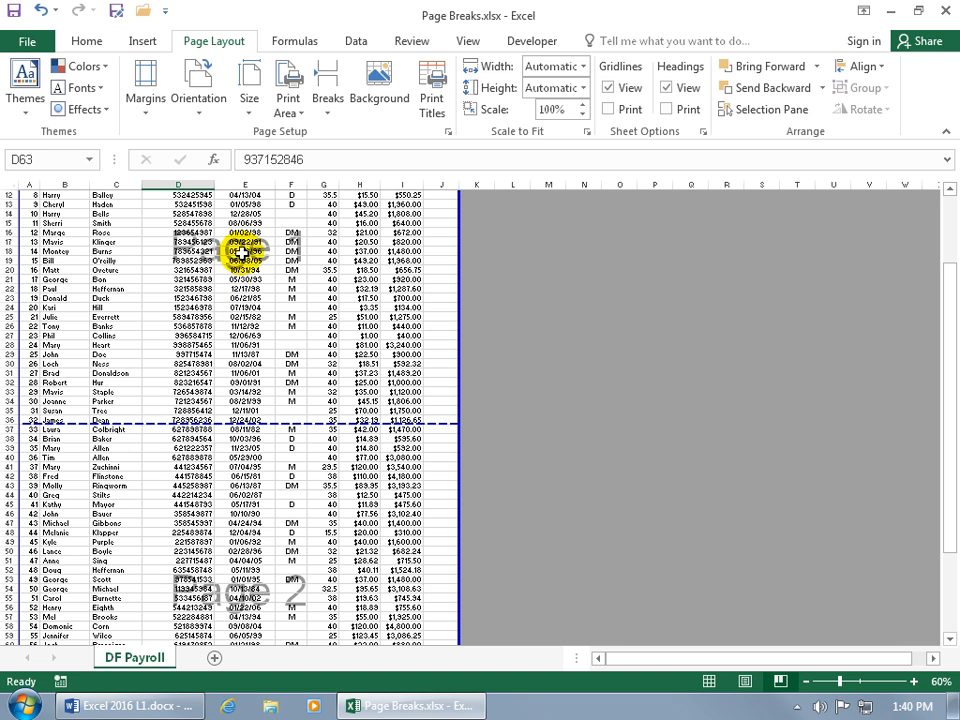
{"action": "mouse_move", "coordinate": [258, 580]}
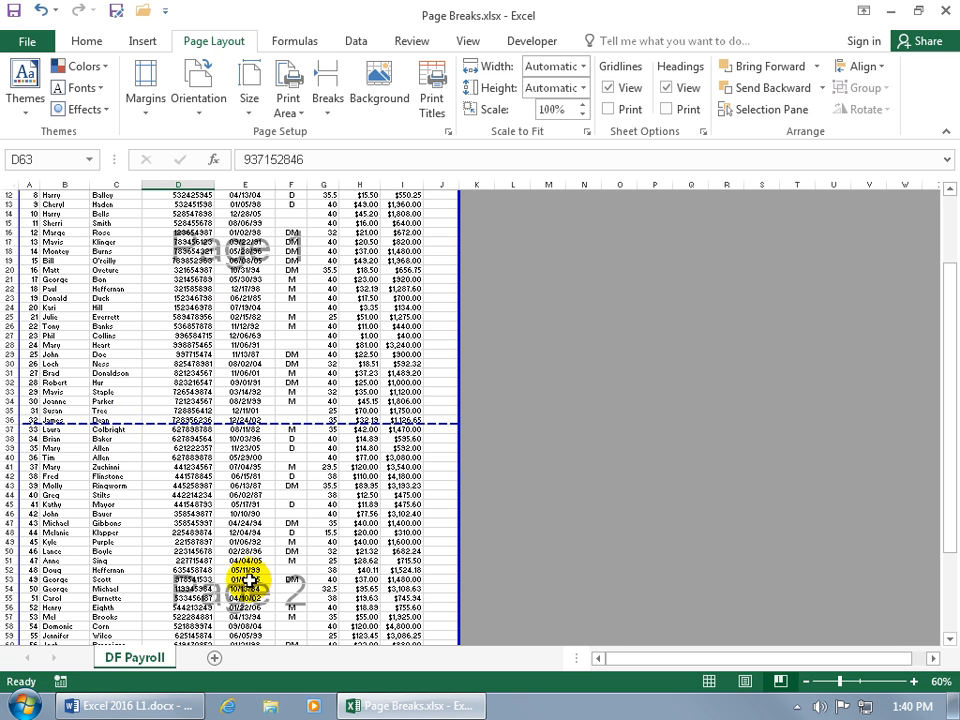
{"action": "scroll", "scroll_direction": "down", "scroll_amount": 3}
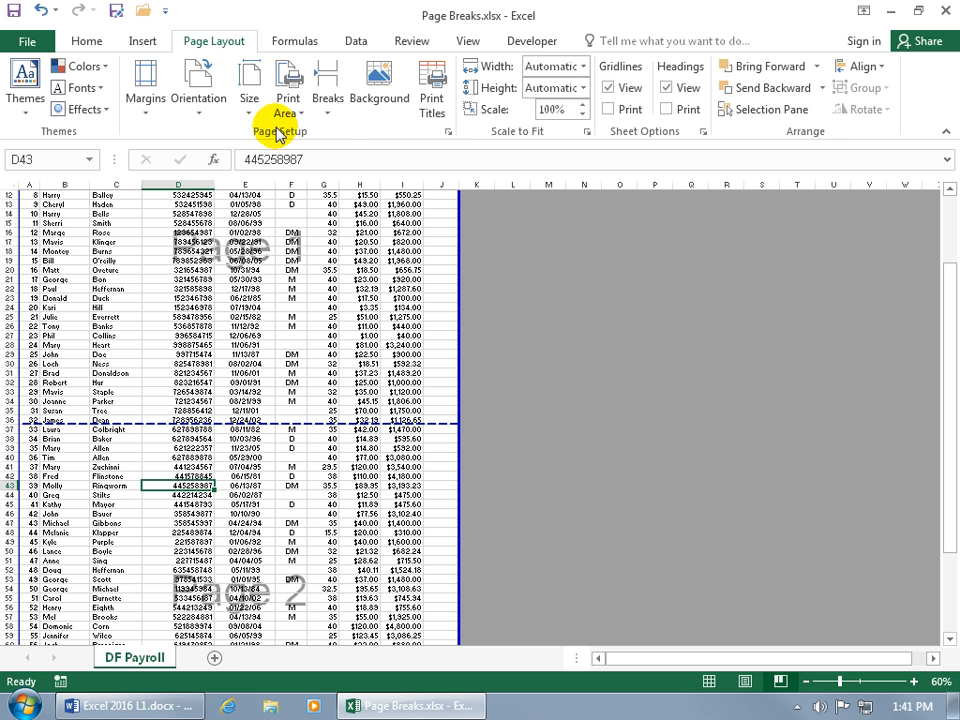
{"action": "left_click", "coordinate": [327, 82]}
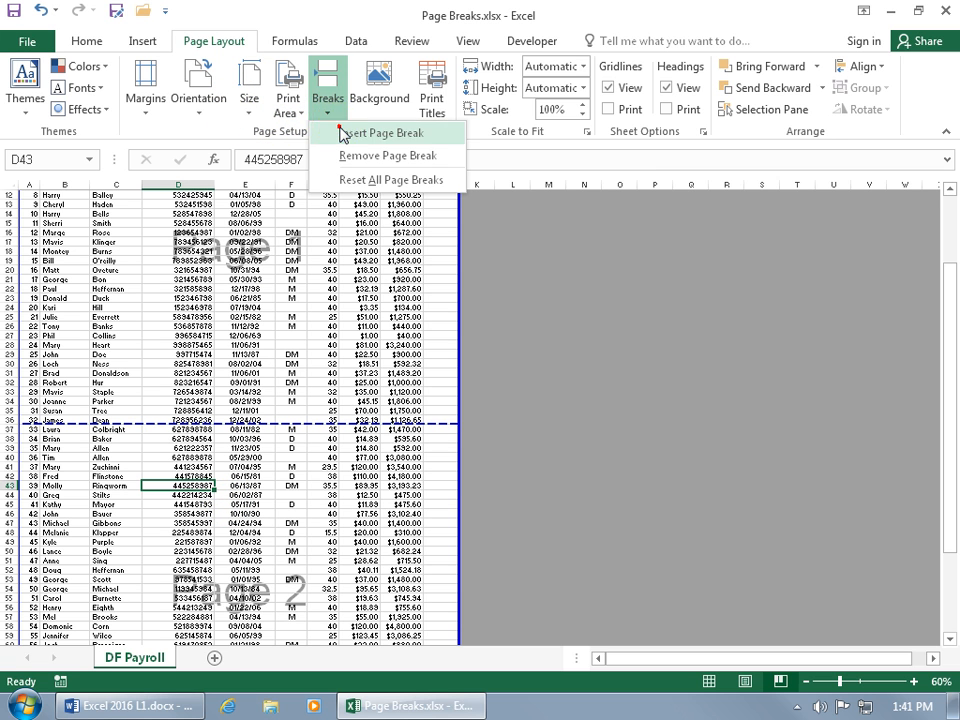
{"action": "left_click", "coordinate": [378, 132]}
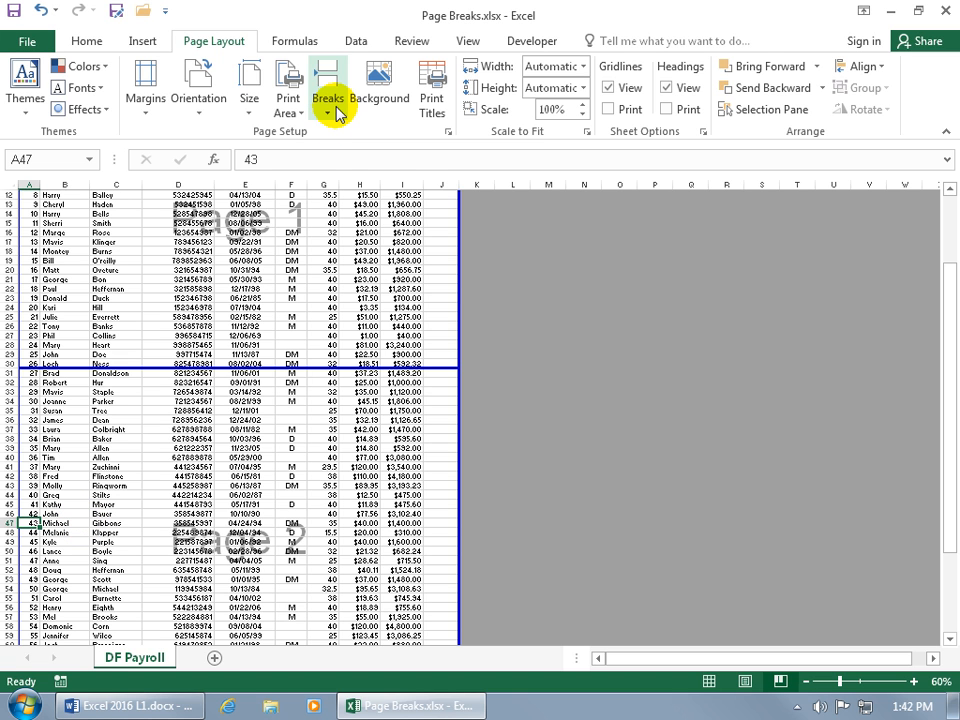
{"action": "left_click", "coordinate": [328, 80]}
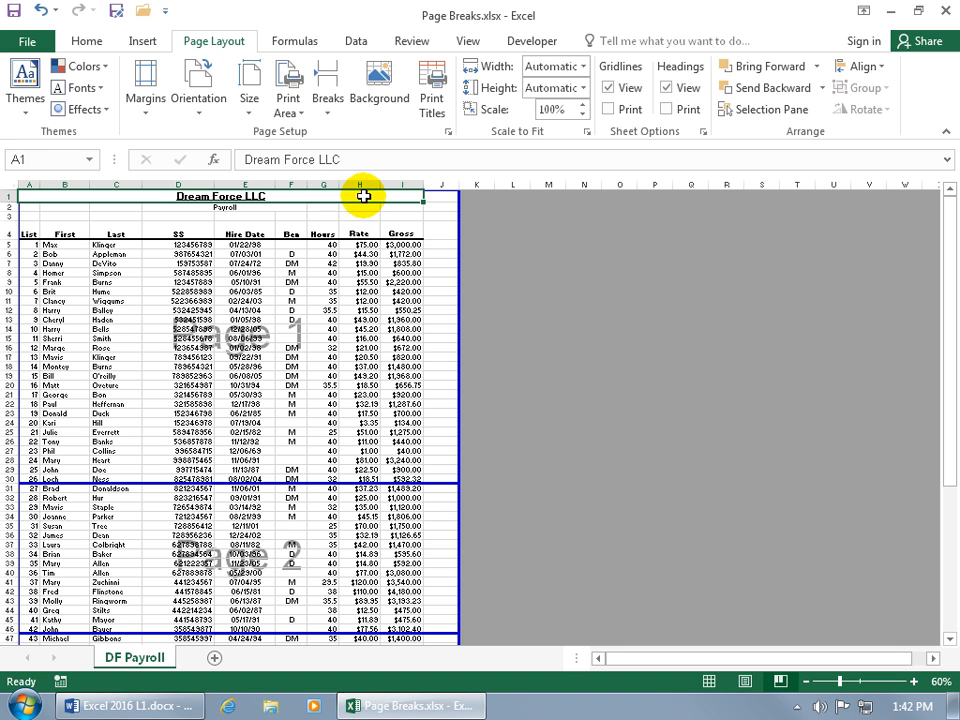
{"action": "mouse_move", "coordinate": [351, 205]}
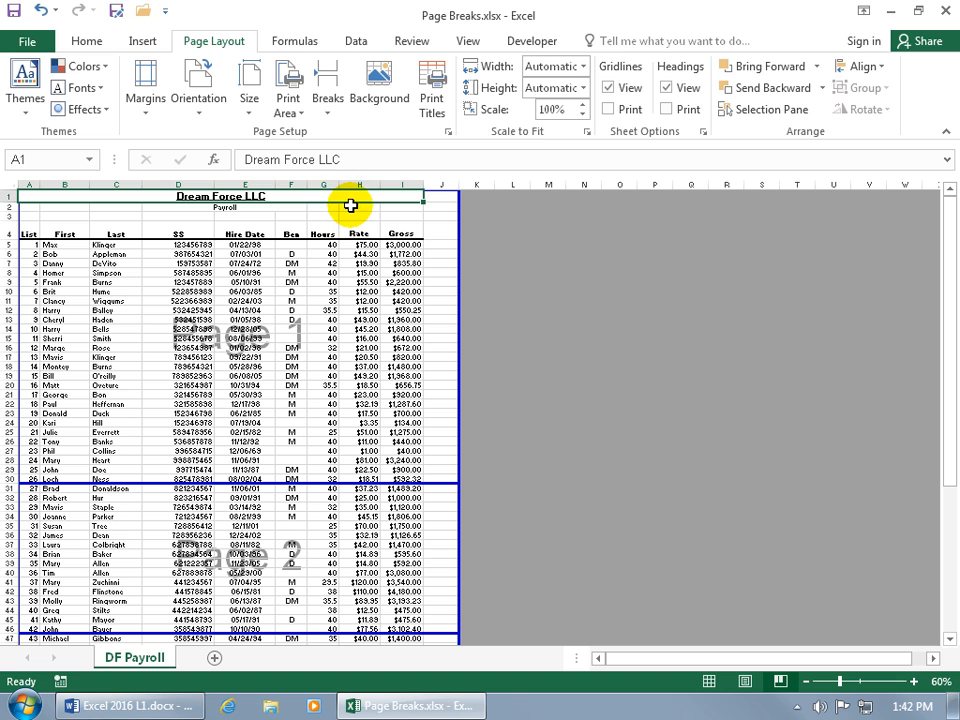
{"action": "mouse_move", "coordinate": [358, 191]}
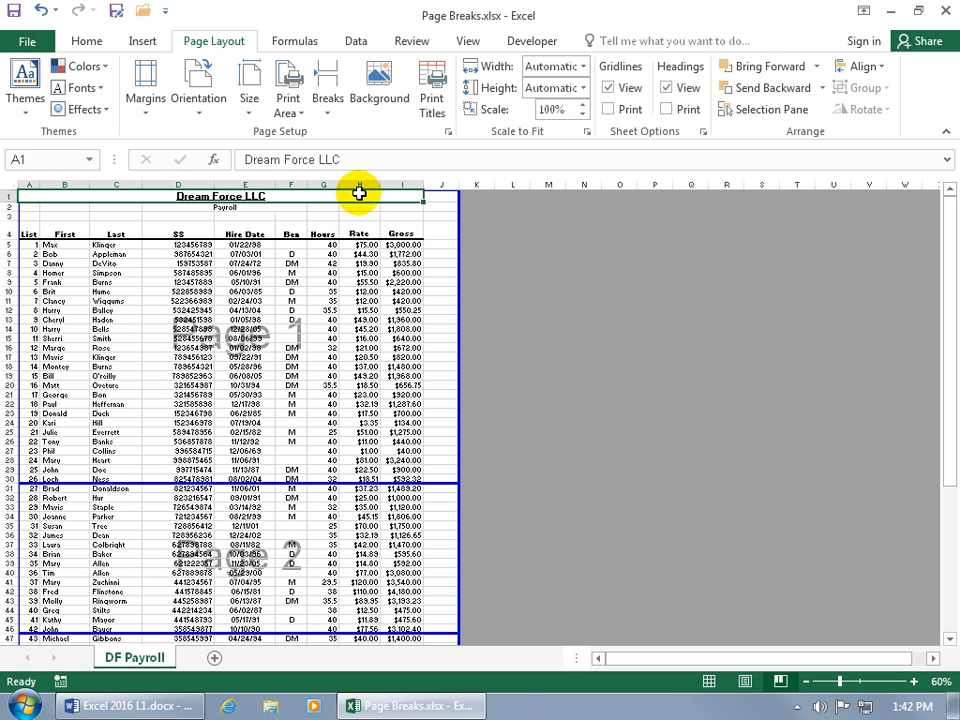
{"action": "mouse_move", "coordinate": [357, 191]}
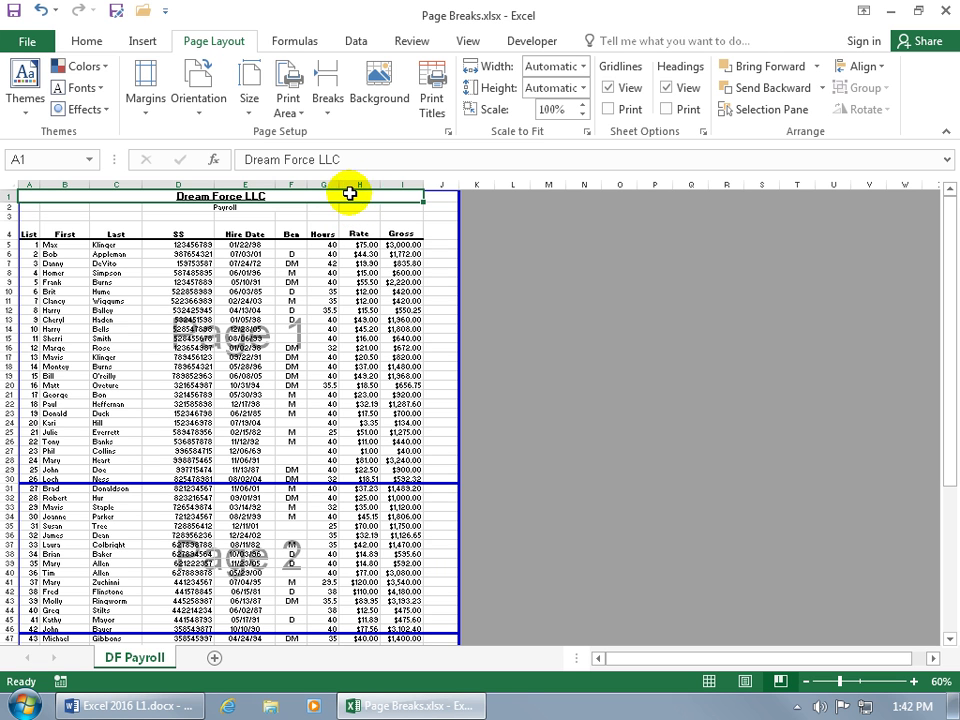
{"action": "left_click", "coordinate": [356, 215]}
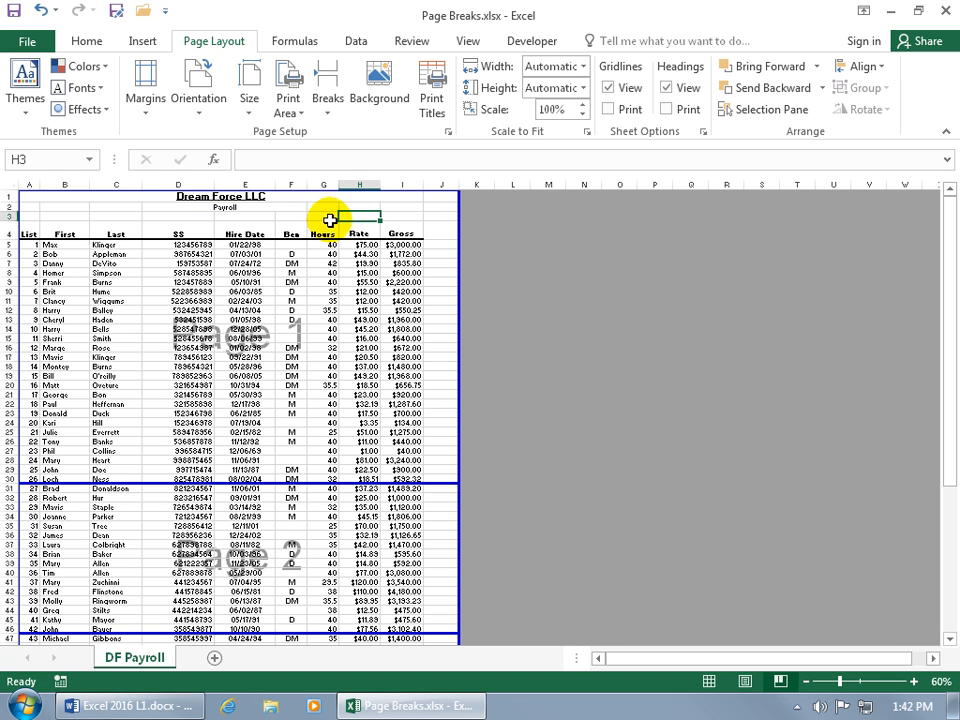
{"action": "mouse_move", "coordinate": [345, 215]}
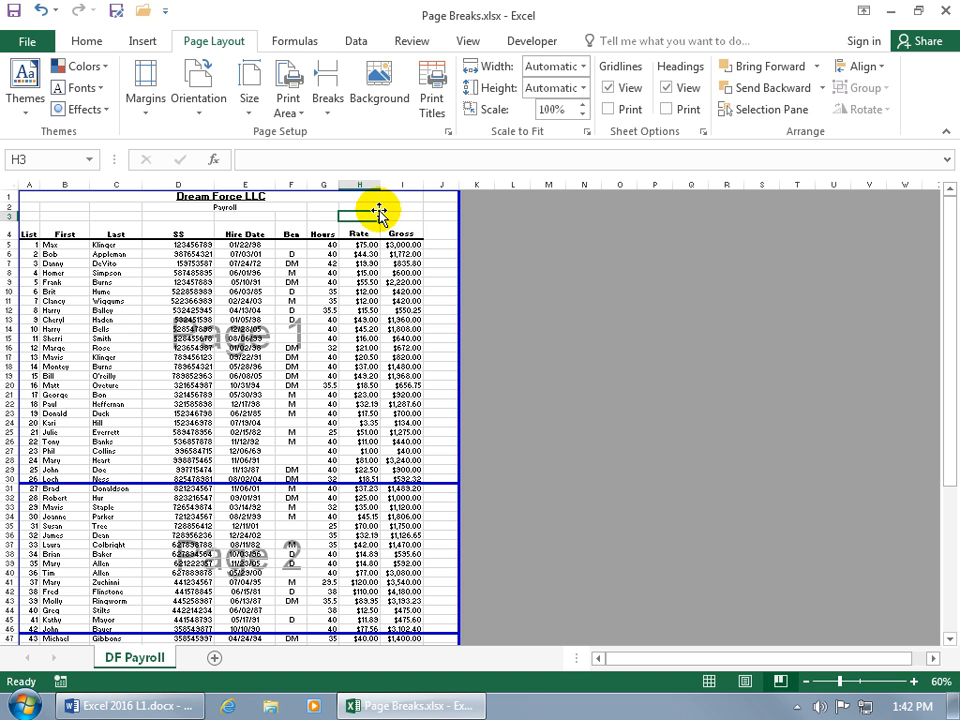
{"action": "mouse_move", "coordinate": [338, 213]}
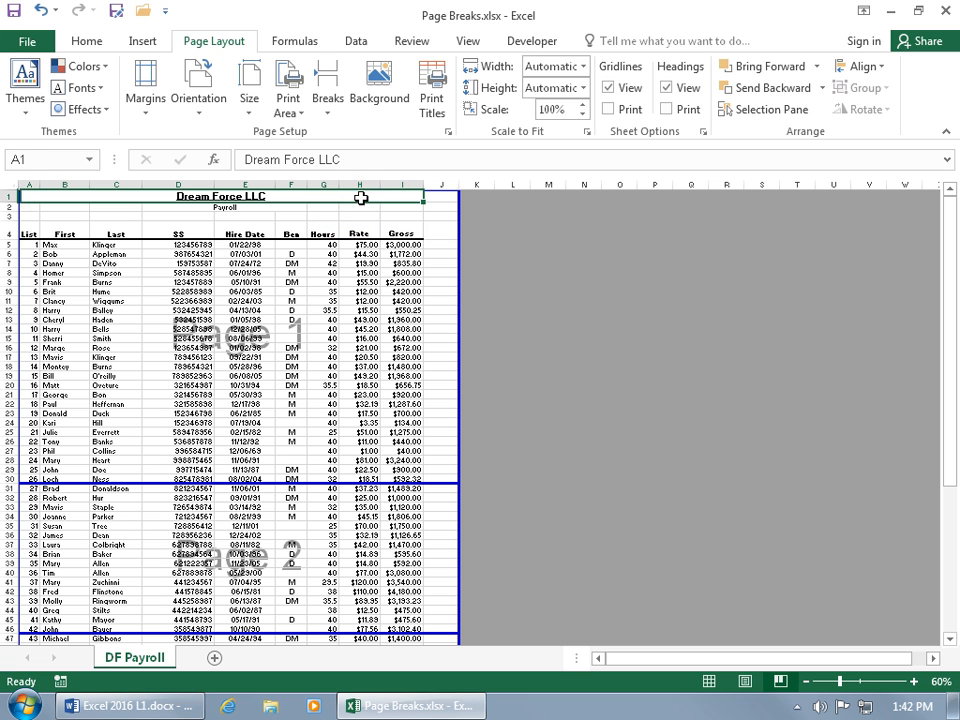
Uncheck Merge cells in the Dream Force LLC title's Format Cells alignment settings, leaving it in A1.
{"action": "right_click", "coordinate": [339, 197]}
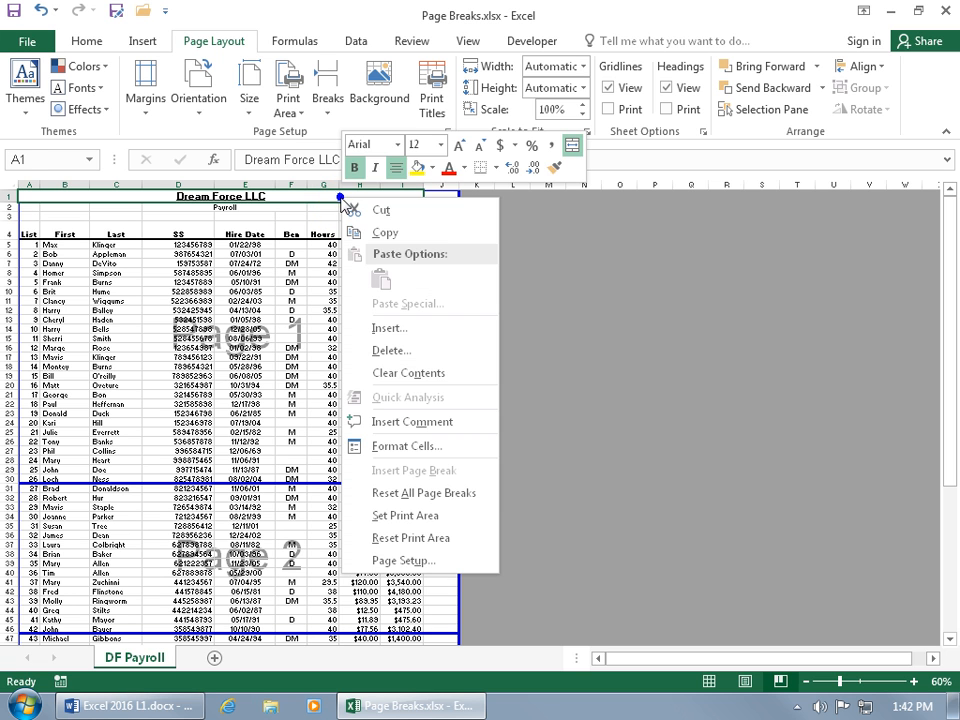
{"action": "left_click", "coordinate": [406, 445]}
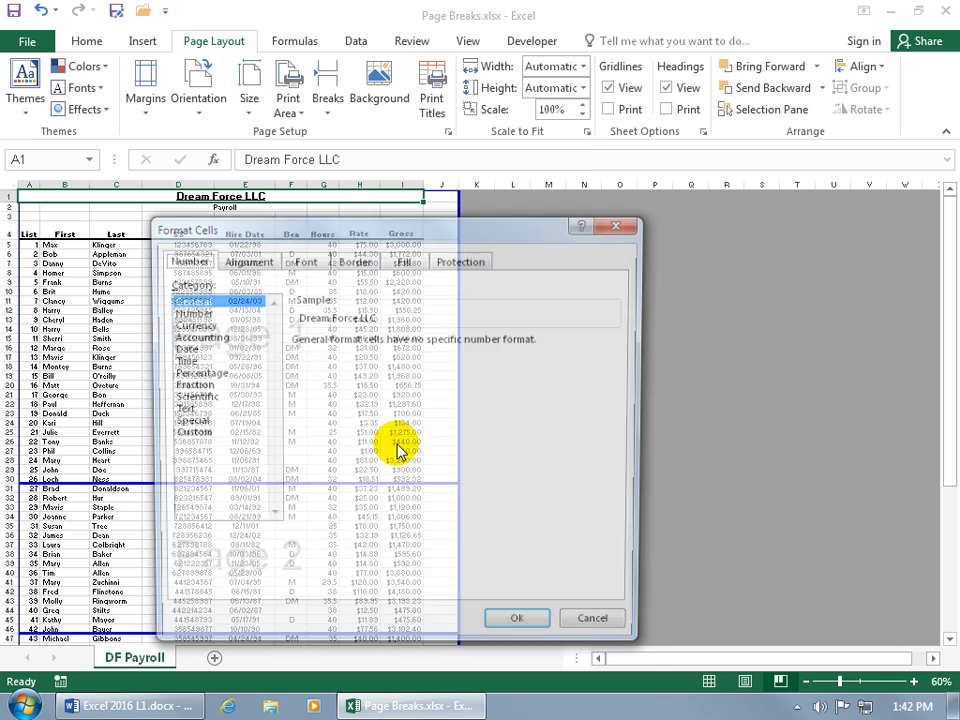
{"action": "left_click", "coordinate": [244, 259]}
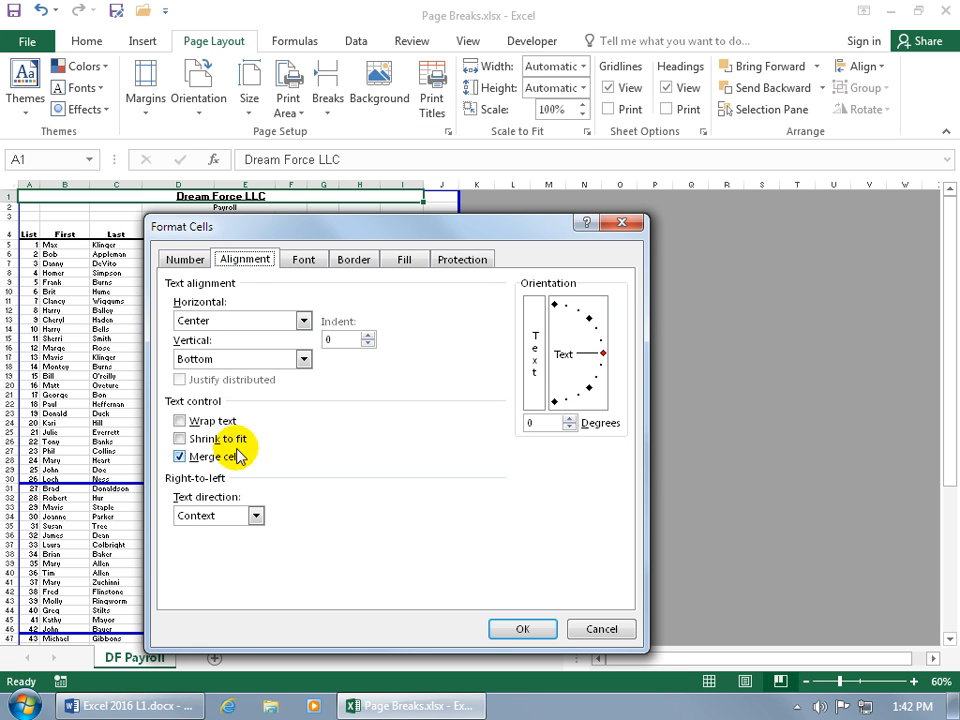
{"action": "left_click", "coordinate": [522, 629]}
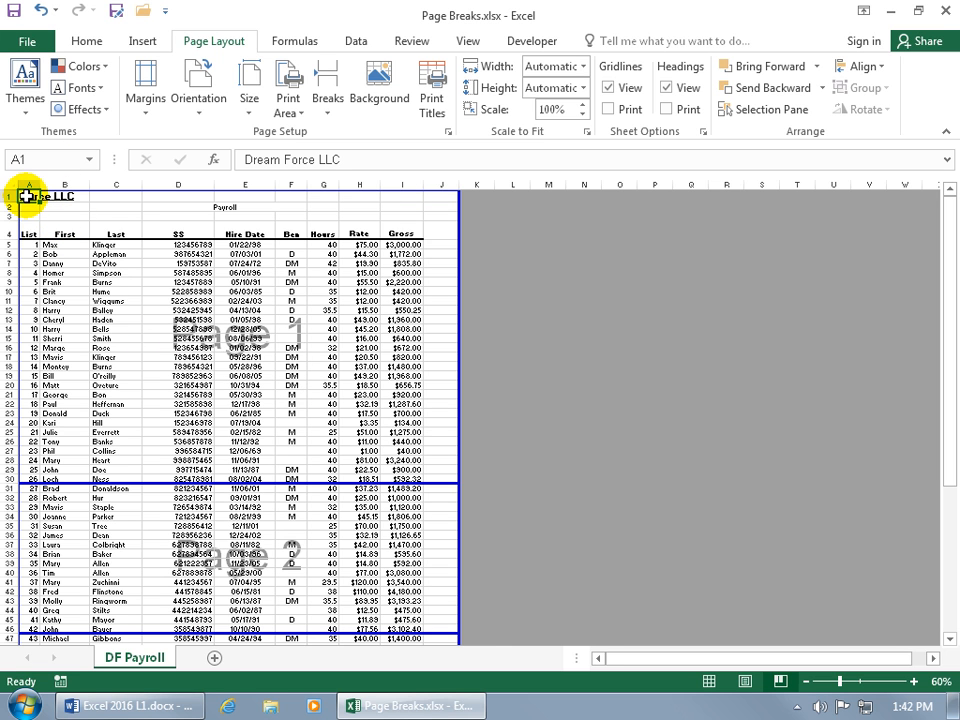
{"action": "left_click", "coordinate": [89, 46]}
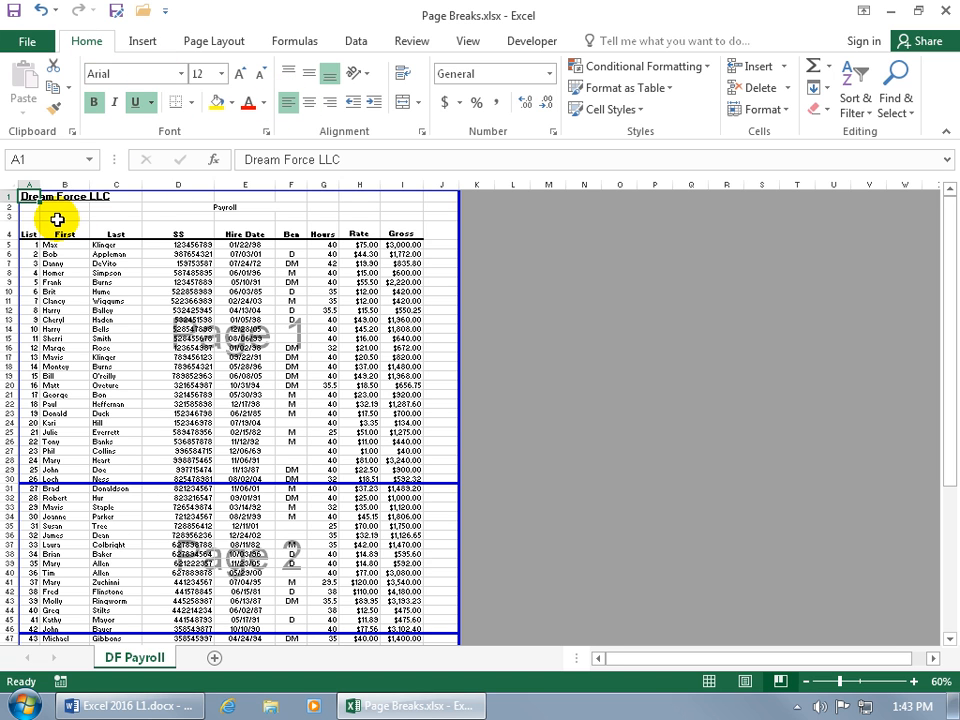
{"action": "mouse_move", "coordinate": [362, 199]}
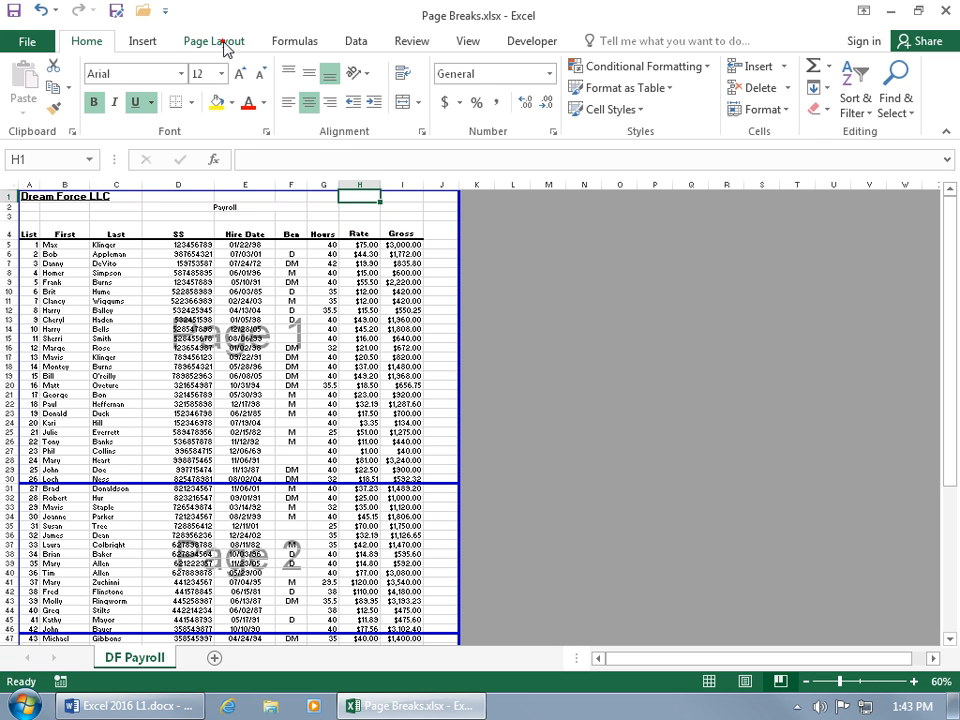
Return to the Page Layout commands to break pages before column H.
{"action": "left_click", "coordinate": [329, 85]}
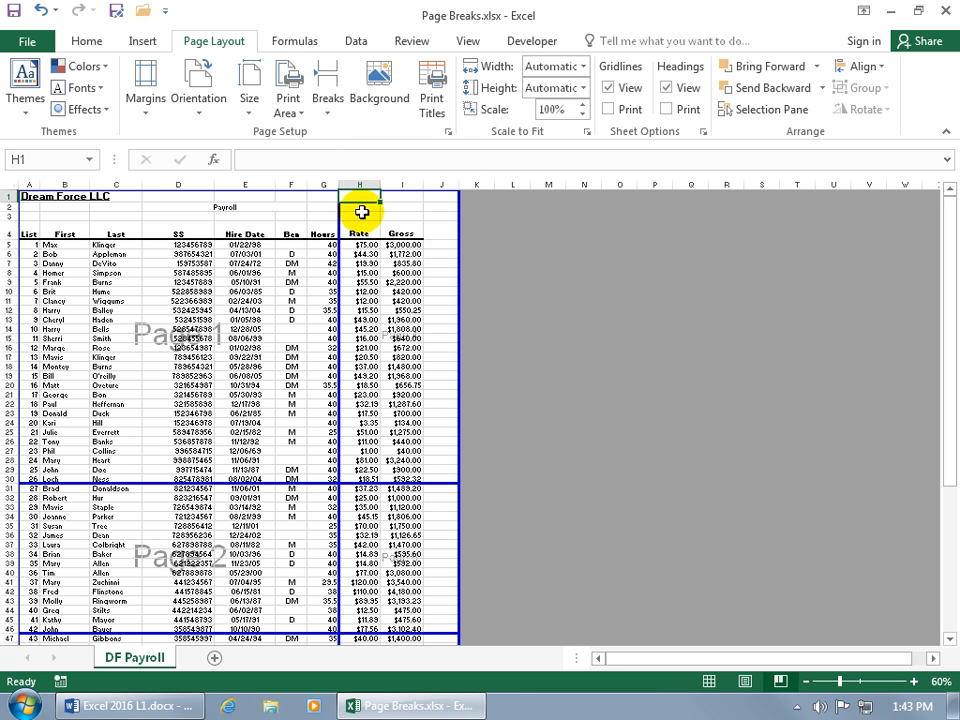
{"action": "mouse_move", "coordinate": [359, 192]}
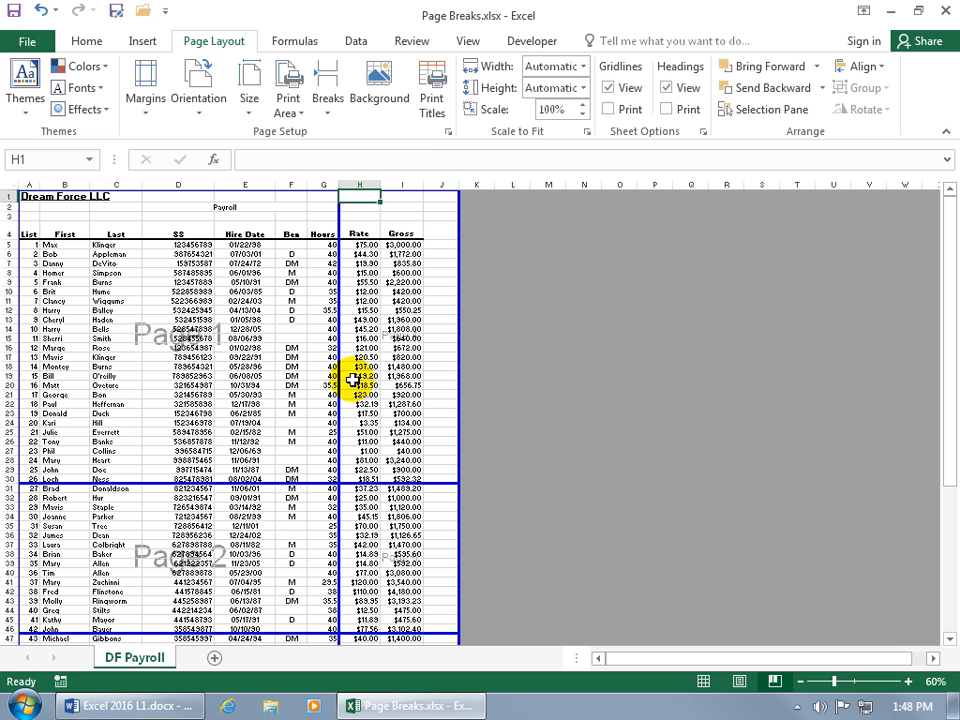
Switch the payroll sheet to Normal view, select a column H cell, and return to Page Layout.
{"action": "left_click", "coordinate": [454, 40]}
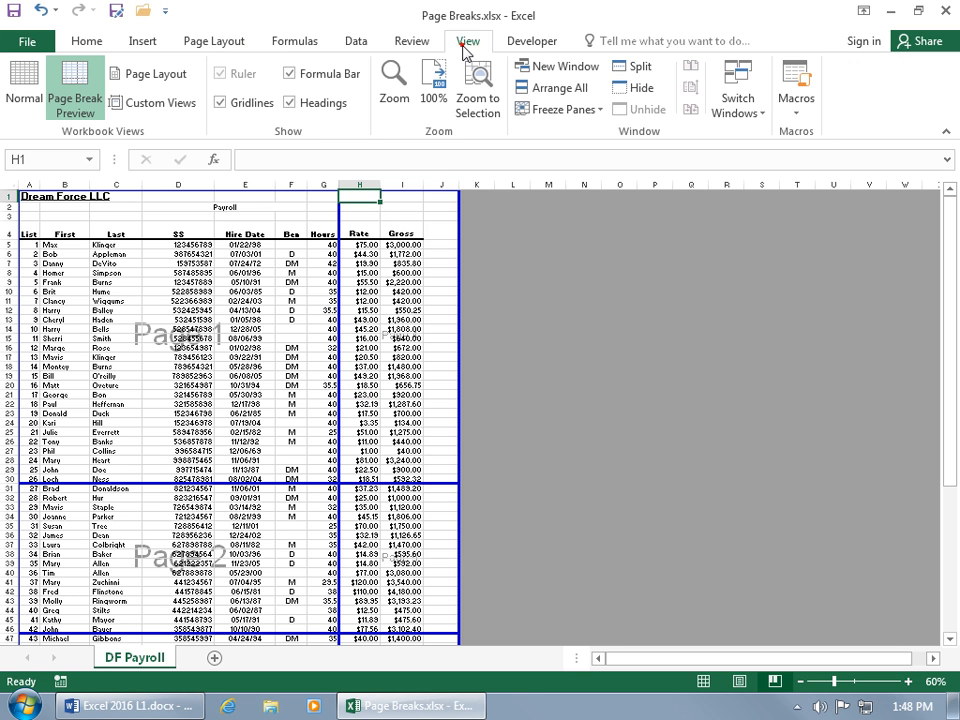
{"action": "mouse_move", "coordinate": [85, 150]}
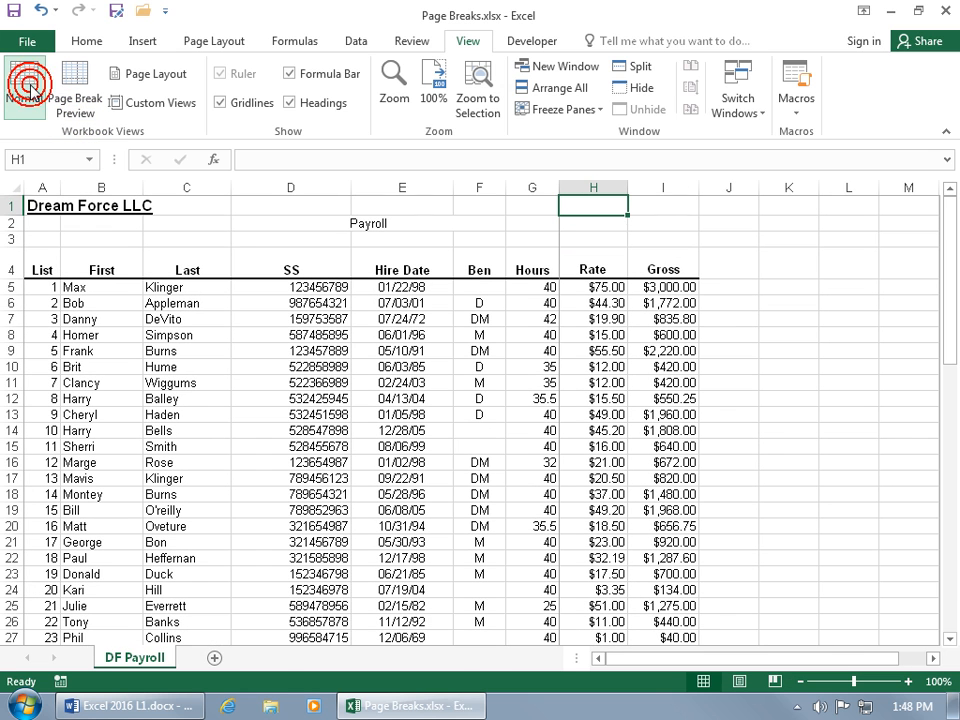
{"action": "left_click", "coordinate": [22, 78]}
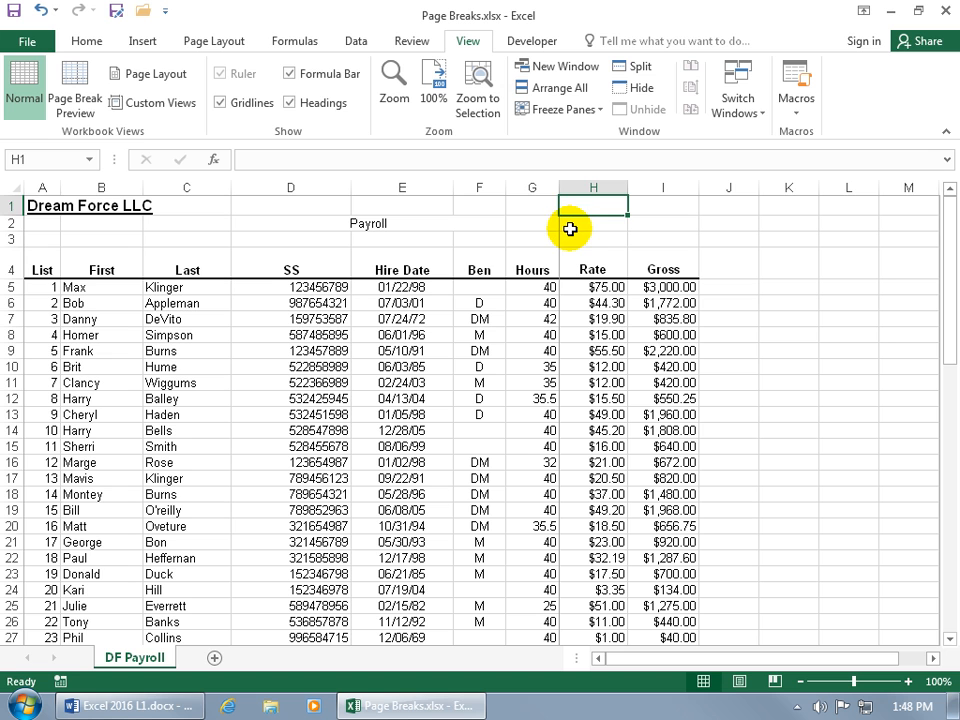
{"action": "left_click", "coordinate": [592, 223]}
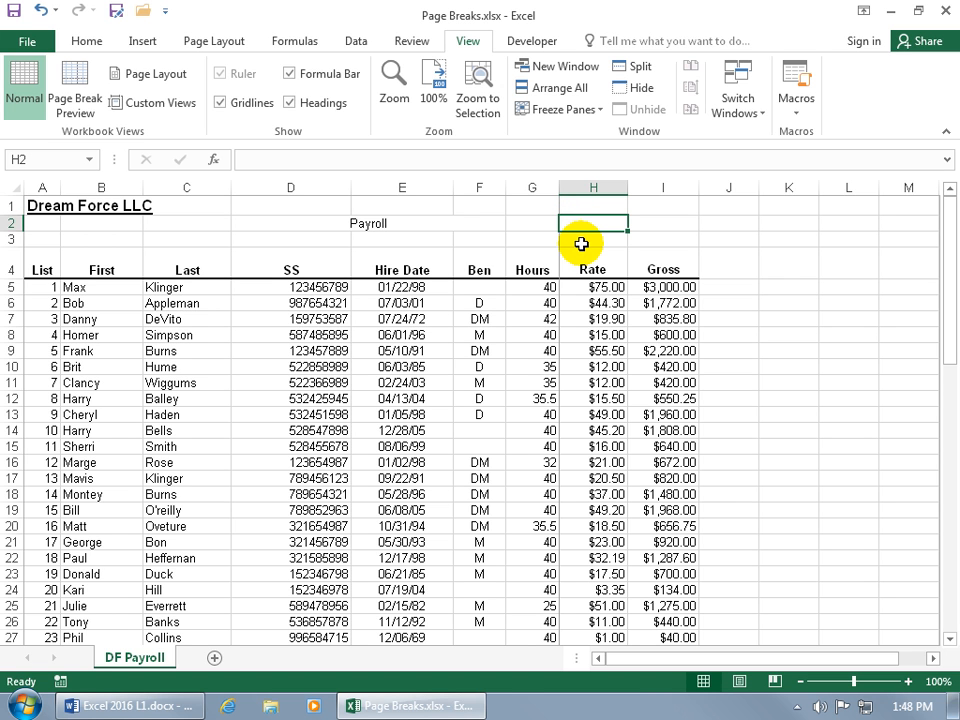
{"action": "left_click", "coordinate": [222, 41]}
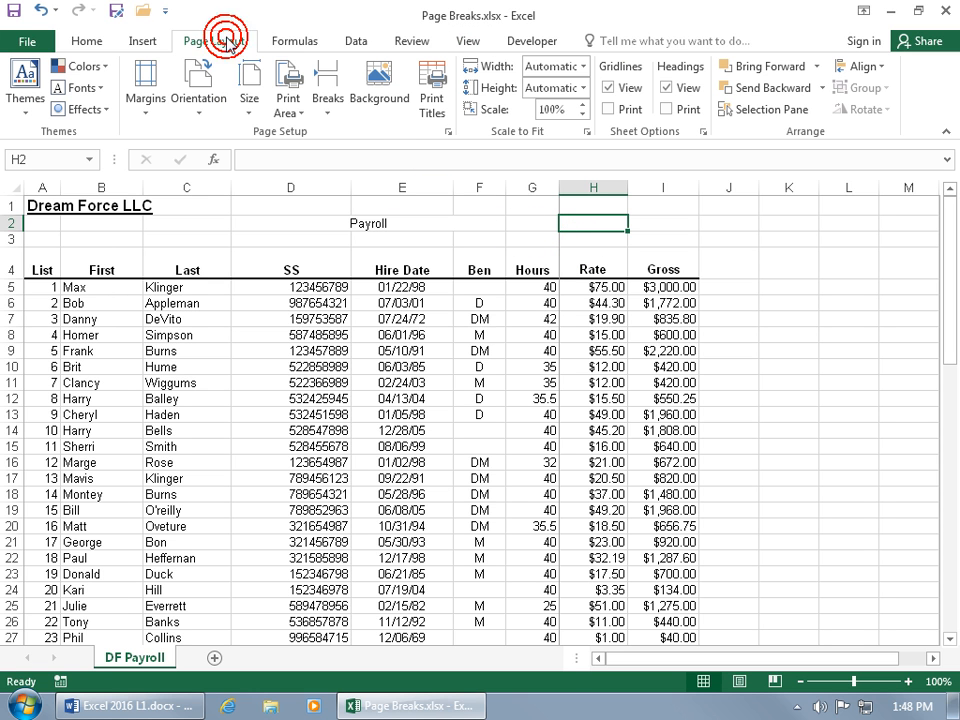
{"action": "left_click", "coordinate": [327, 84]}
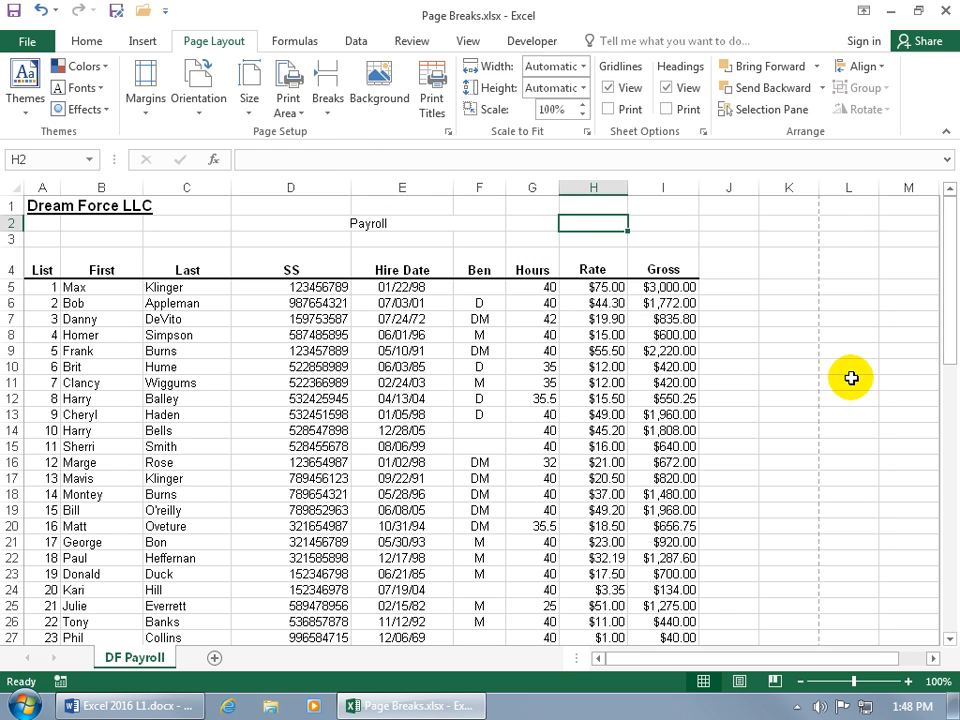
{"action": "mouse_move", "coordinate": [642, 270]}
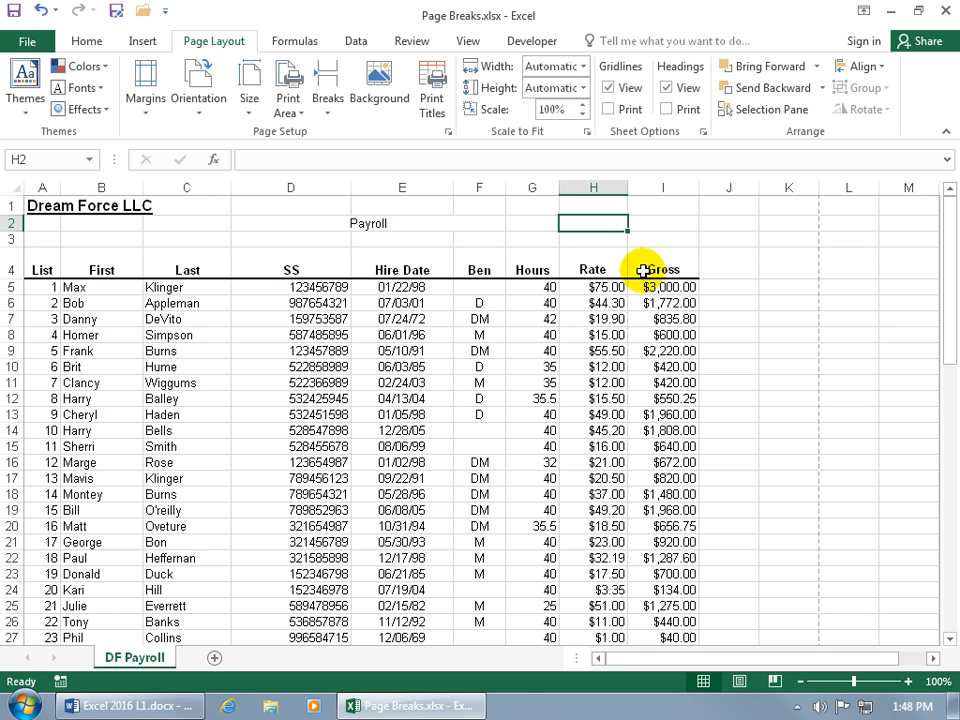
{"action": "mouse_move", "coordinate": [820, 271]}
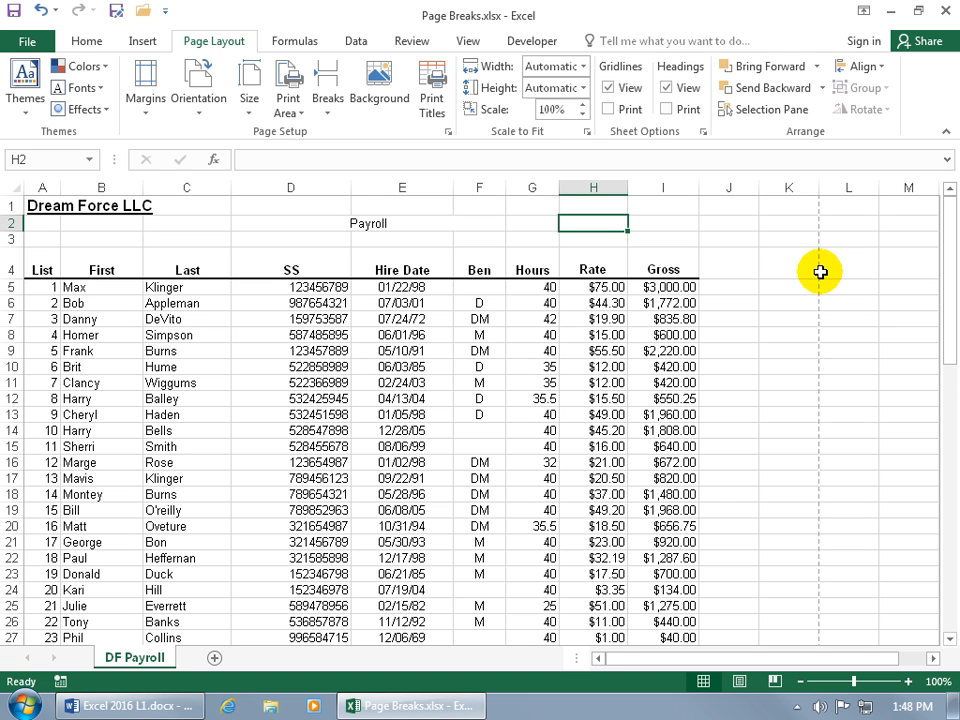
{"action": "mouse_move", "coordinate": [786, 277]}
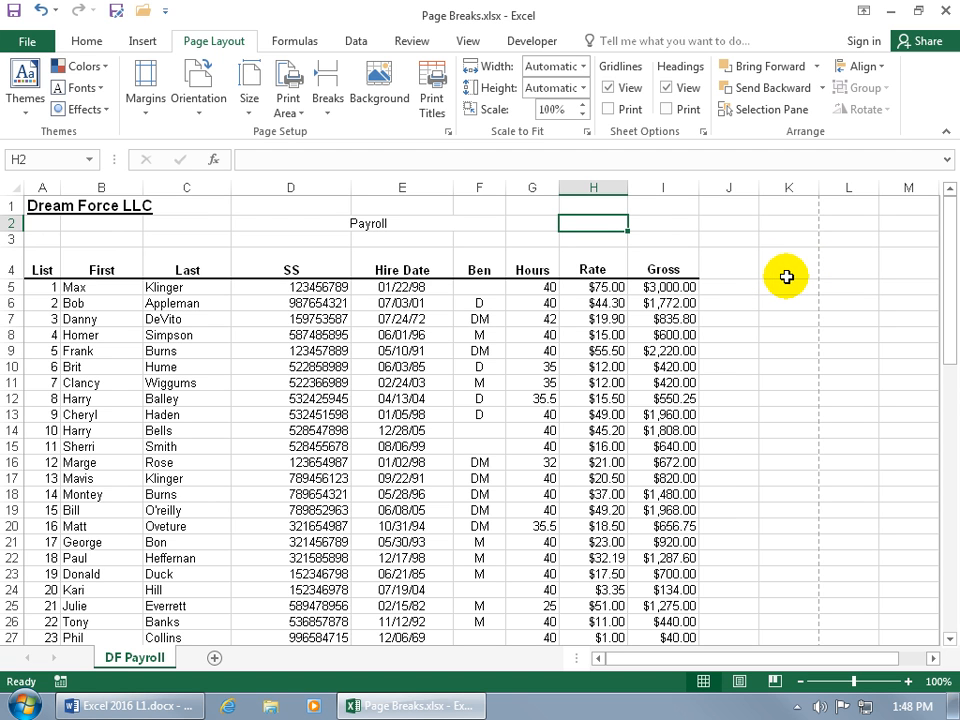
{"action": "mouse_move", "coordinate": [761, 275]}
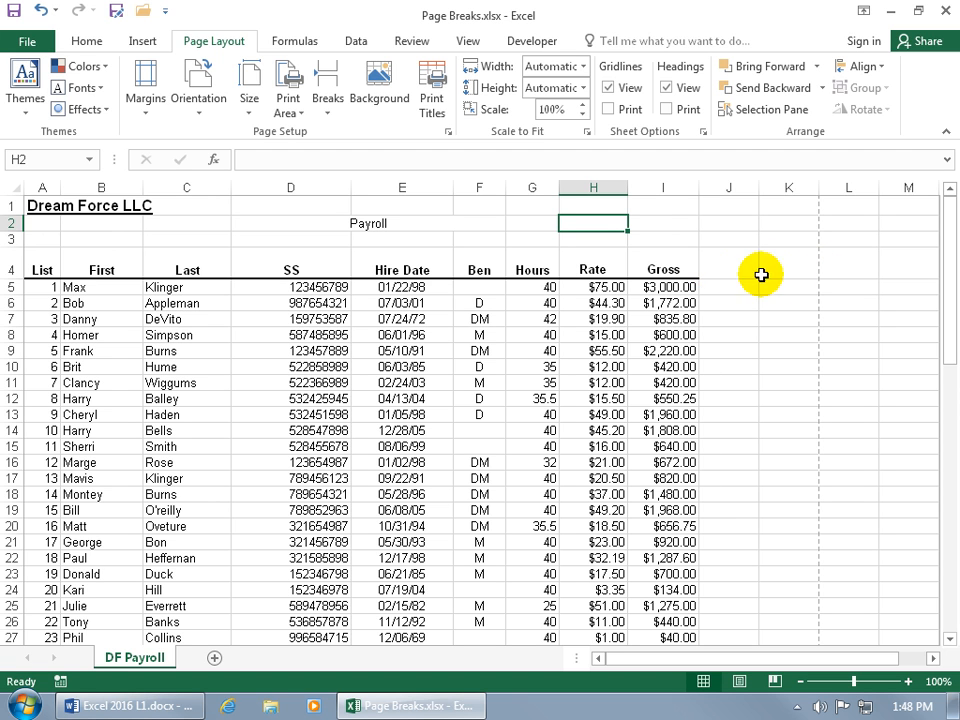
{"action": "mouse_move", "coordinate": [823, 275]}
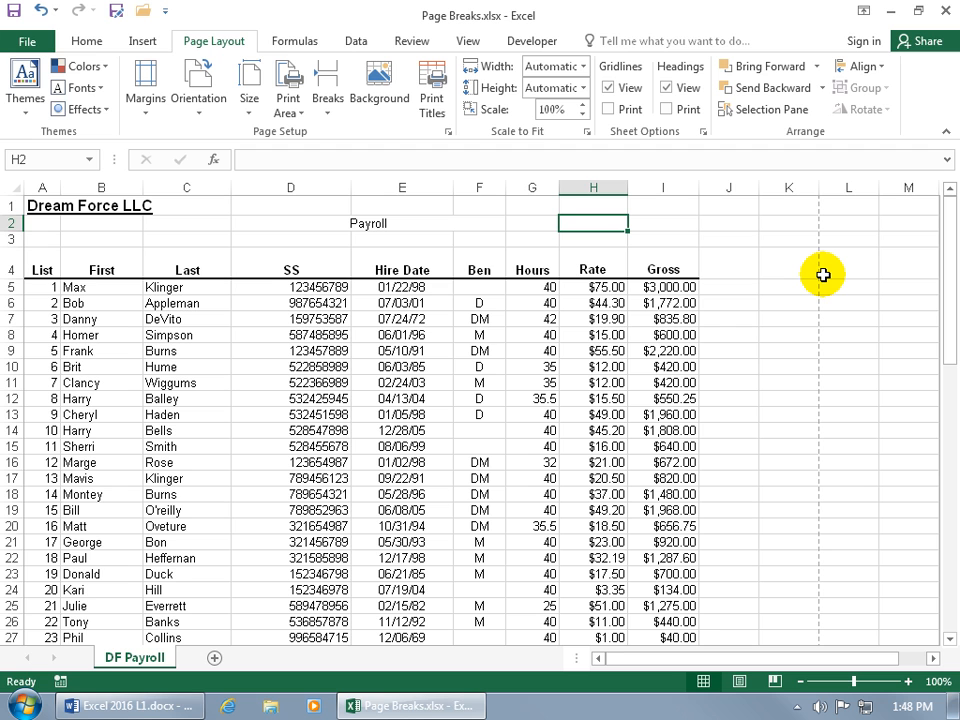
{"action": "mouse_move", "coordinate": [747, 279]}
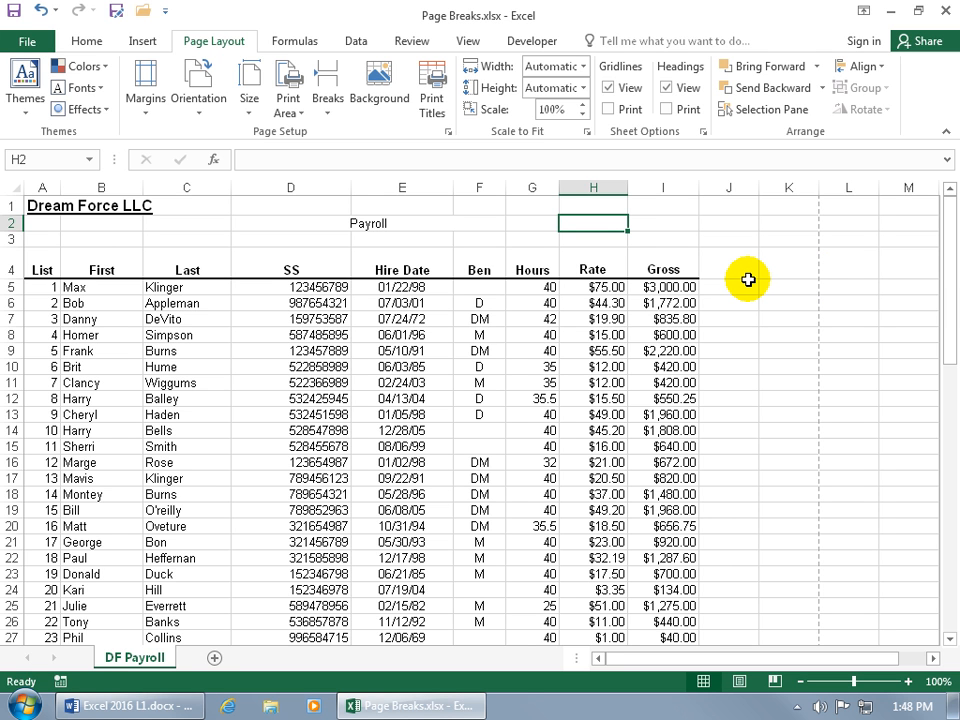
{"action": "mouse_move", "coordinate": [778, 276]}
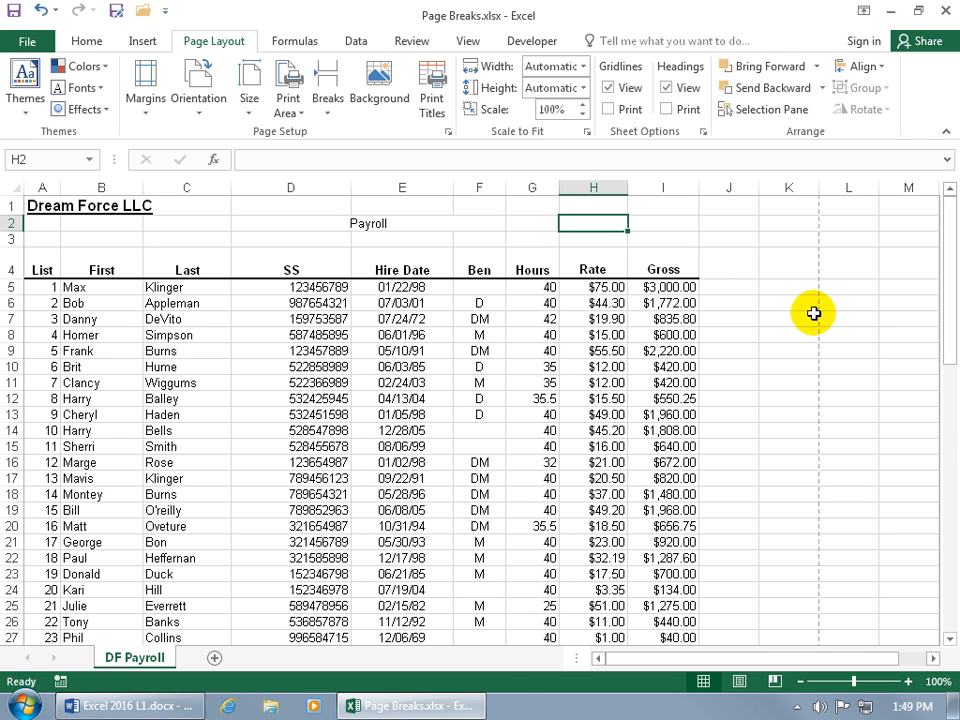
{"action": "mouse_move", "coordinate": [800, 313]}
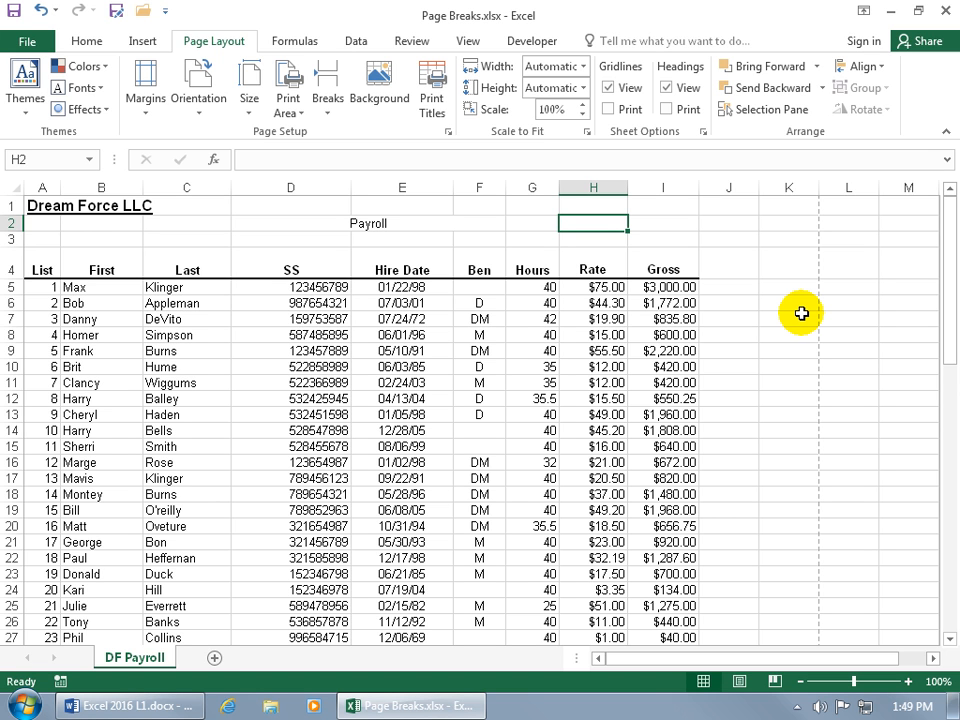
{"action": "mouse_move", "coordinate": [623, 252]}
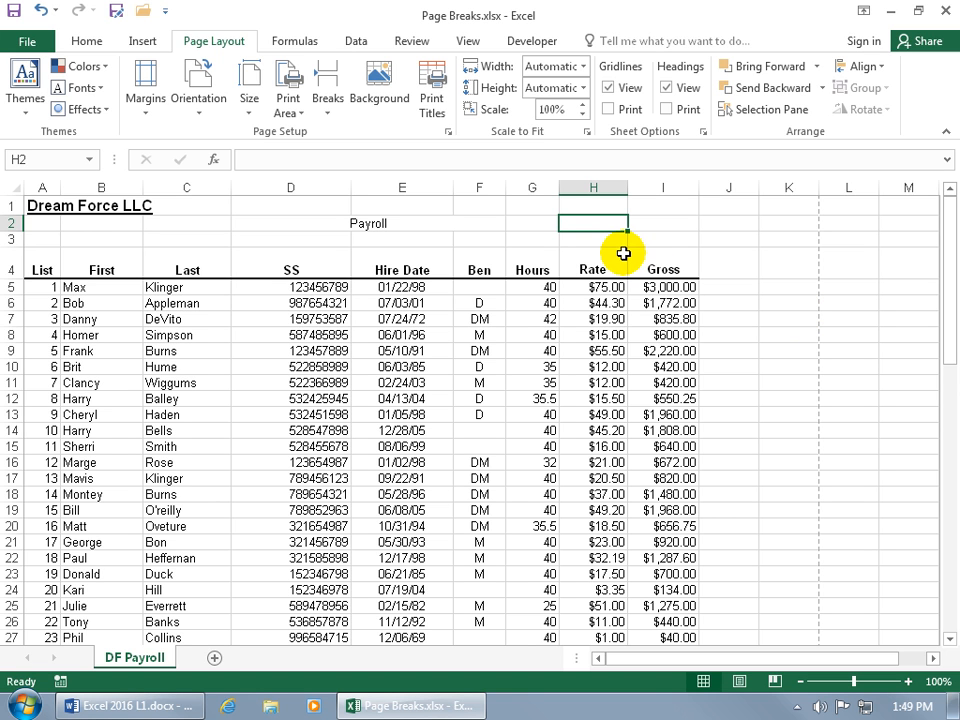
{"action": "mouse_move", "coordinate": [598, 262]}
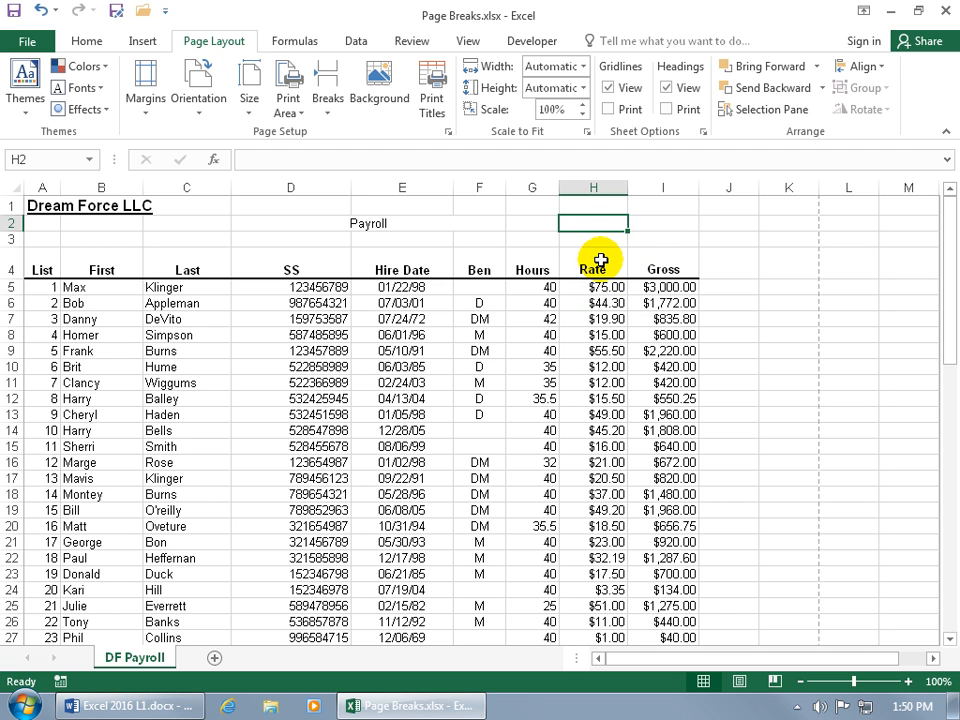
{"action": "mouse_move", "coordinate": [573, 248]}
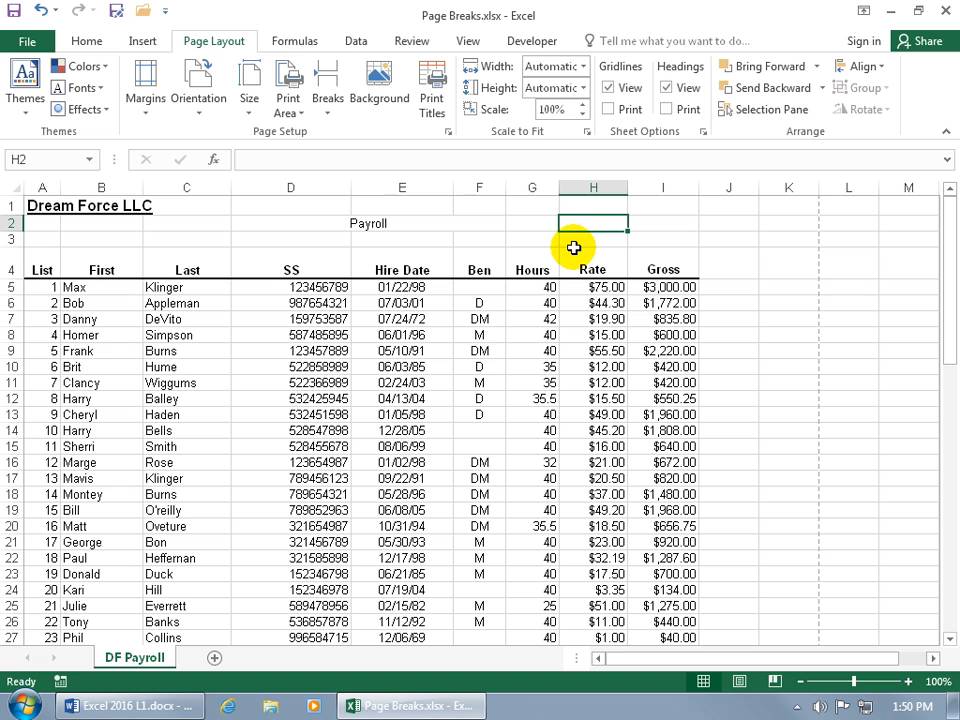
{"action": "mouse_move", "coordinate": [584, 221]}
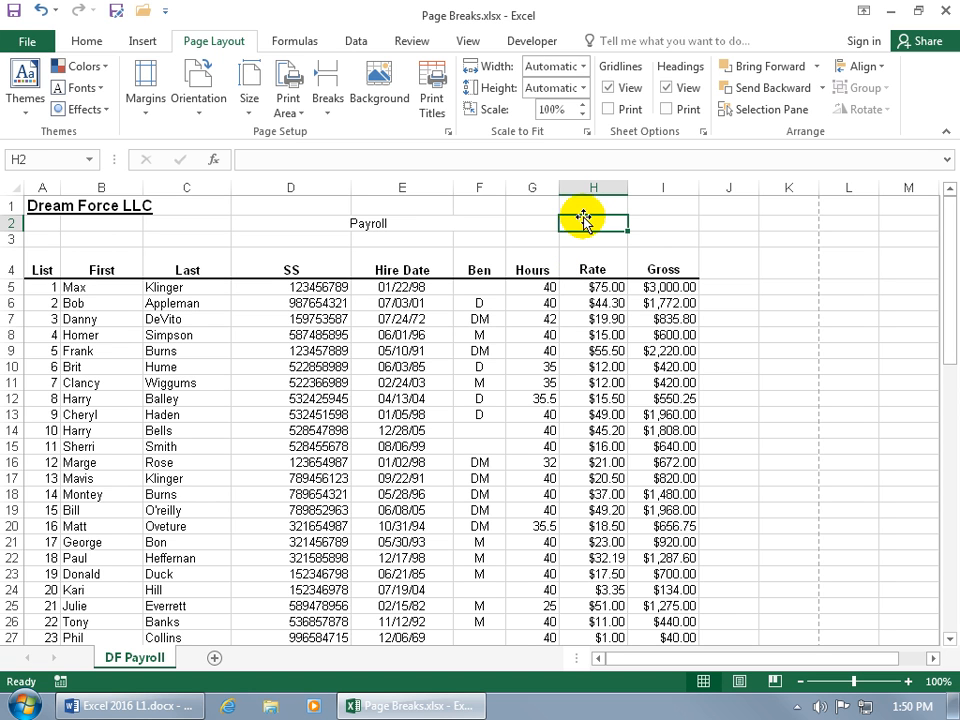
{"action": "left_click", "coordinate": [586, 204]}
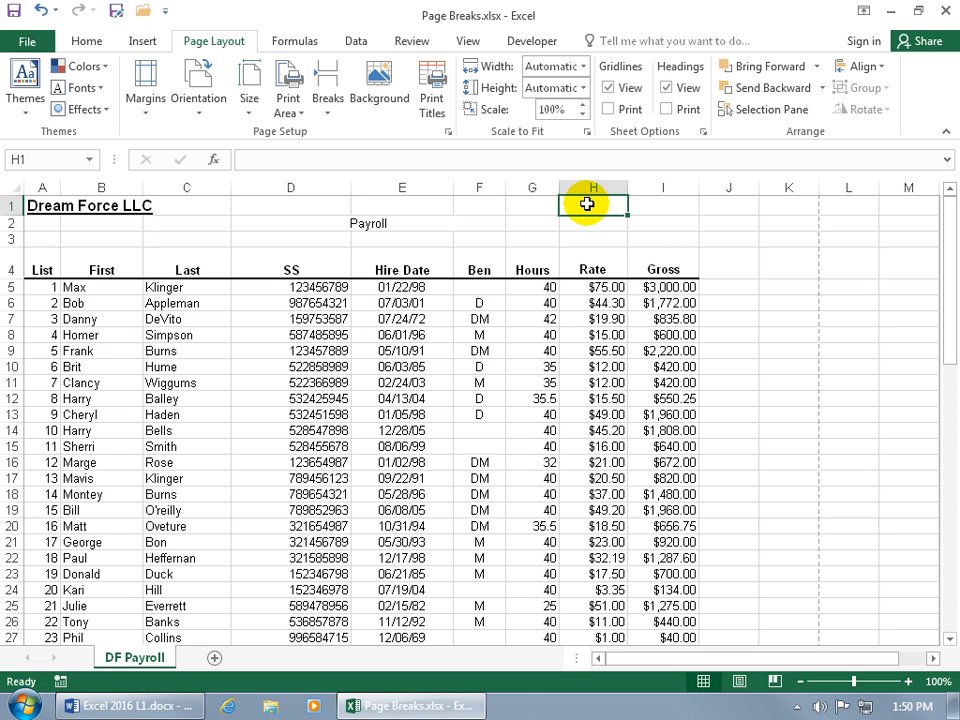
{"action": "left_click", "coordinate": [45, 303]}
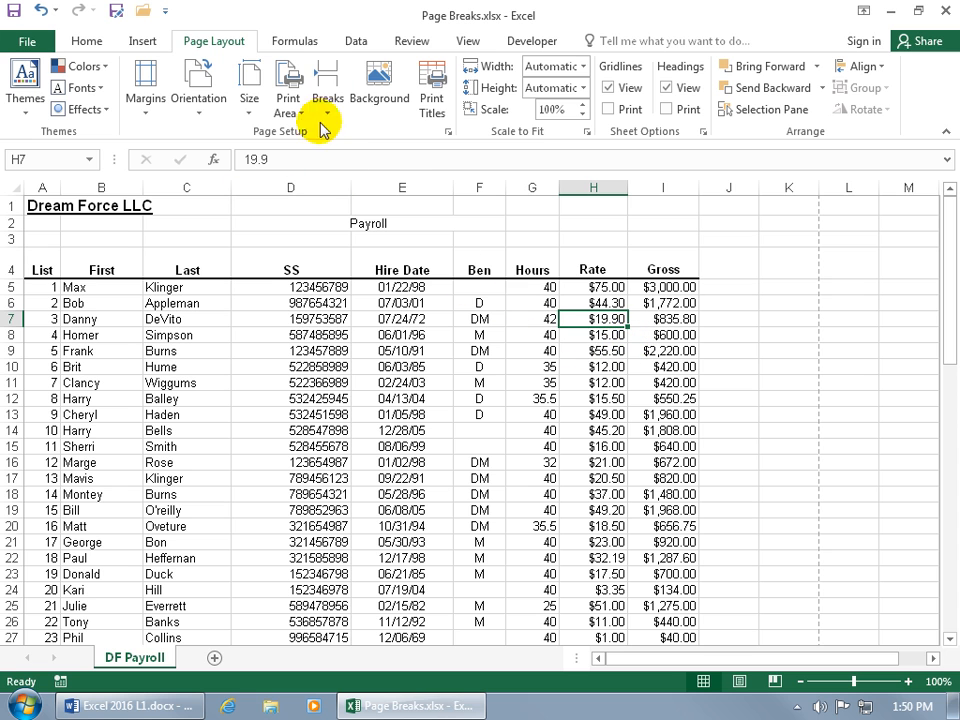
{"action": "mouse_move", "coordinate": [585, 394]}
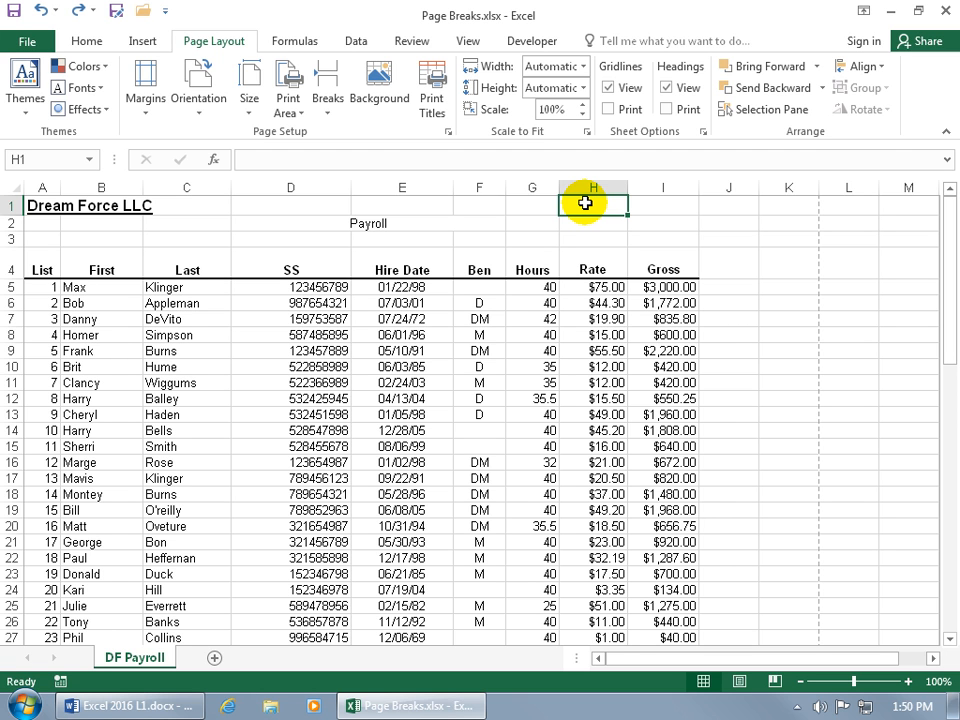
{"action": "left_click", "coordinate": [327, 85]}
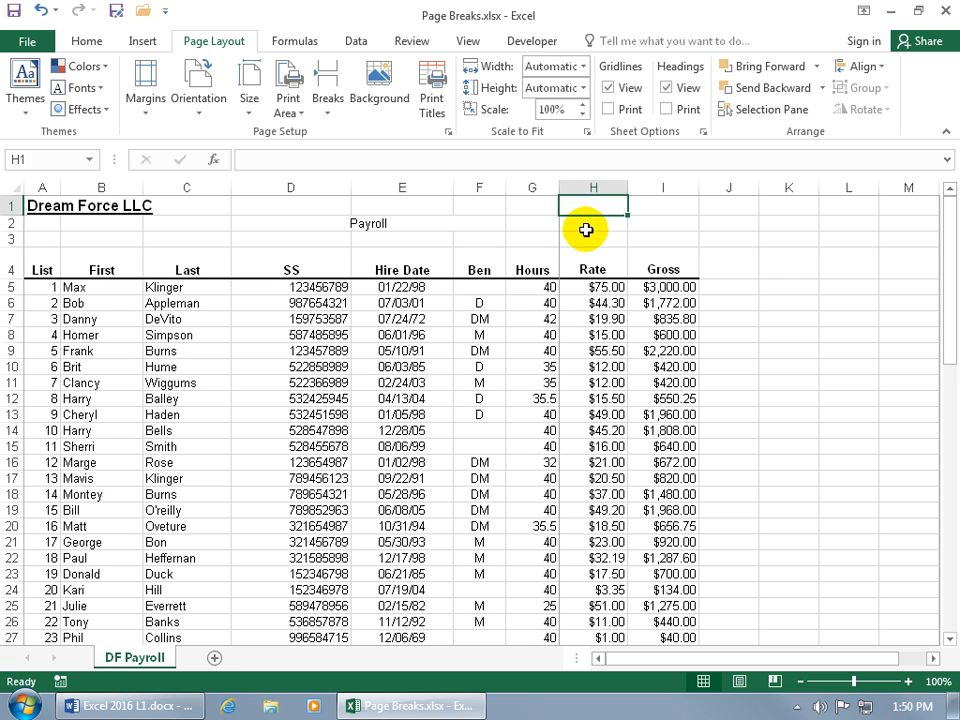
{"action": "mouse_move", "coordinate": [85, 91]}
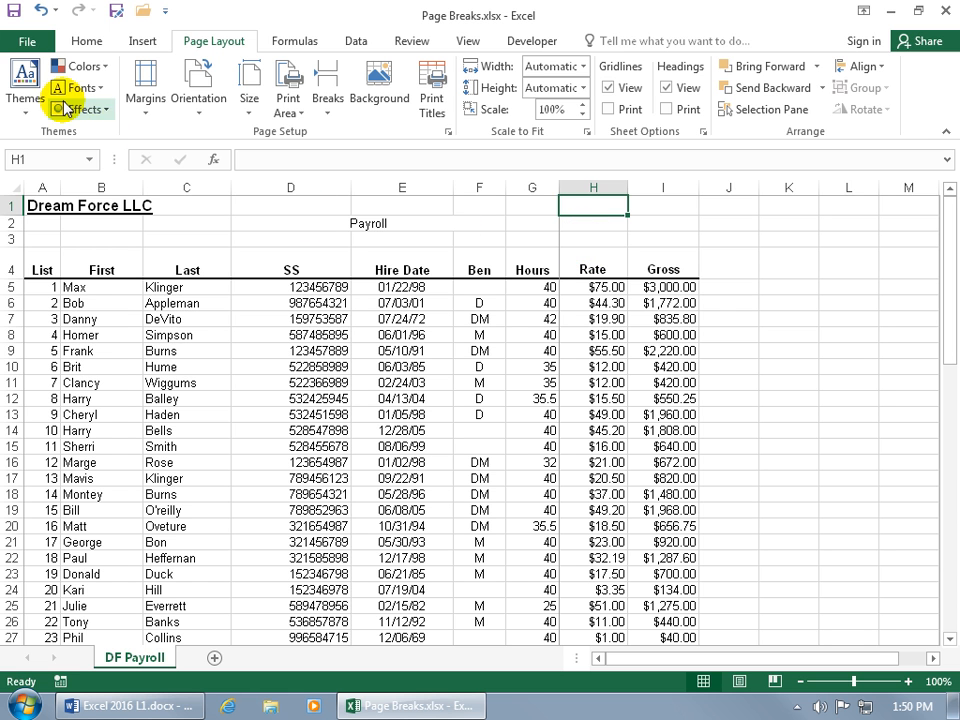
Open the print preview and page through all six landscape pages, ending on page 2.
{"action": "left_click", "coordinate": [37, 41]}
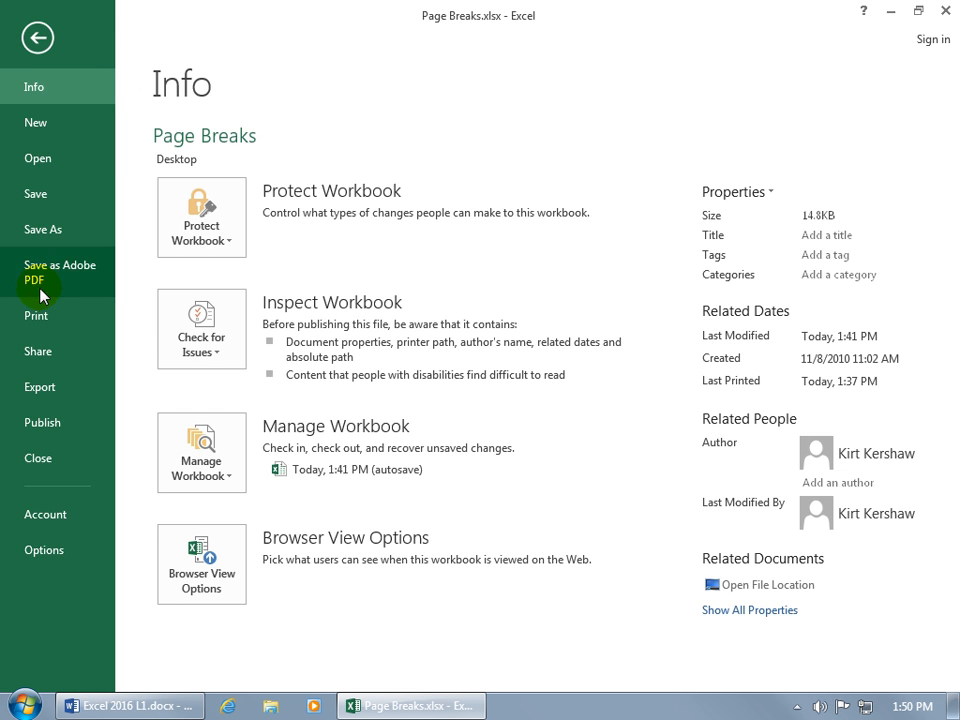
{"action": "left_click", "coordinate": [36, 315]}
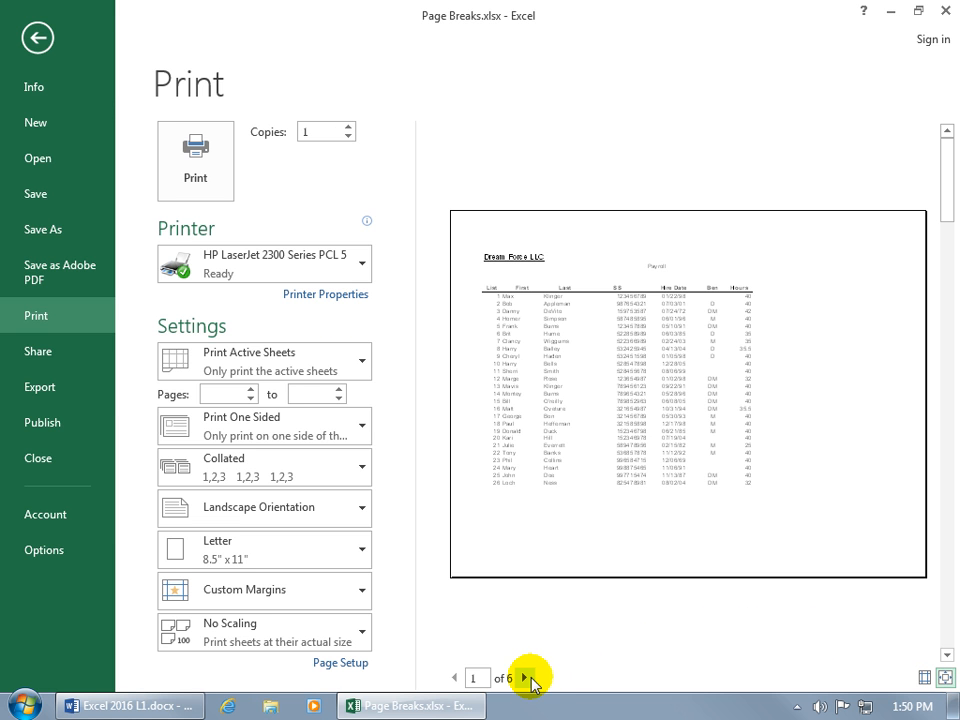
{"action": "left_click", "coordinate": [525, 677]}
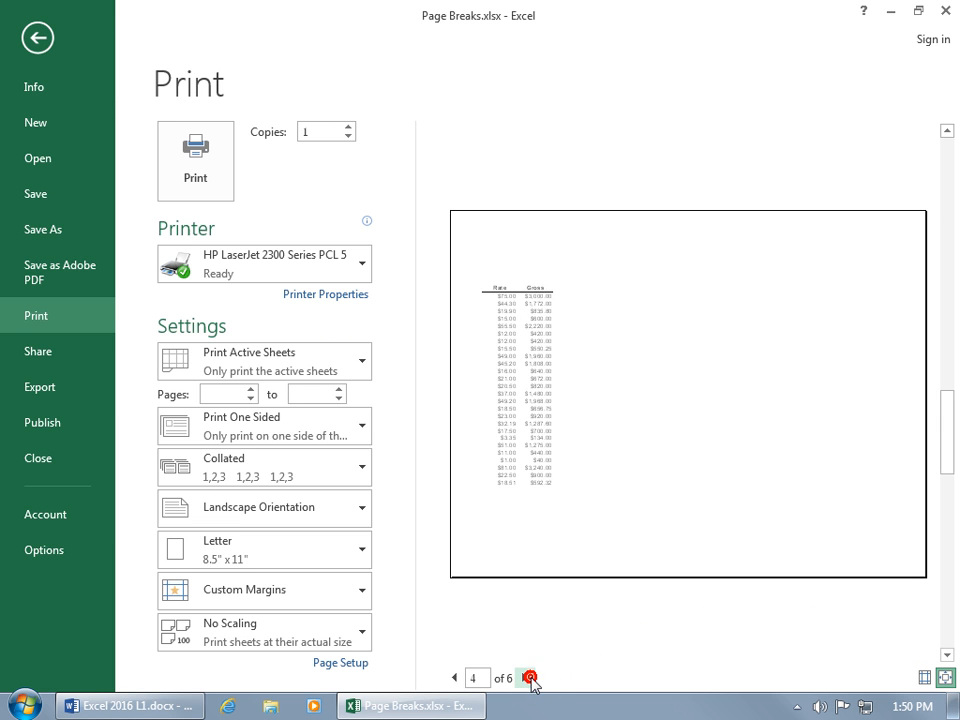
{"action": "left_click", "coordinate": [528, 675]}
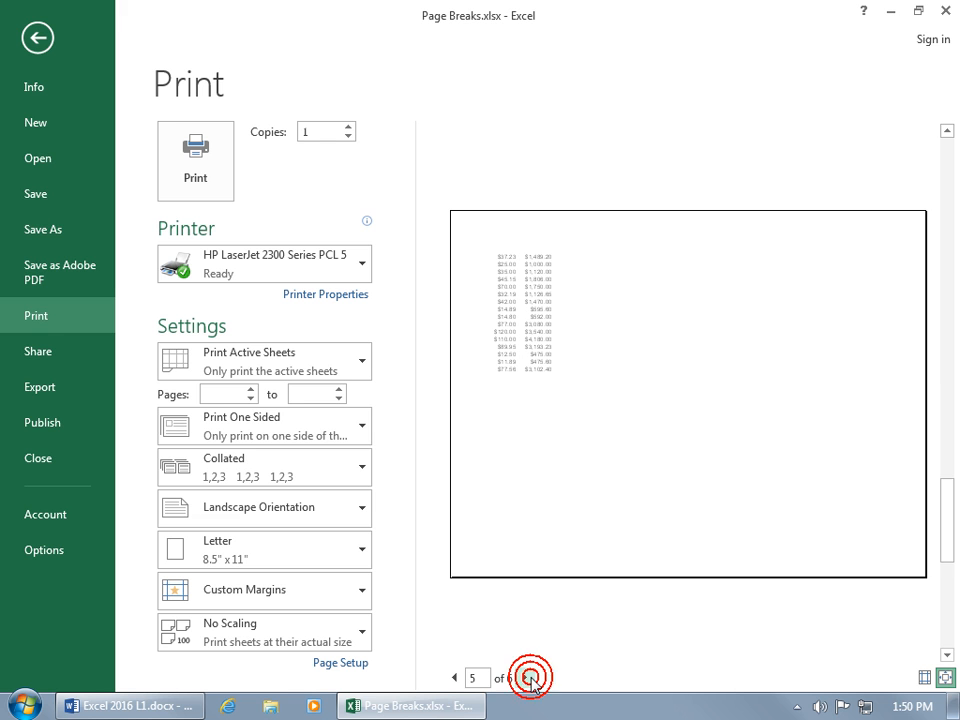
{"action": "left_click", "coordinate": [538, 677]}
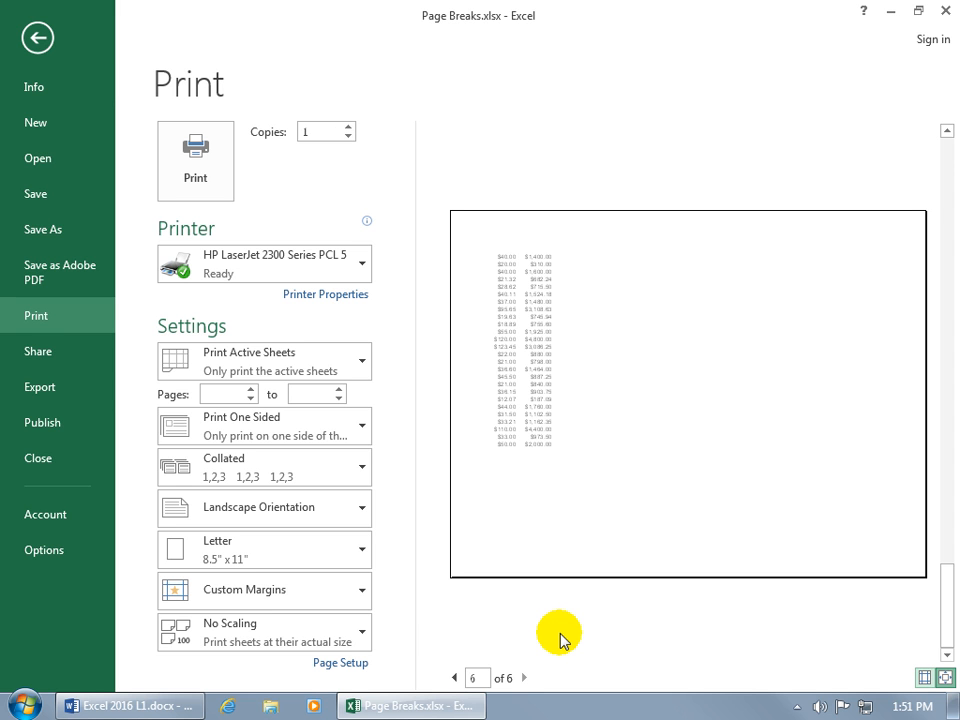
{"action": "mouse_move", "coordinate": [502, 642]}
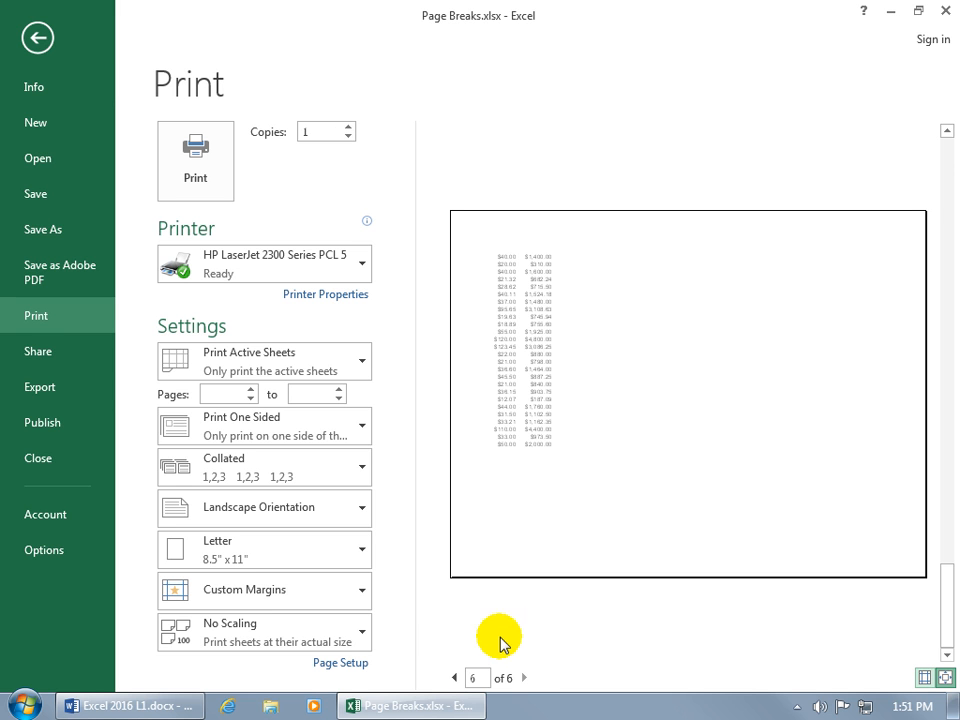
{"action": "left_click", "coordinate": [455, 678]}
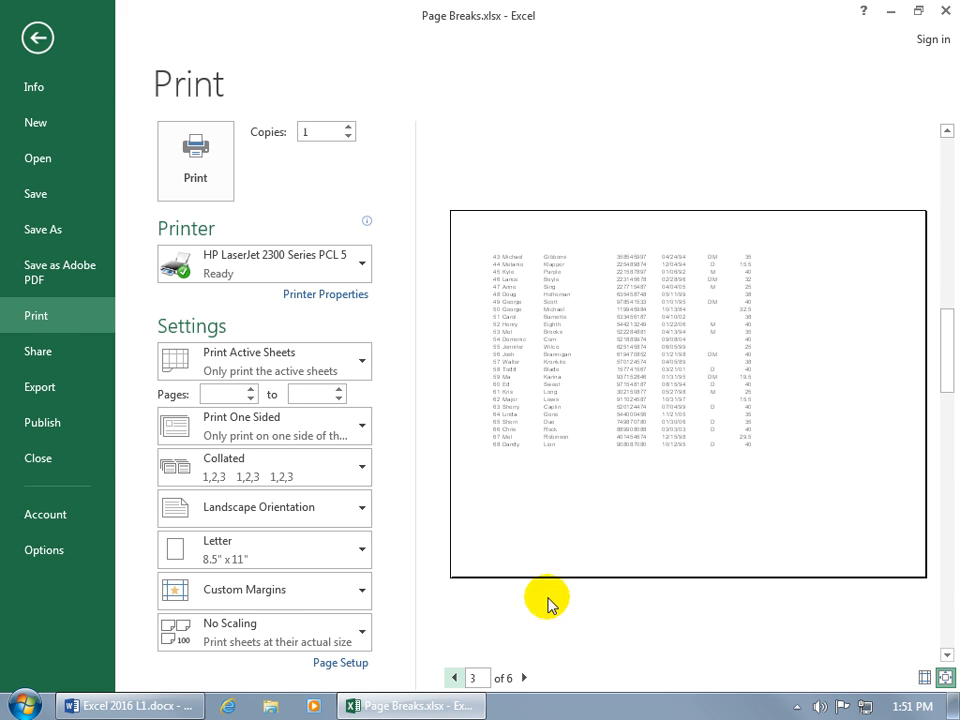
{"action": "left_click", "coordinate": [455, 679]}
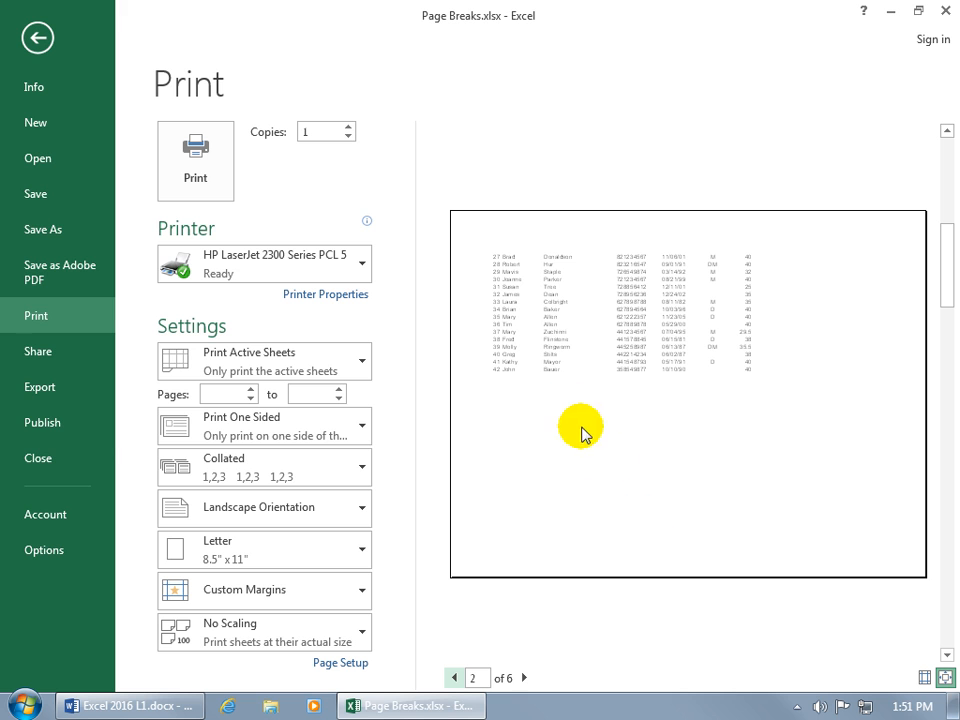
{"action": "mouse_move", "coordinate": [503, 426]}
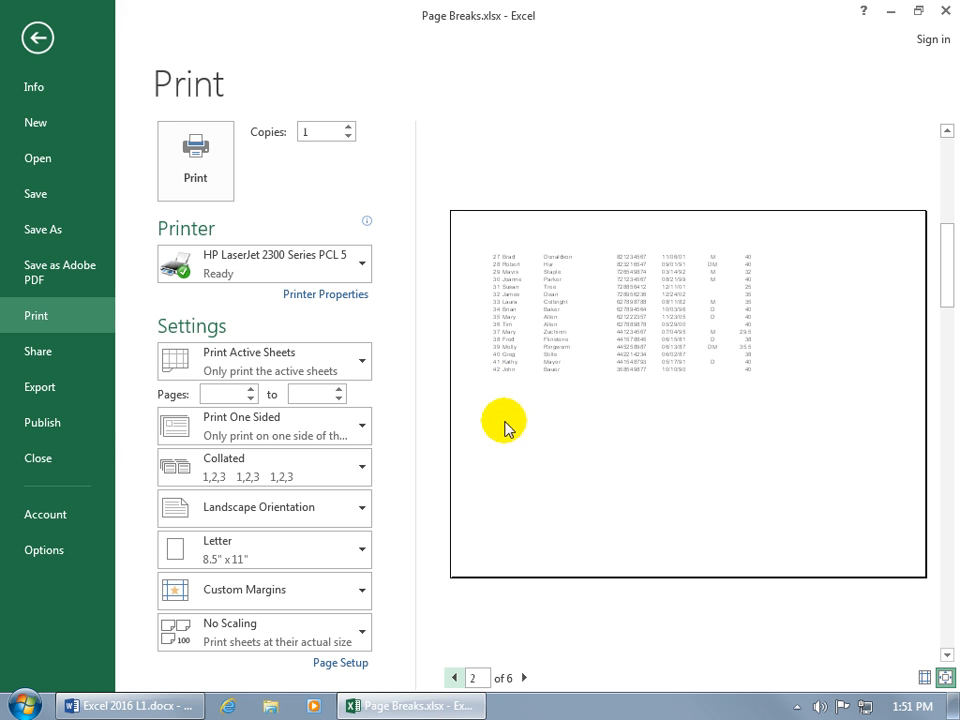
{"action": "mouse_move", "coordinate": [757, 446]}
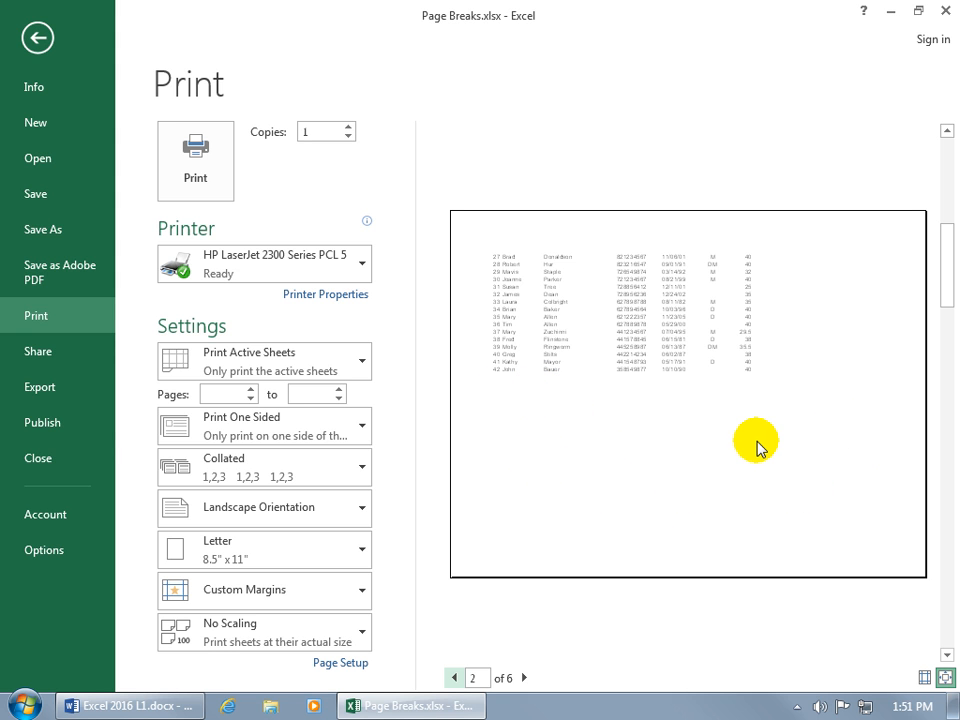
{"action": "mouse_move", "coordinate": [497, 270]}
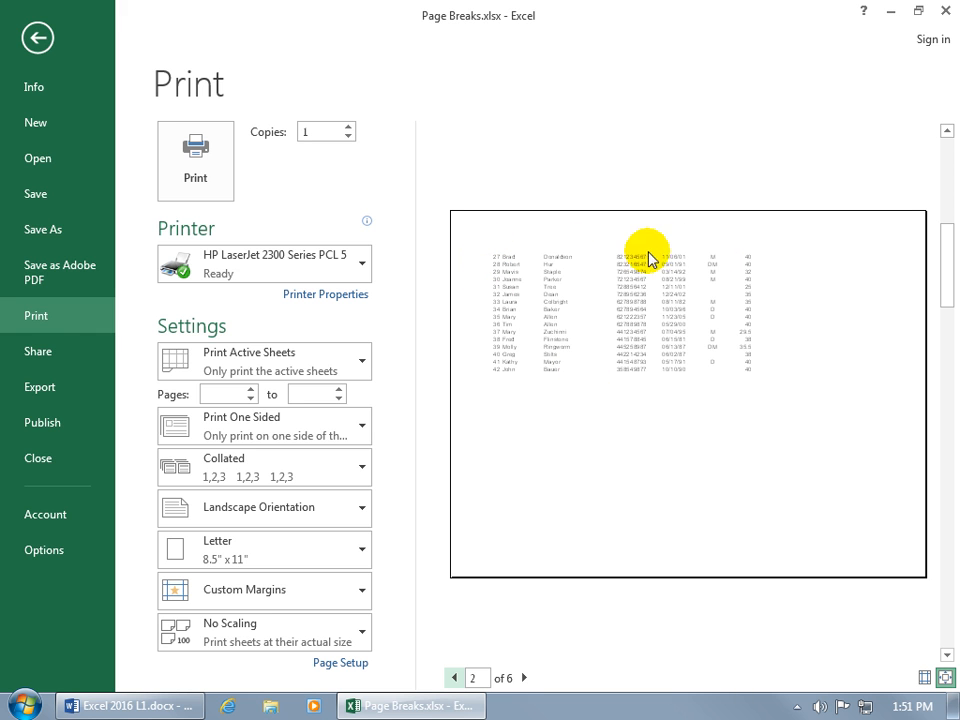
{"action": "mouse_move", "coordinate": [486, 352]}
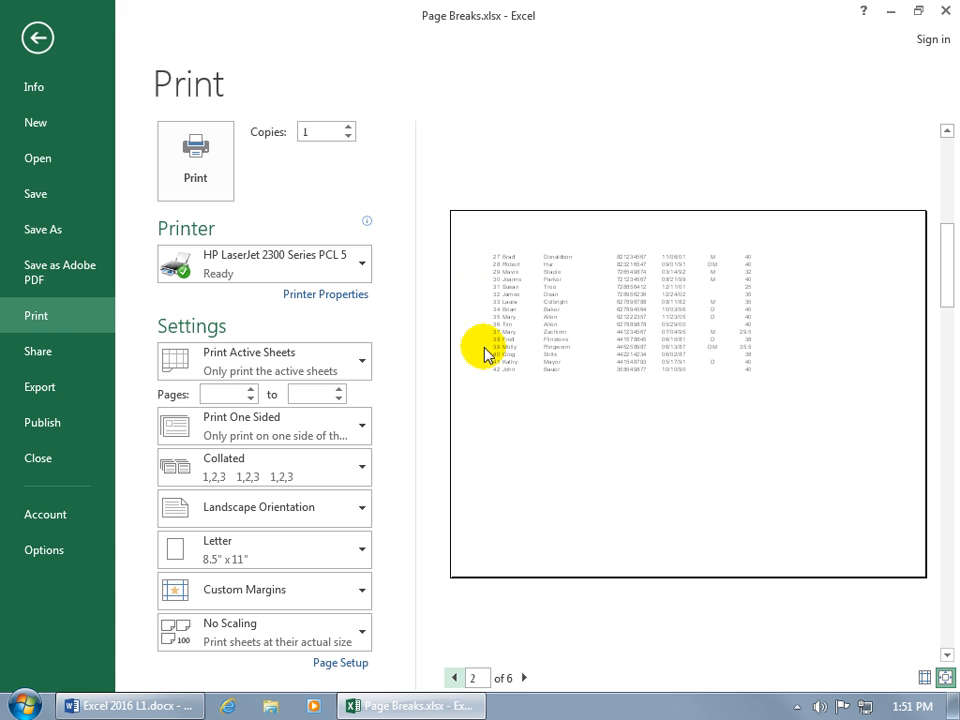